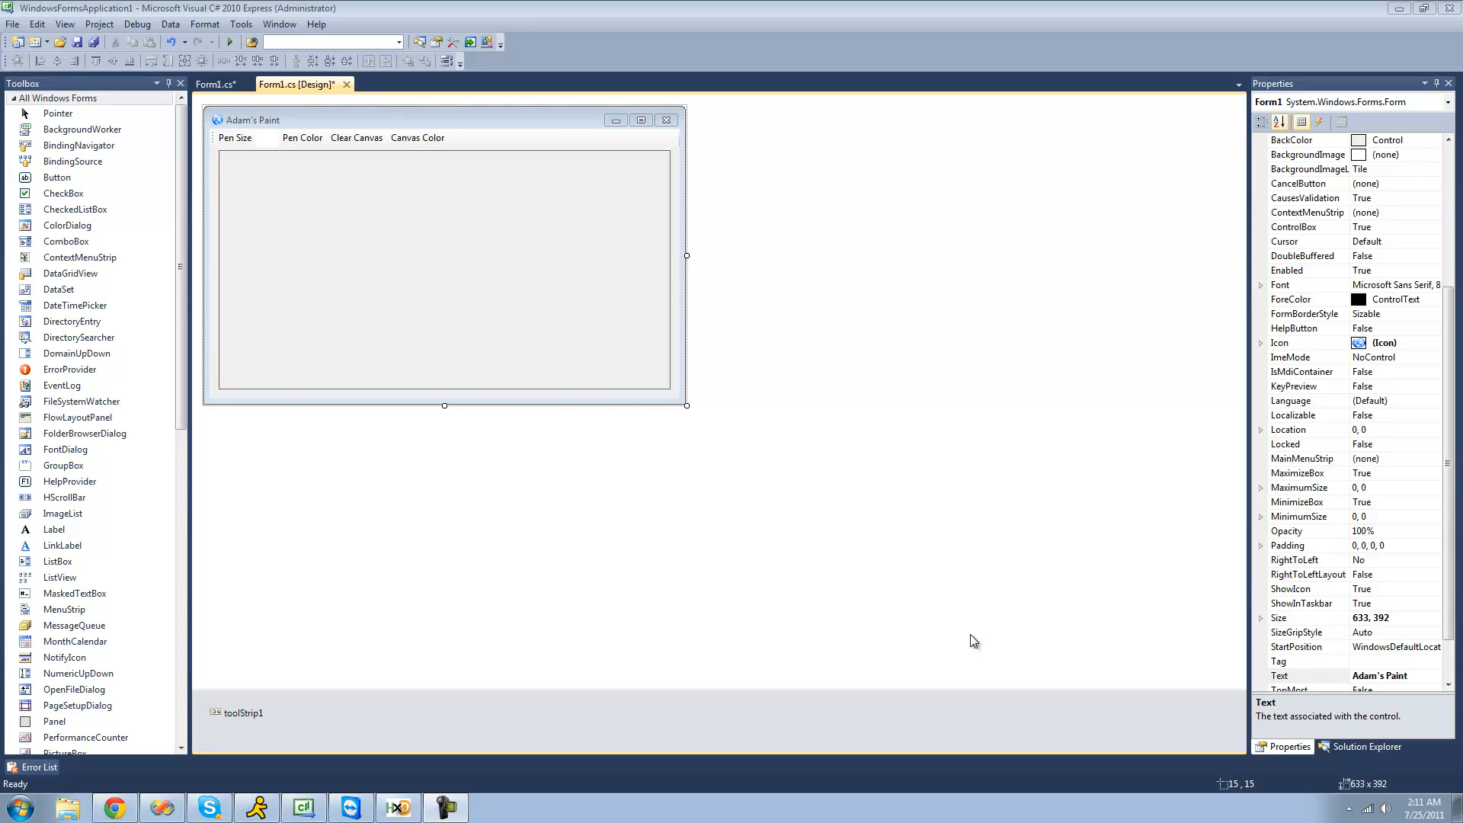
Add a toolbar split button captioned 'Draw Shape' with DisplayStyle set to Text.
click(458, 139)
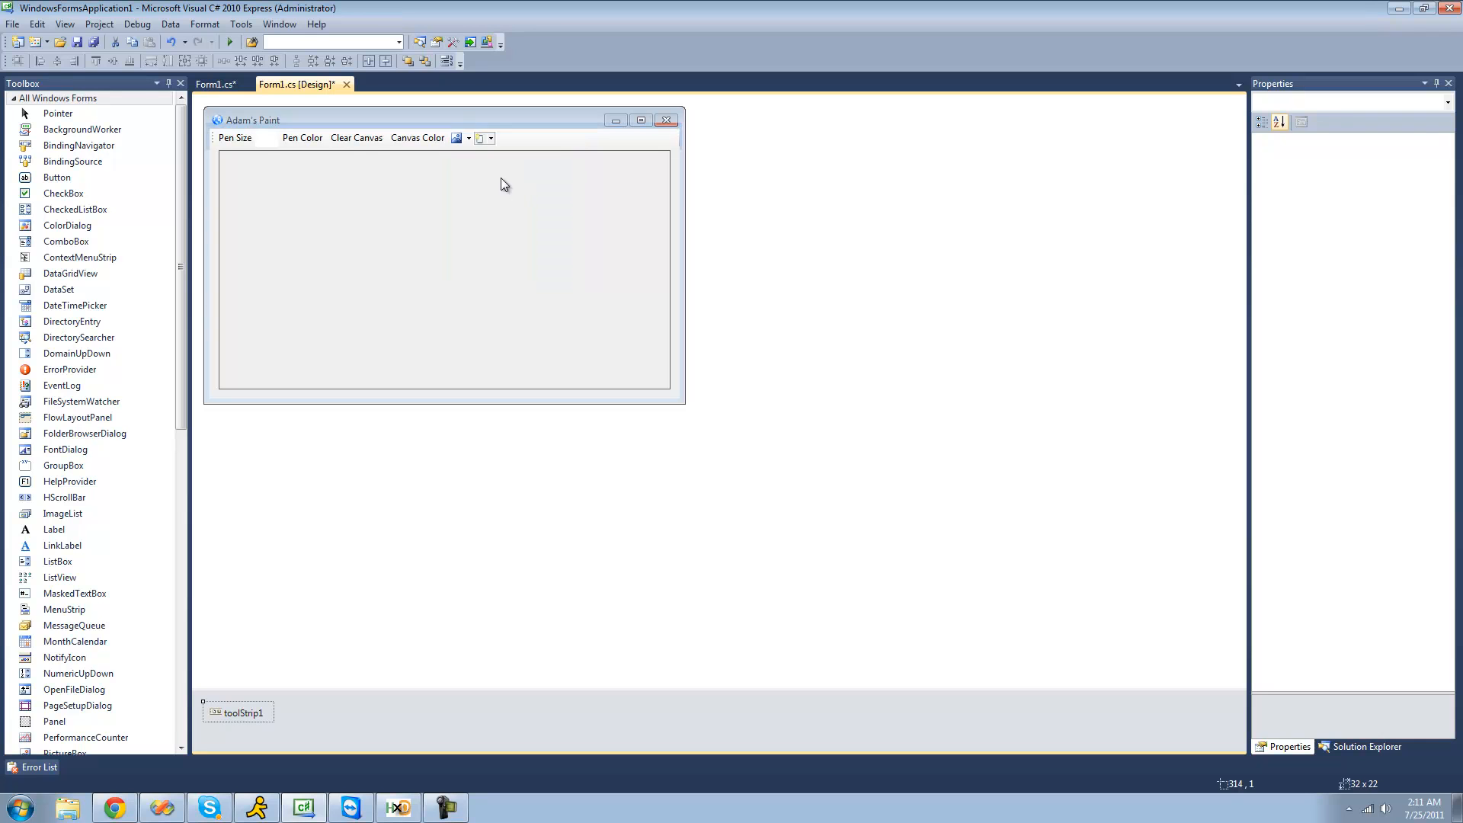
click(481, 139)
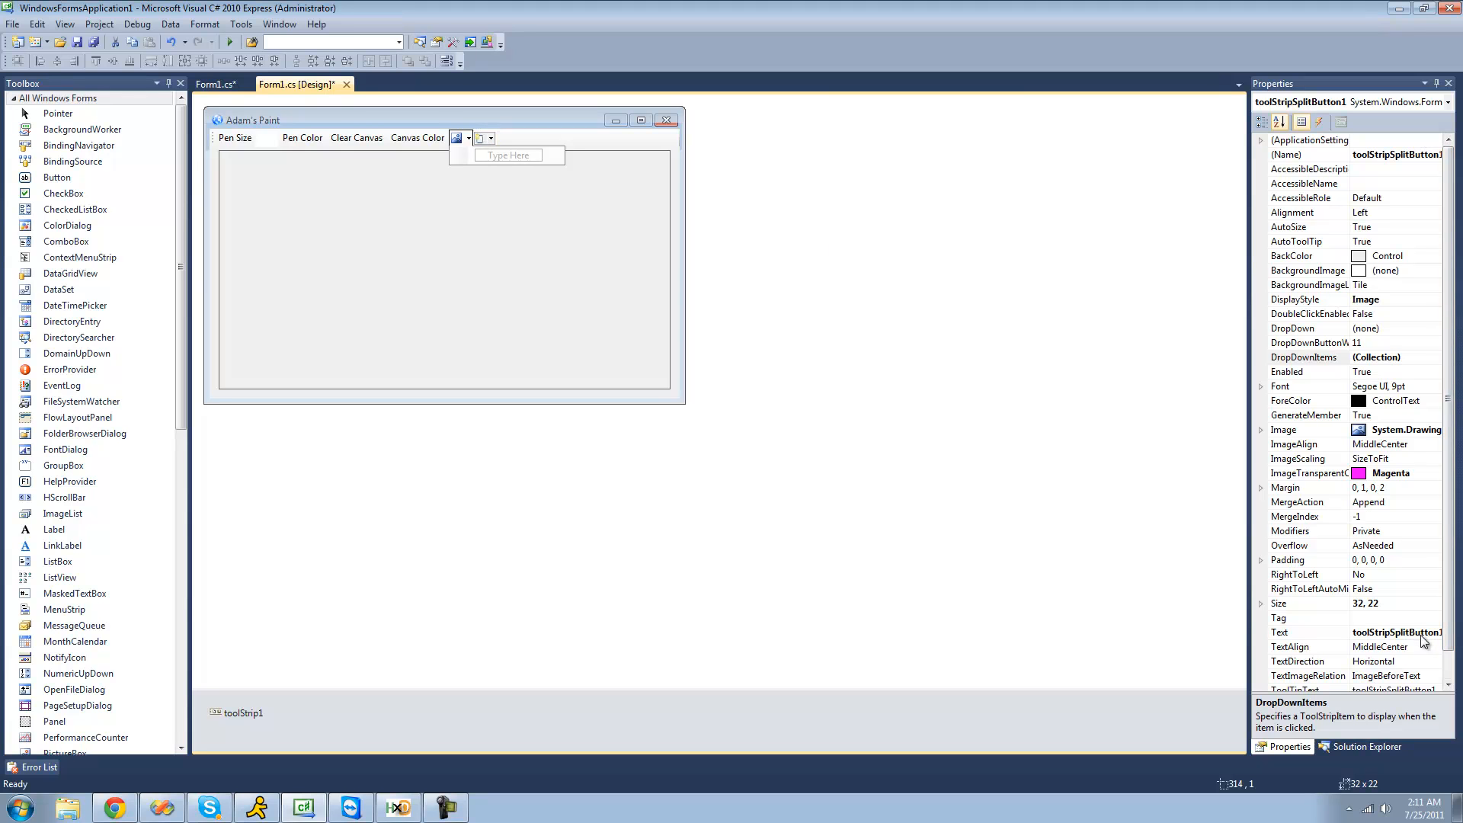
click(1297, 631)
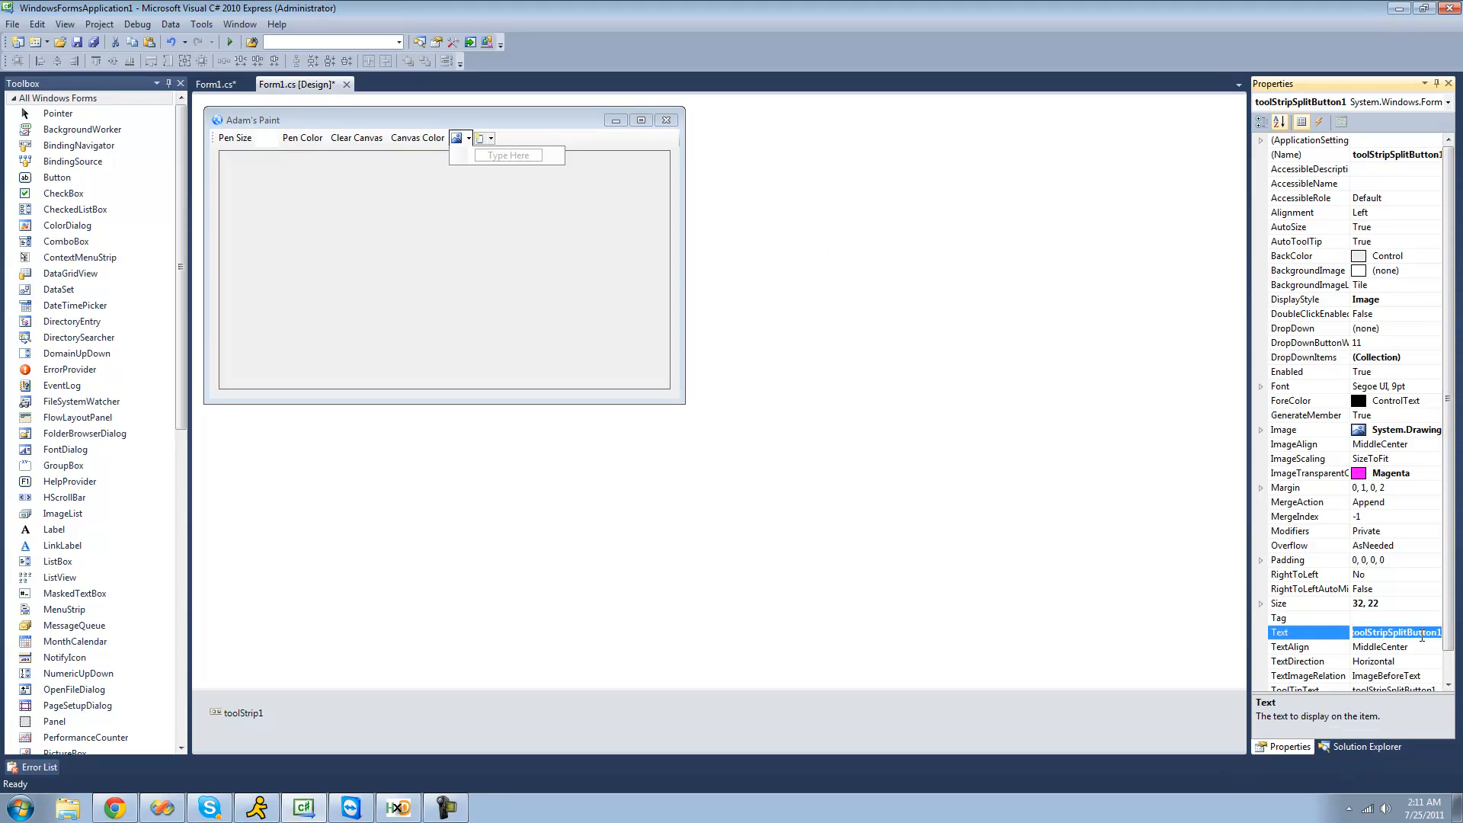
text(Draw)
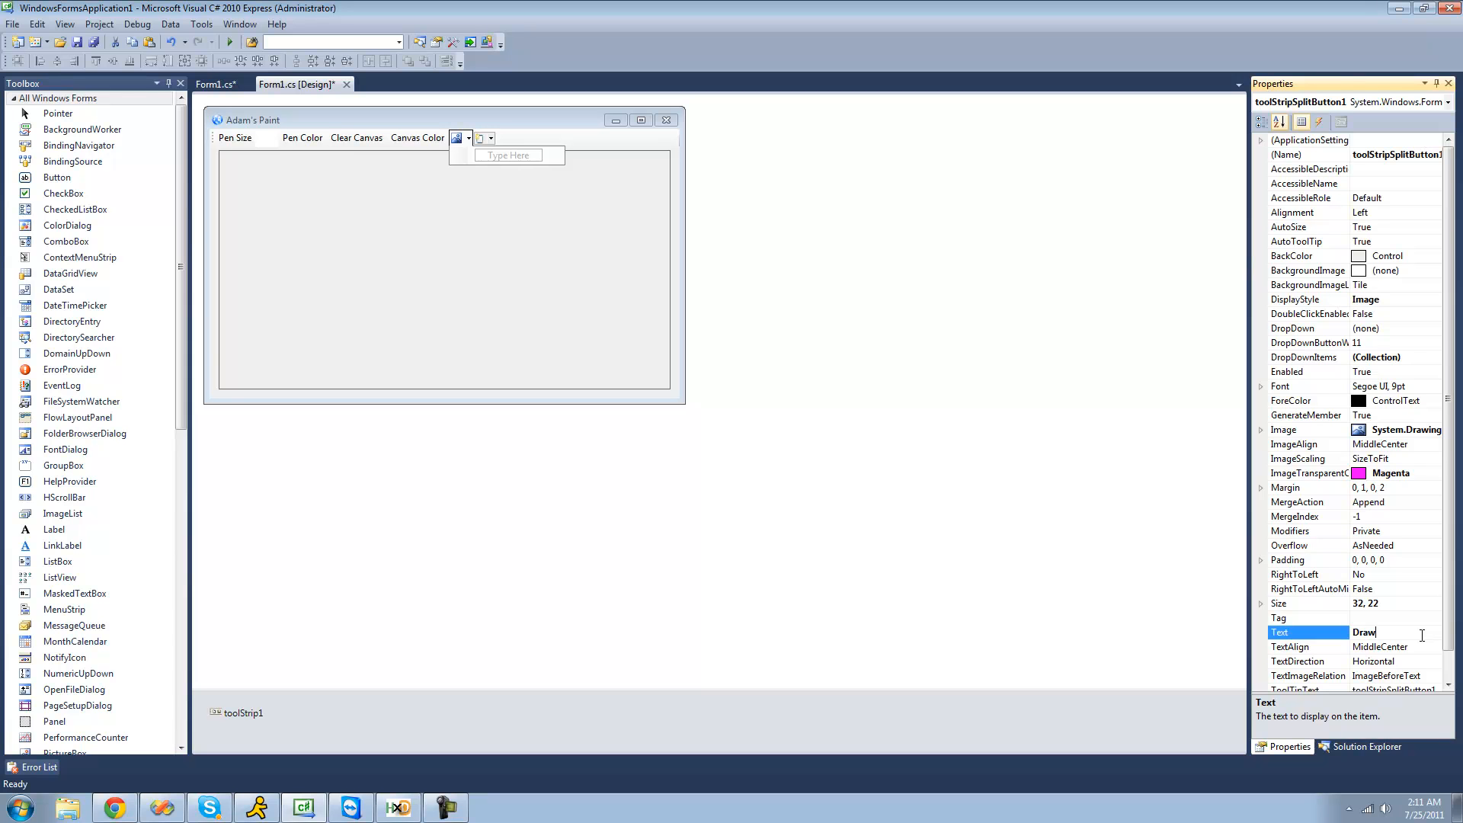
text(Shape)
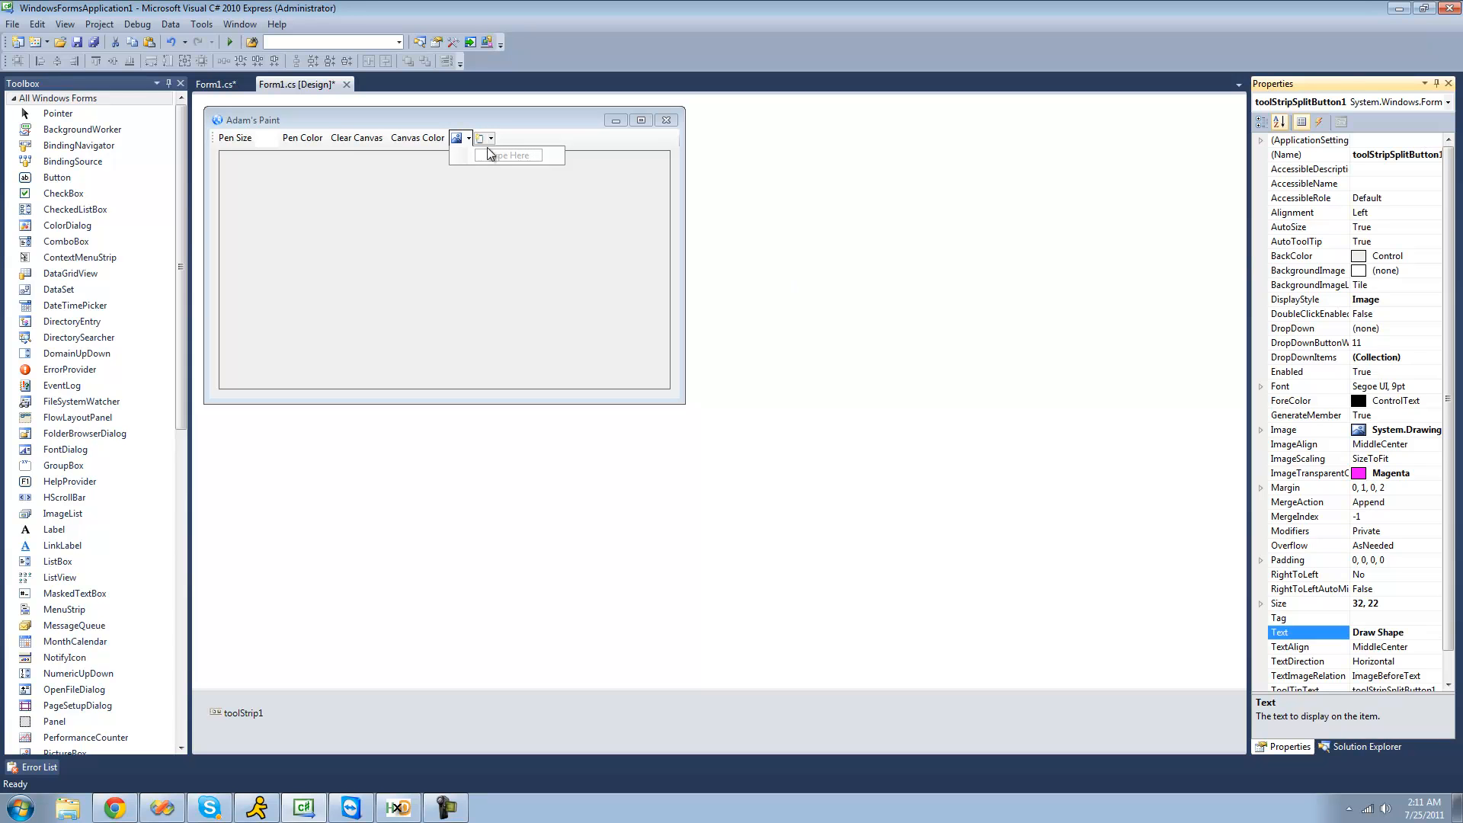
click(1306, 299)
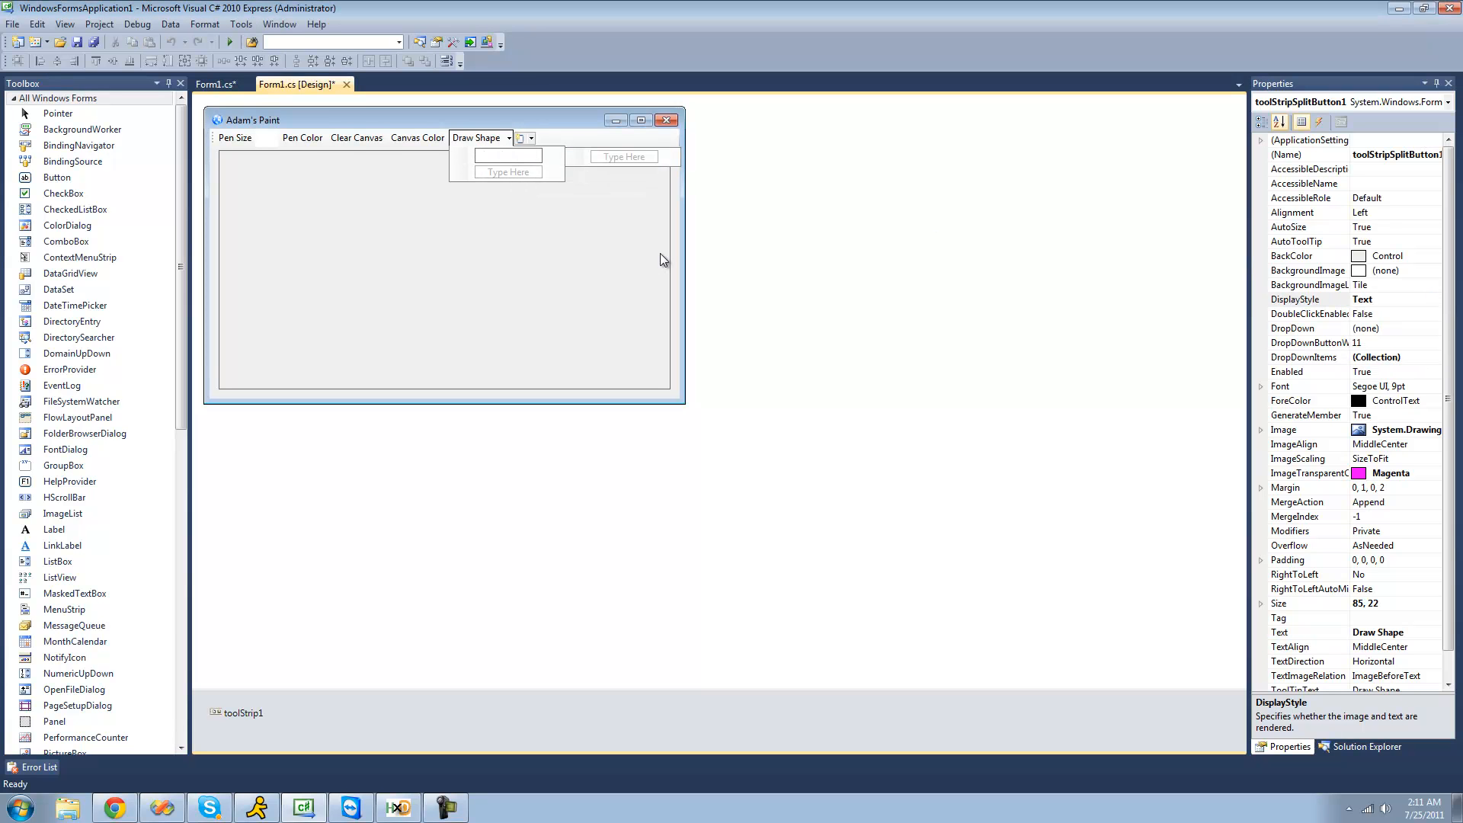
Add Square, Rectangle and Circle items under the Draw Shape button.
text(S)
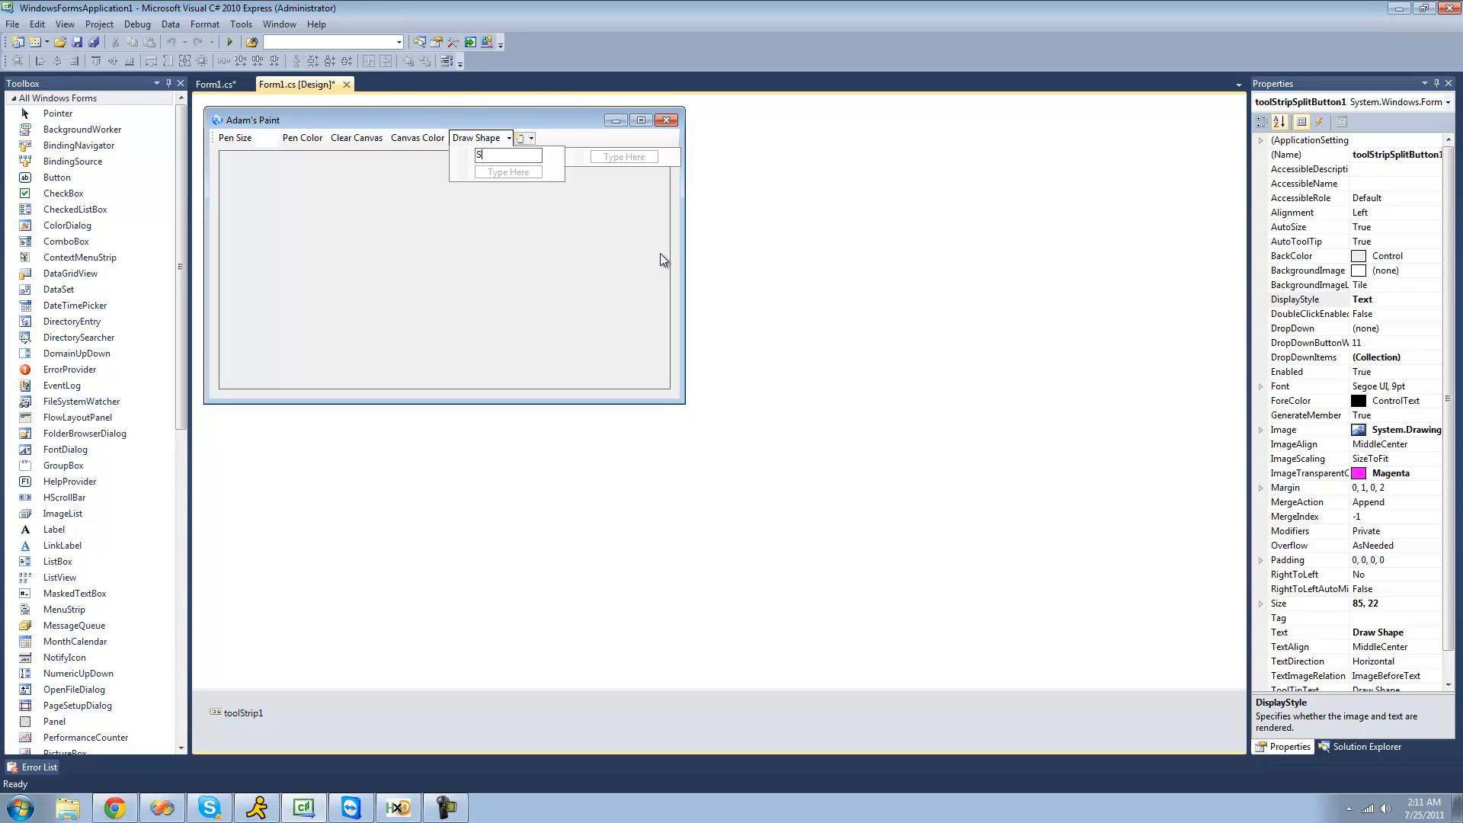
text(quare)
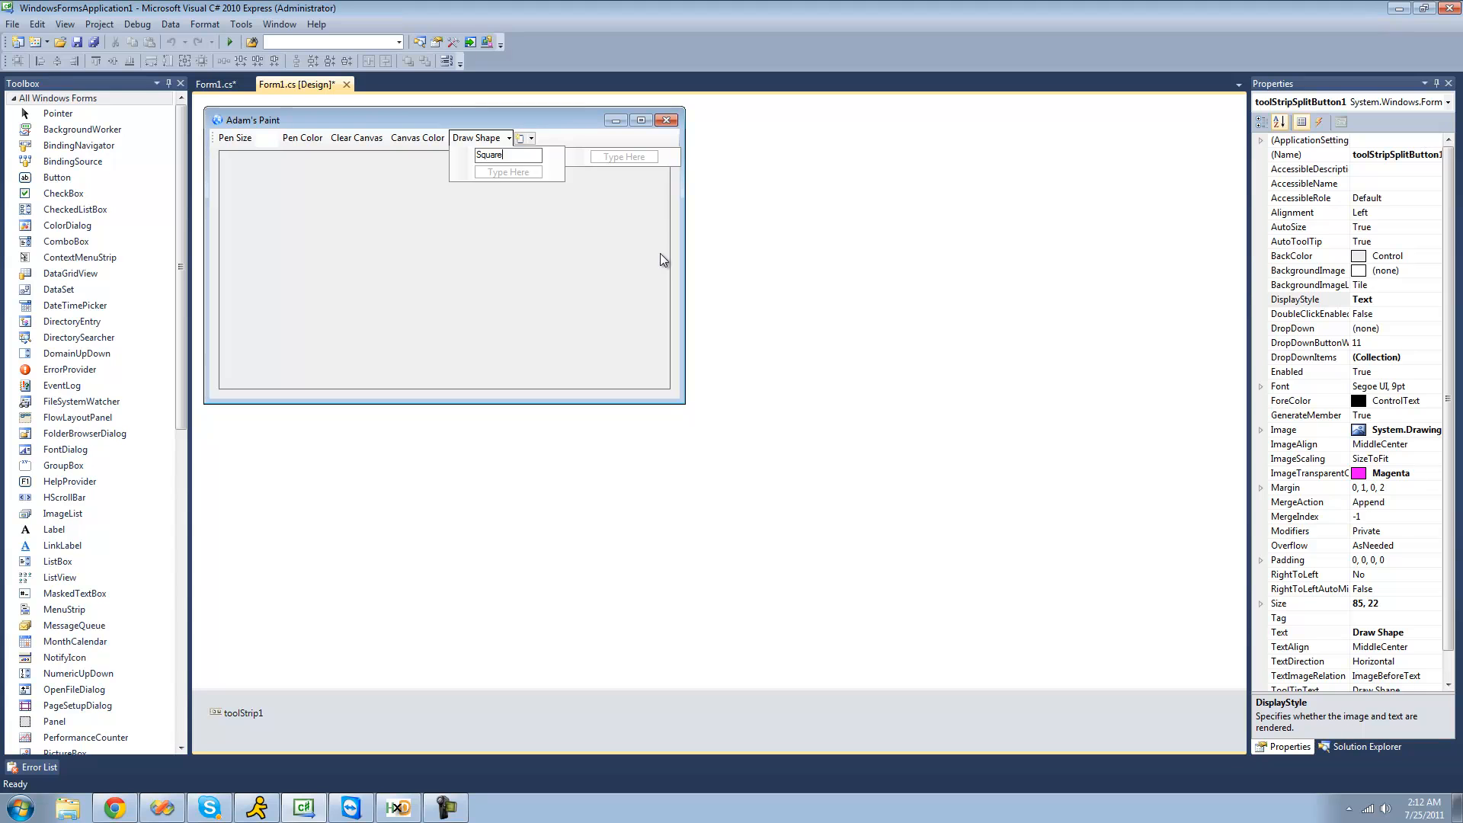
text(Rectangle)
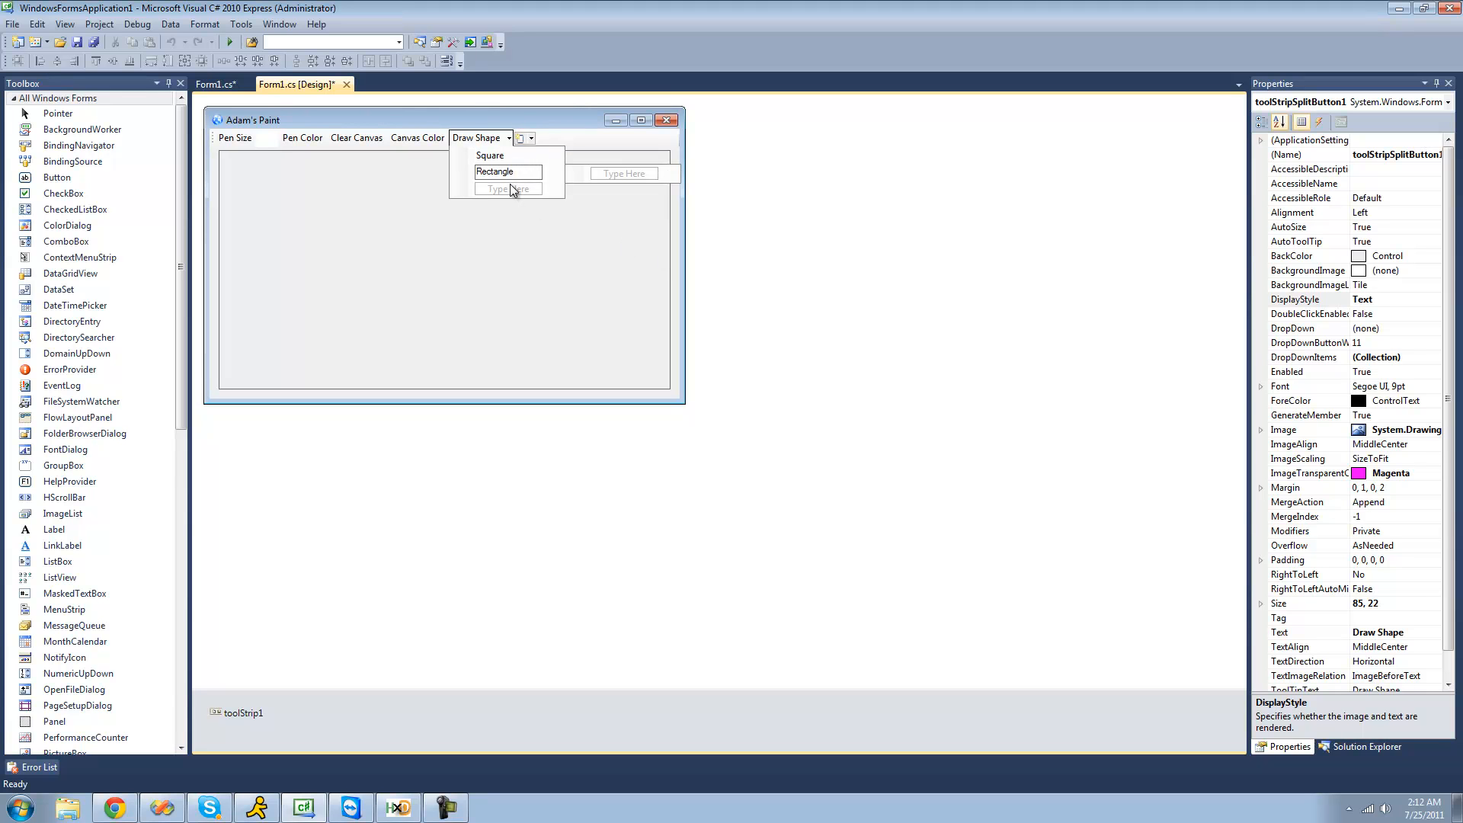
text(Cir)
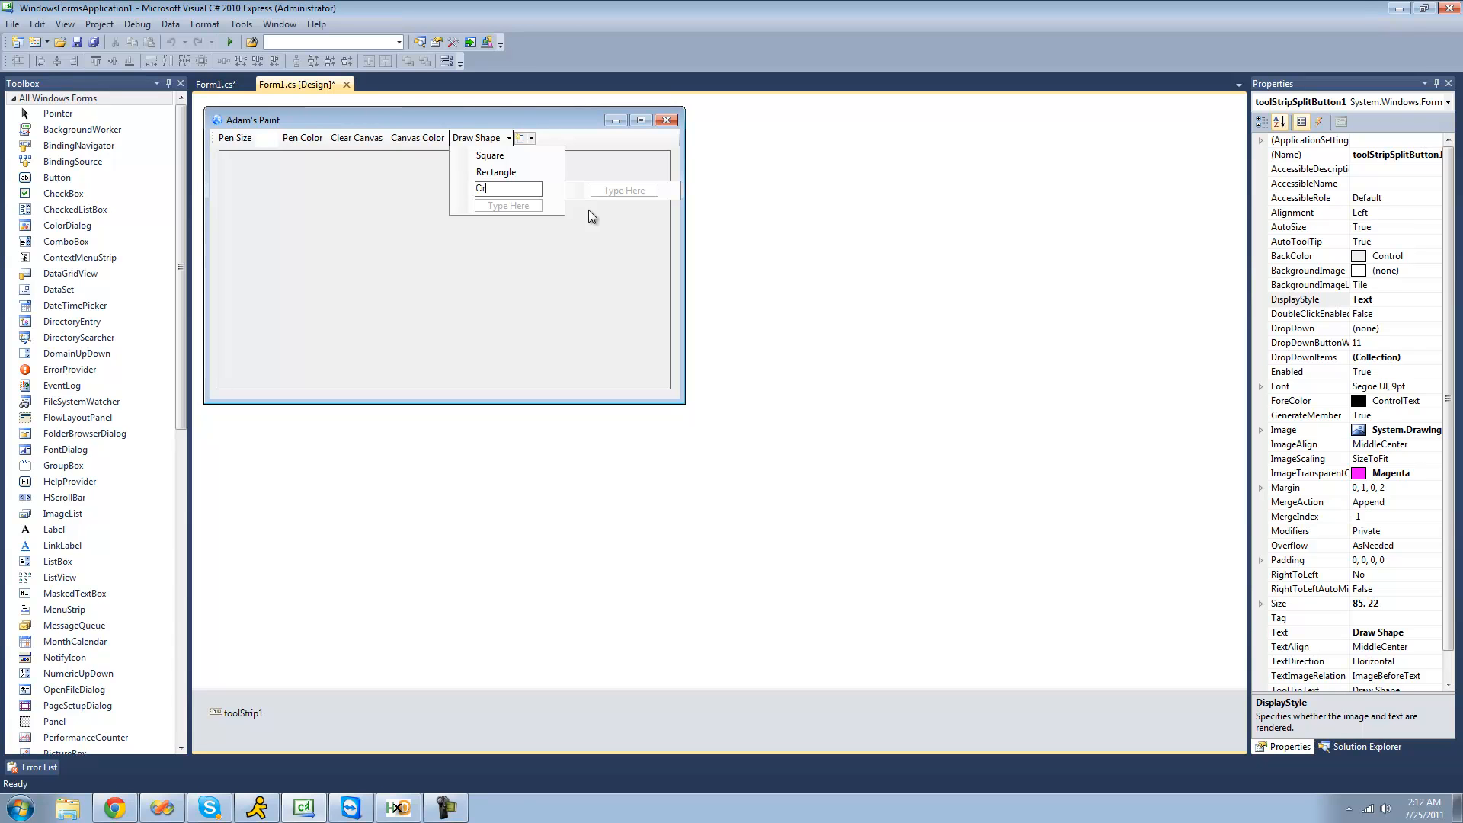
click(444, 271)
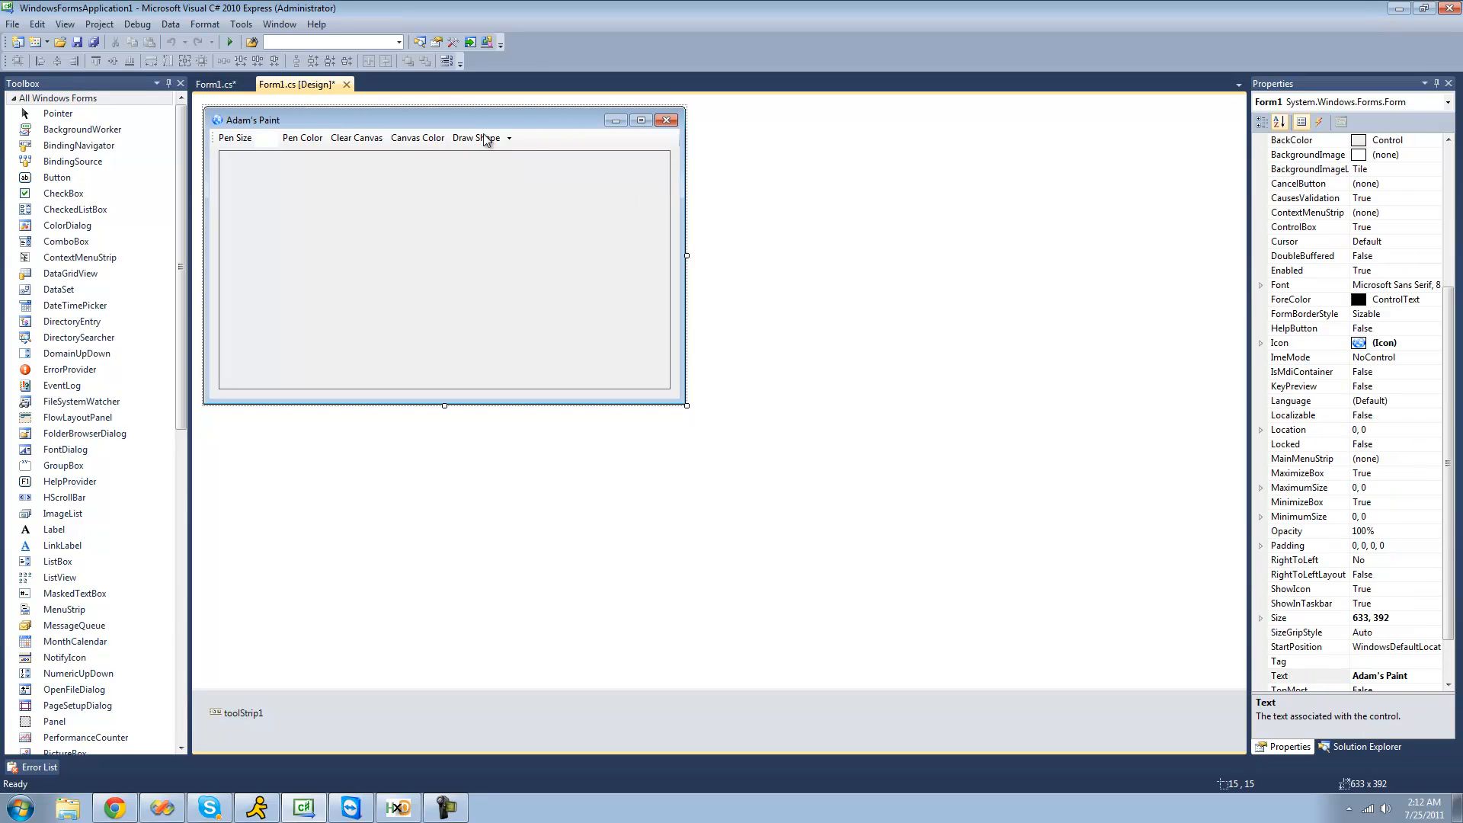
Create the Square item's click handler and declare 'bool drawSquare = false;' above it.
click(479, 139)
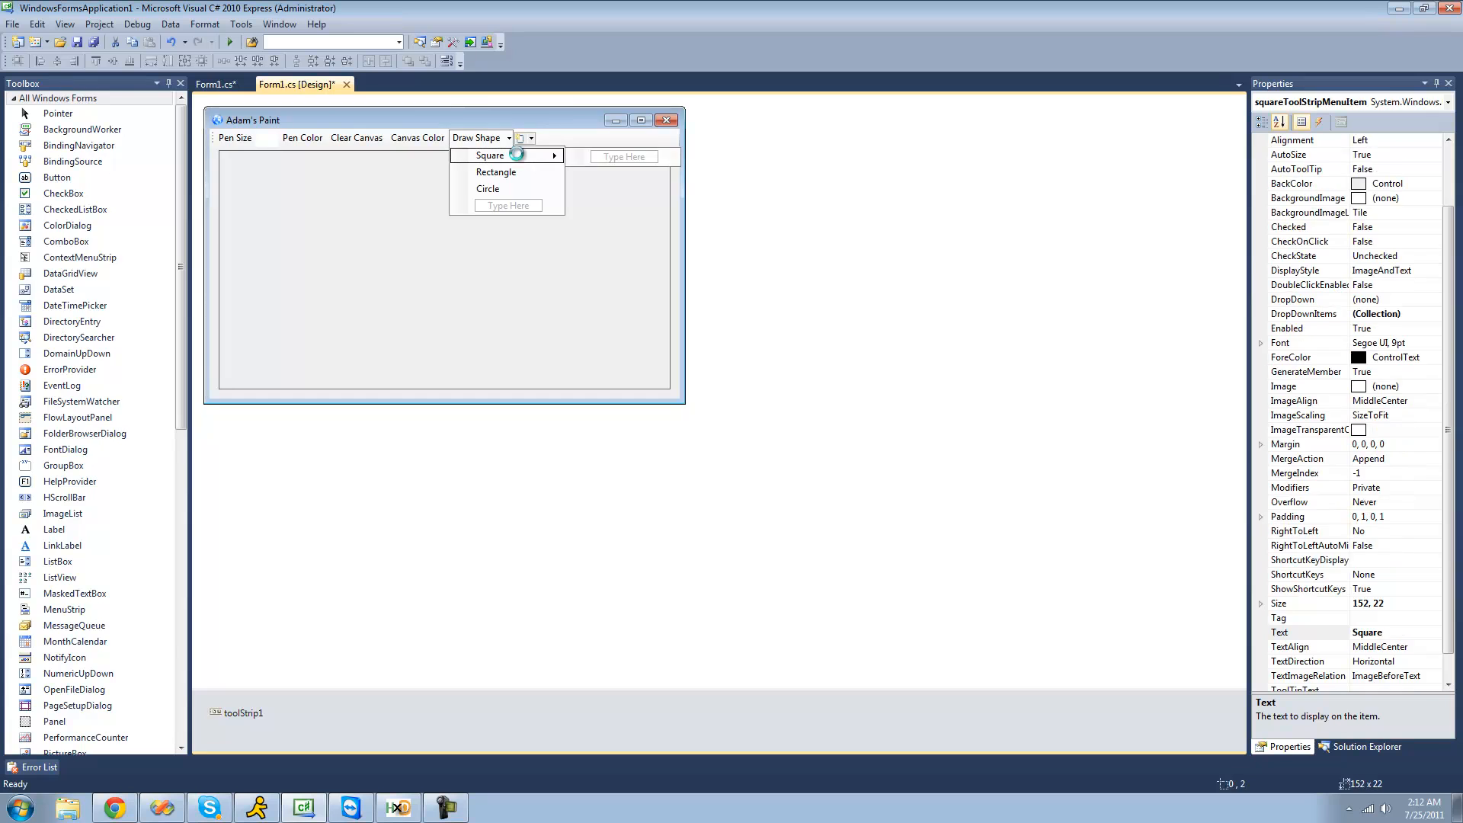
double_click(489, 155)
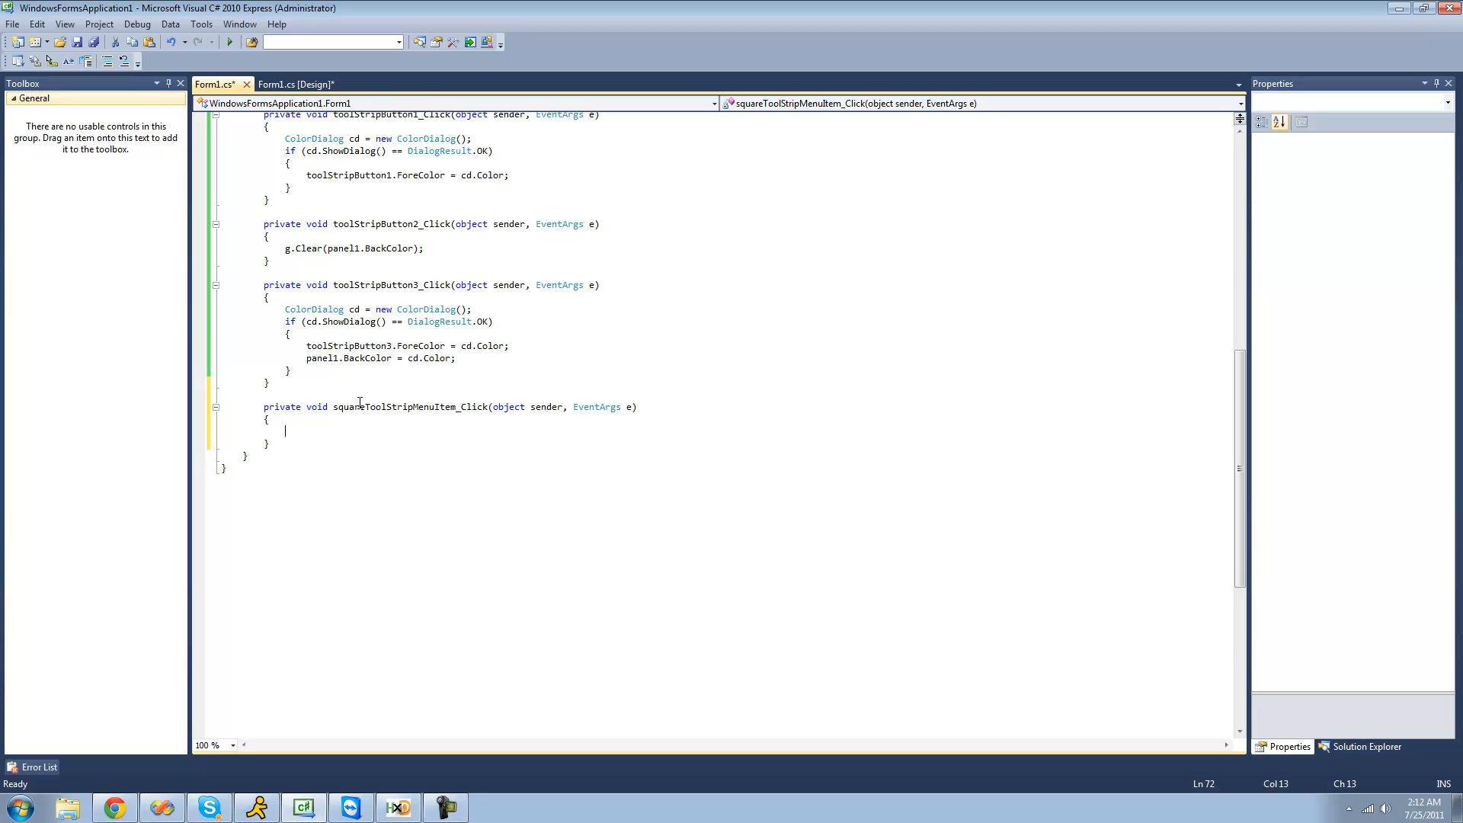
text(bool)
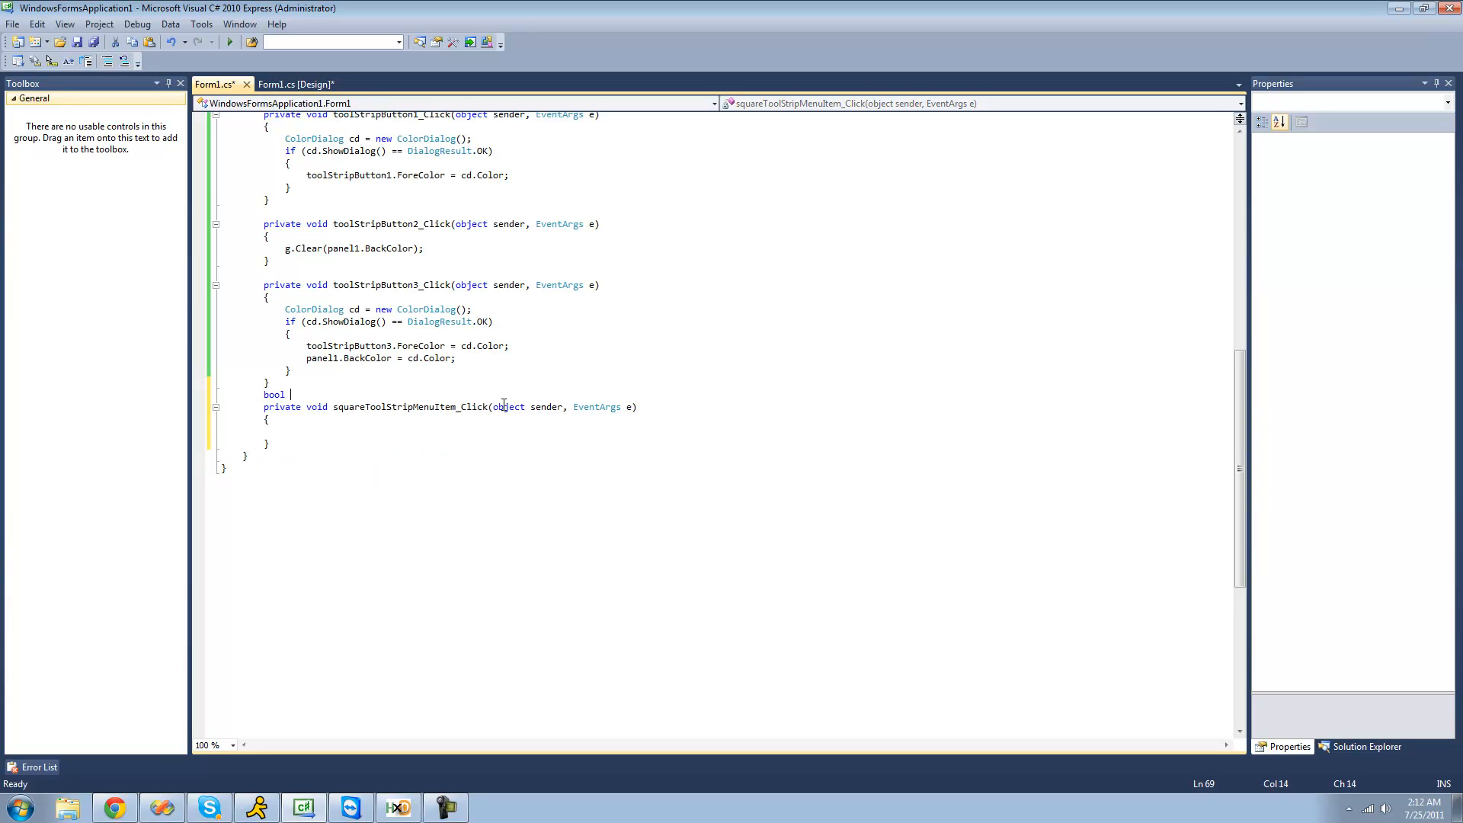
text(draw)
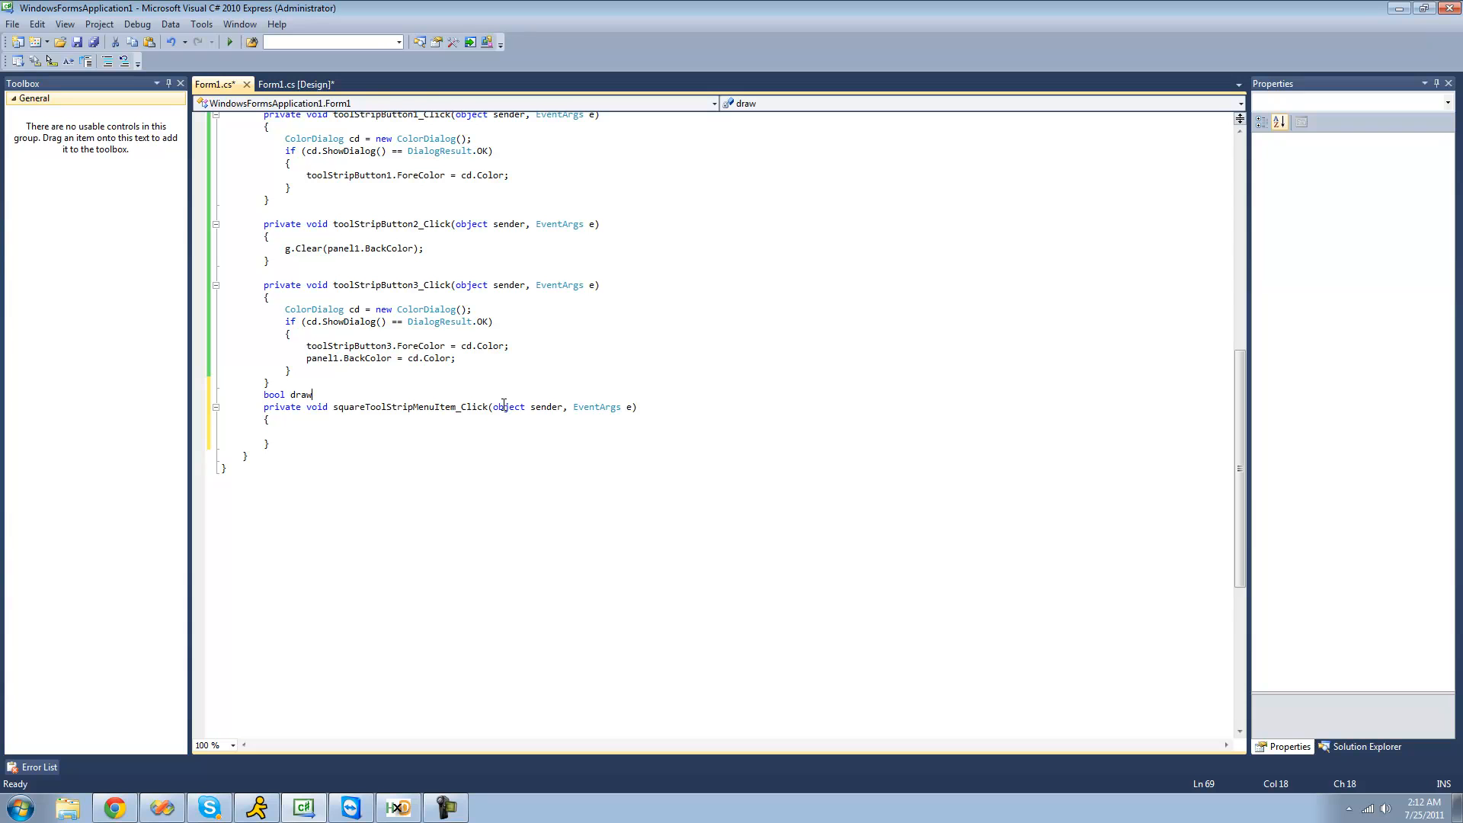
text(Square = false)
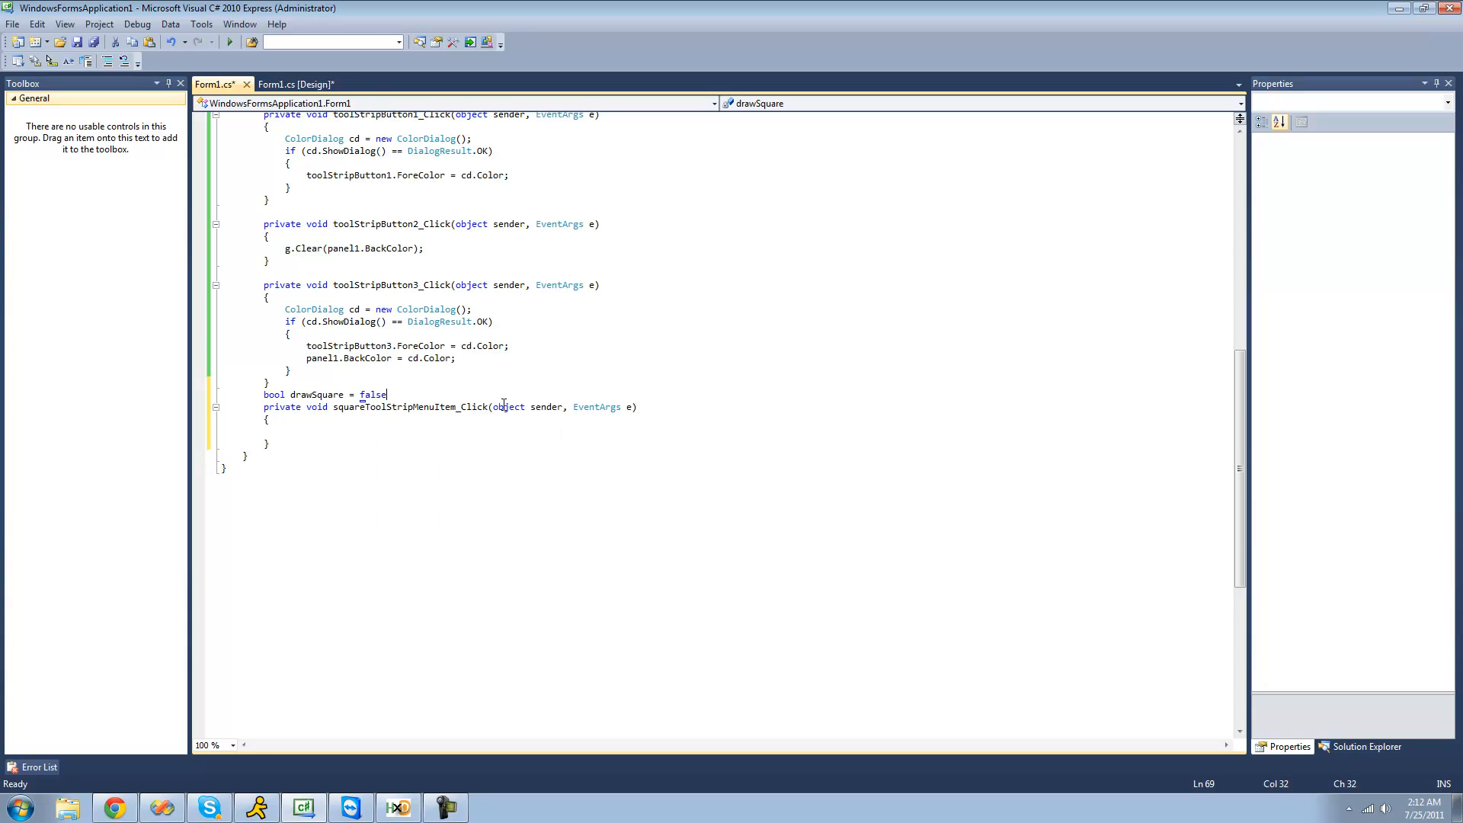
text(;)
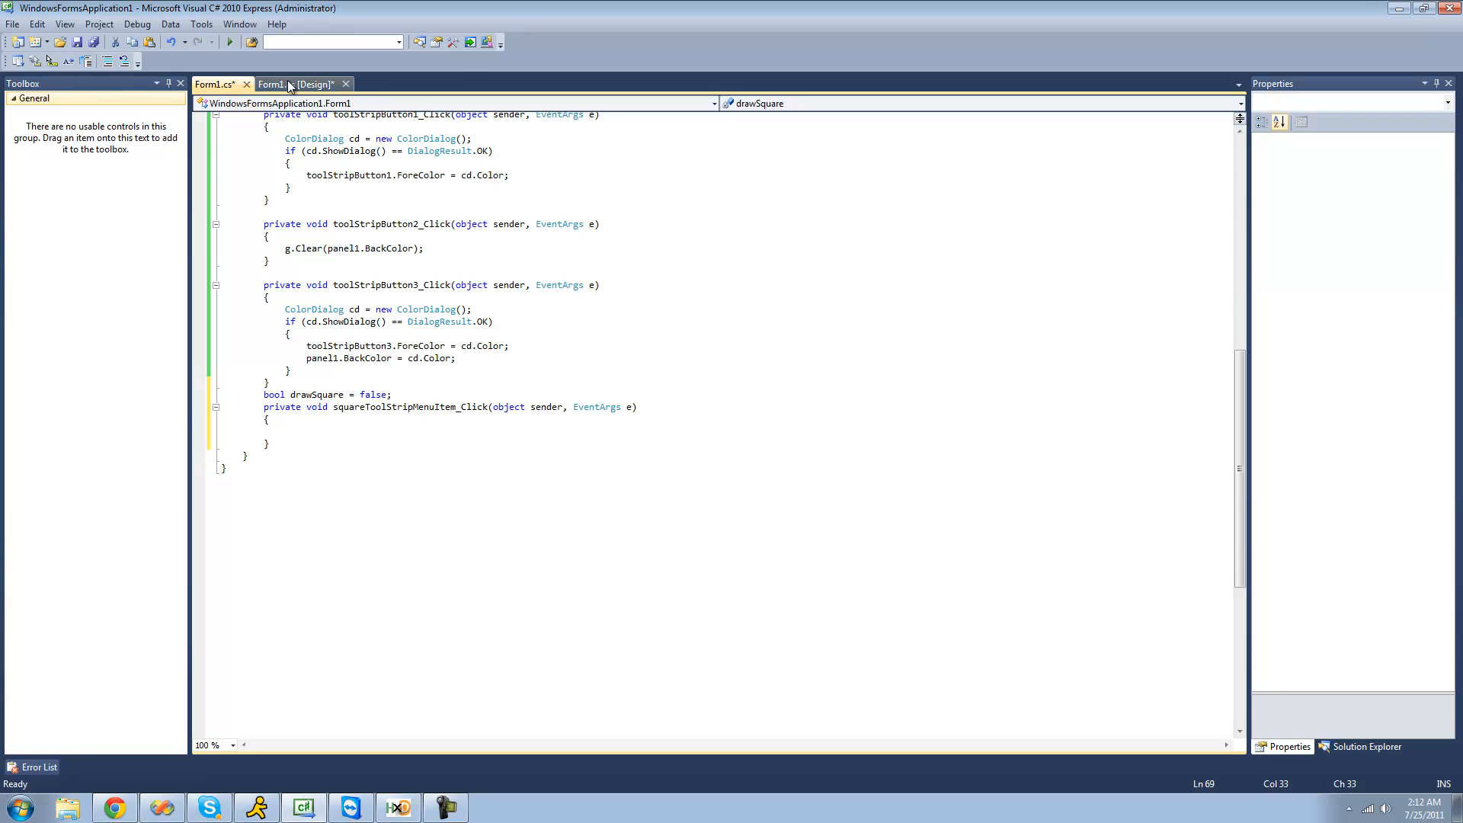
Set drawSquare = true inside the Square item's click handler.
click(298, 84)
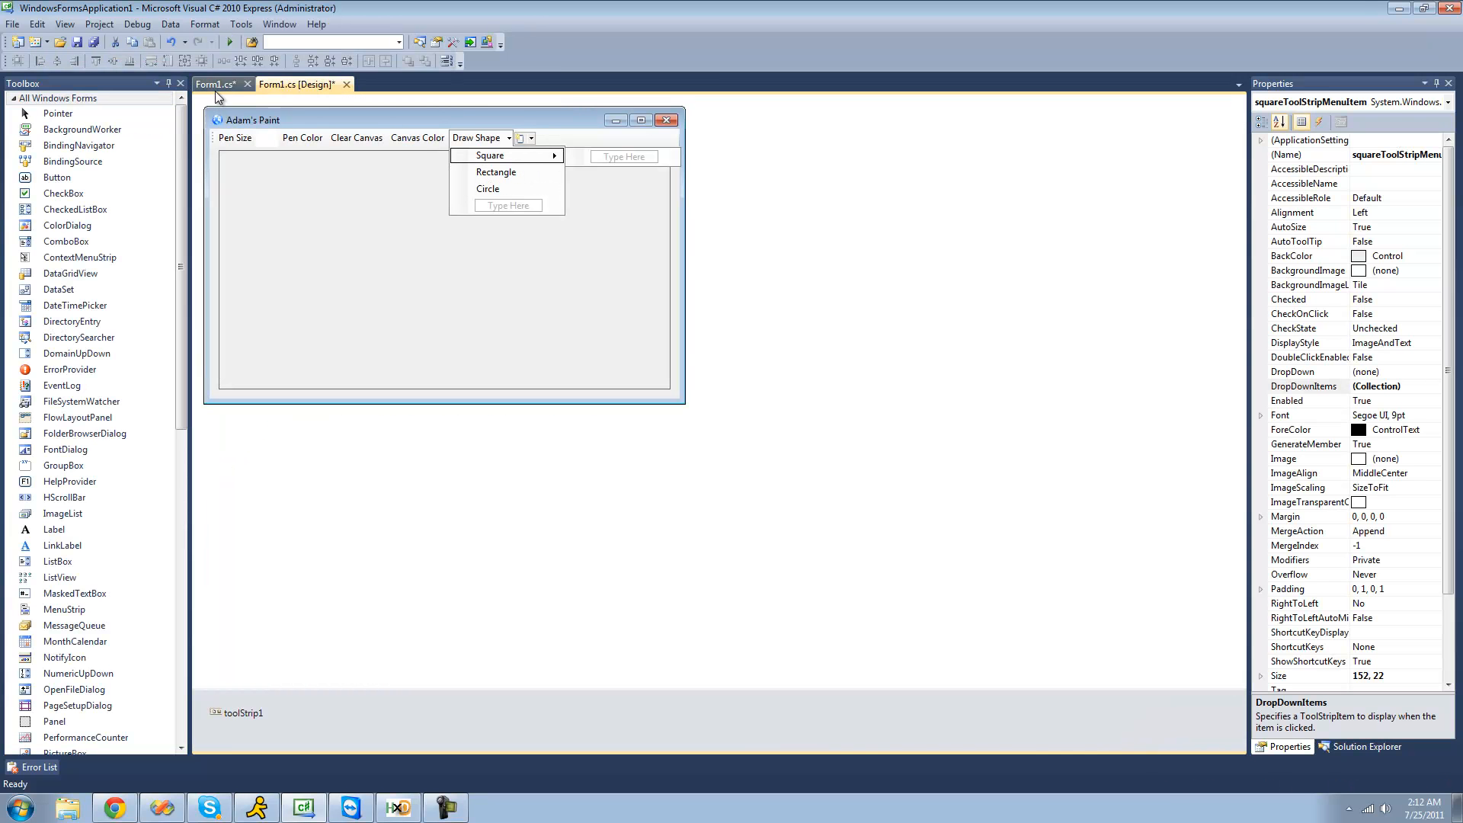
double_click(490, 156)
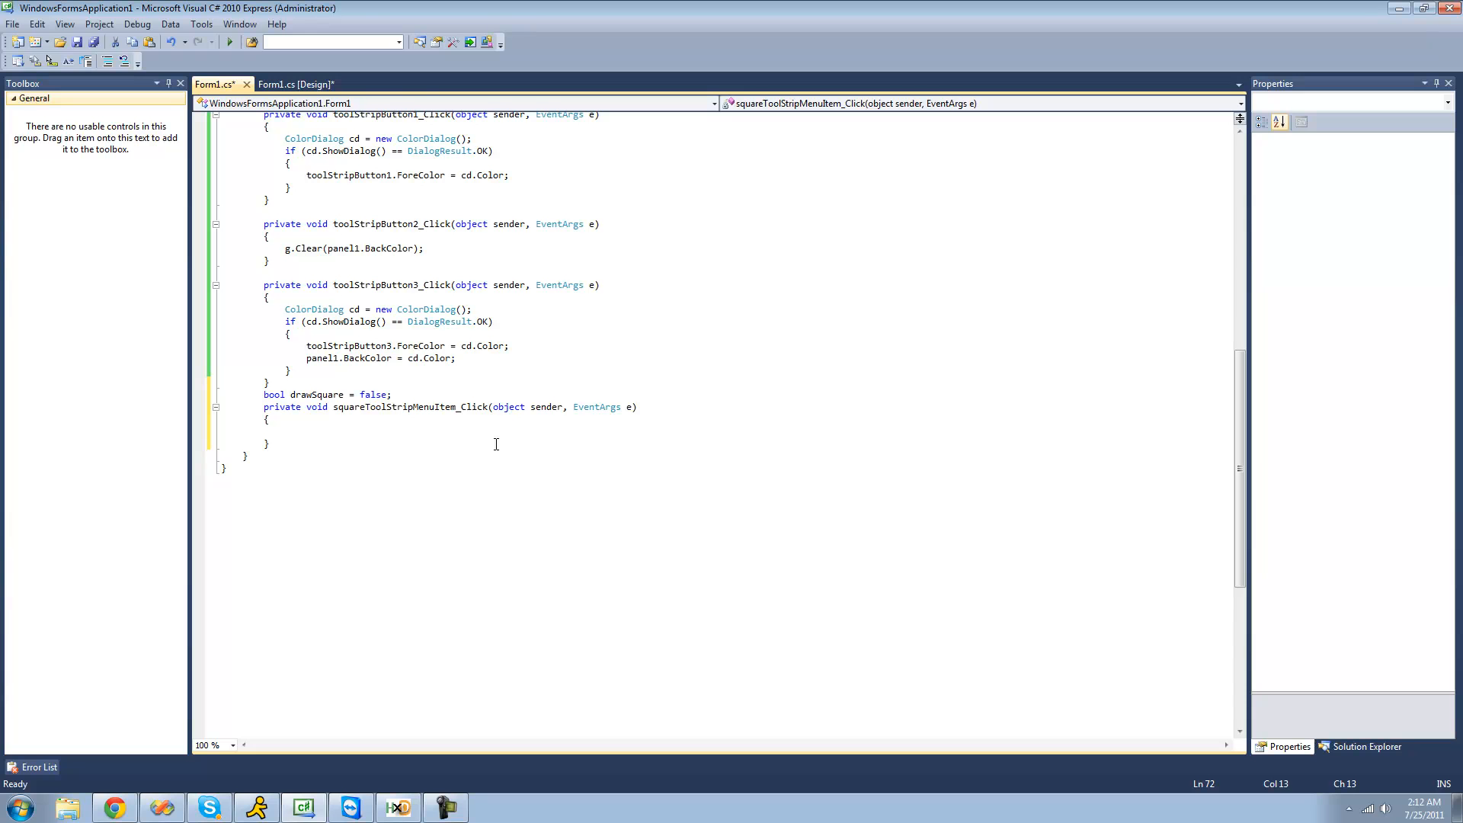
text(drawSquare = tr)
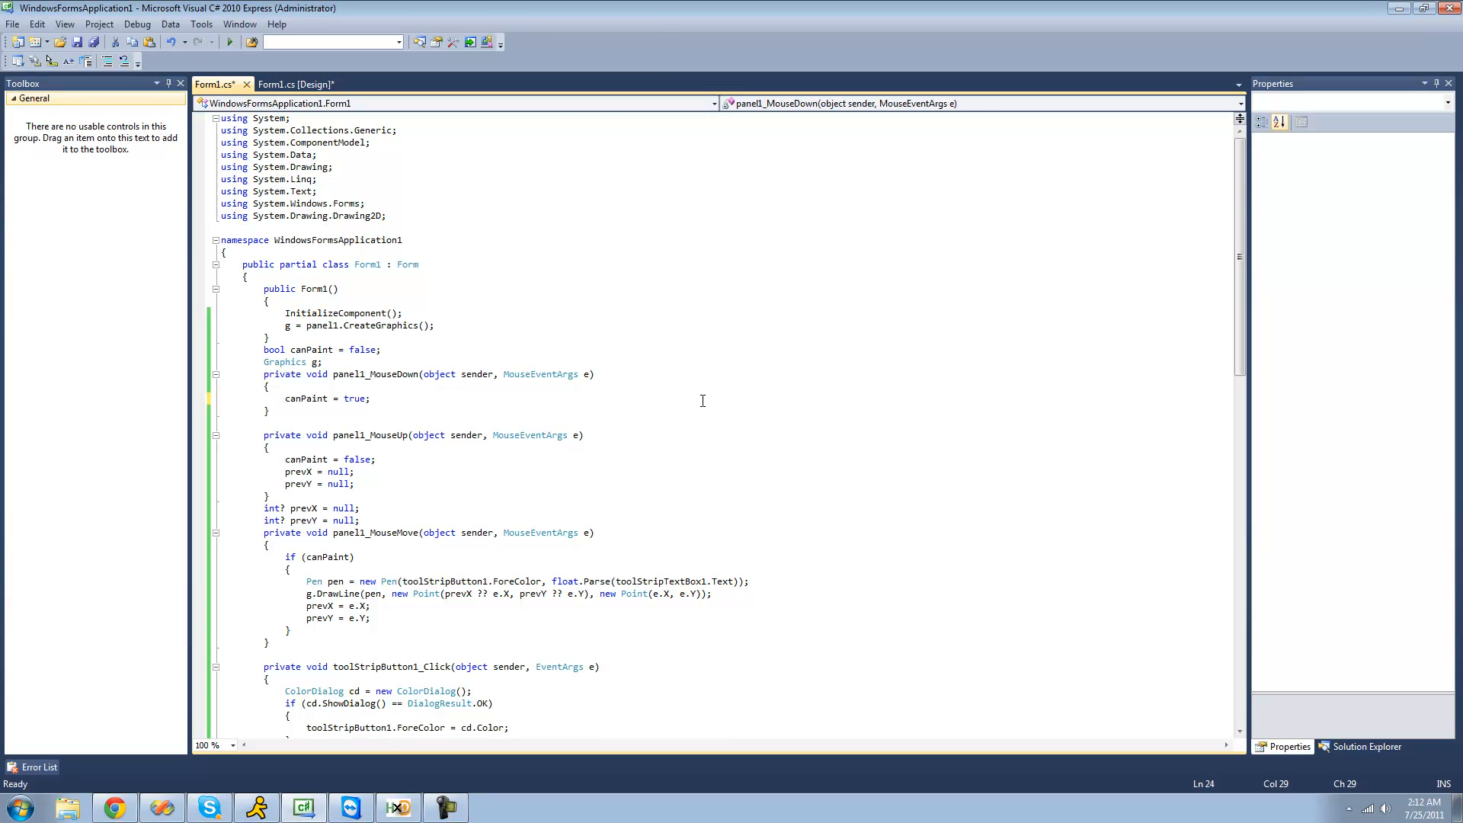
In the mouse-down handler, add an if (drawSquare) branch creating a SolidBrush s.
text(if ()
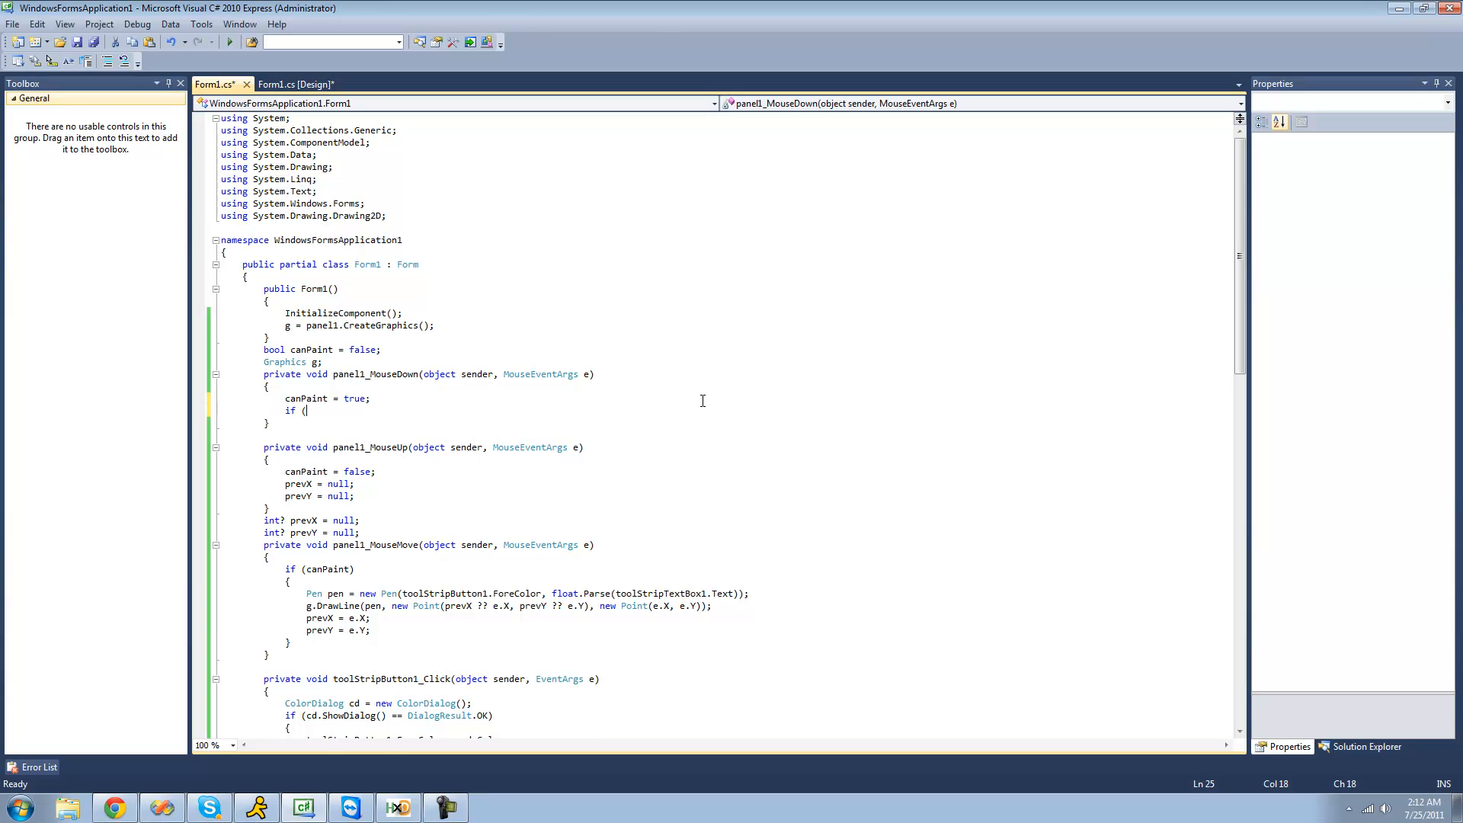
text(drawSquare))
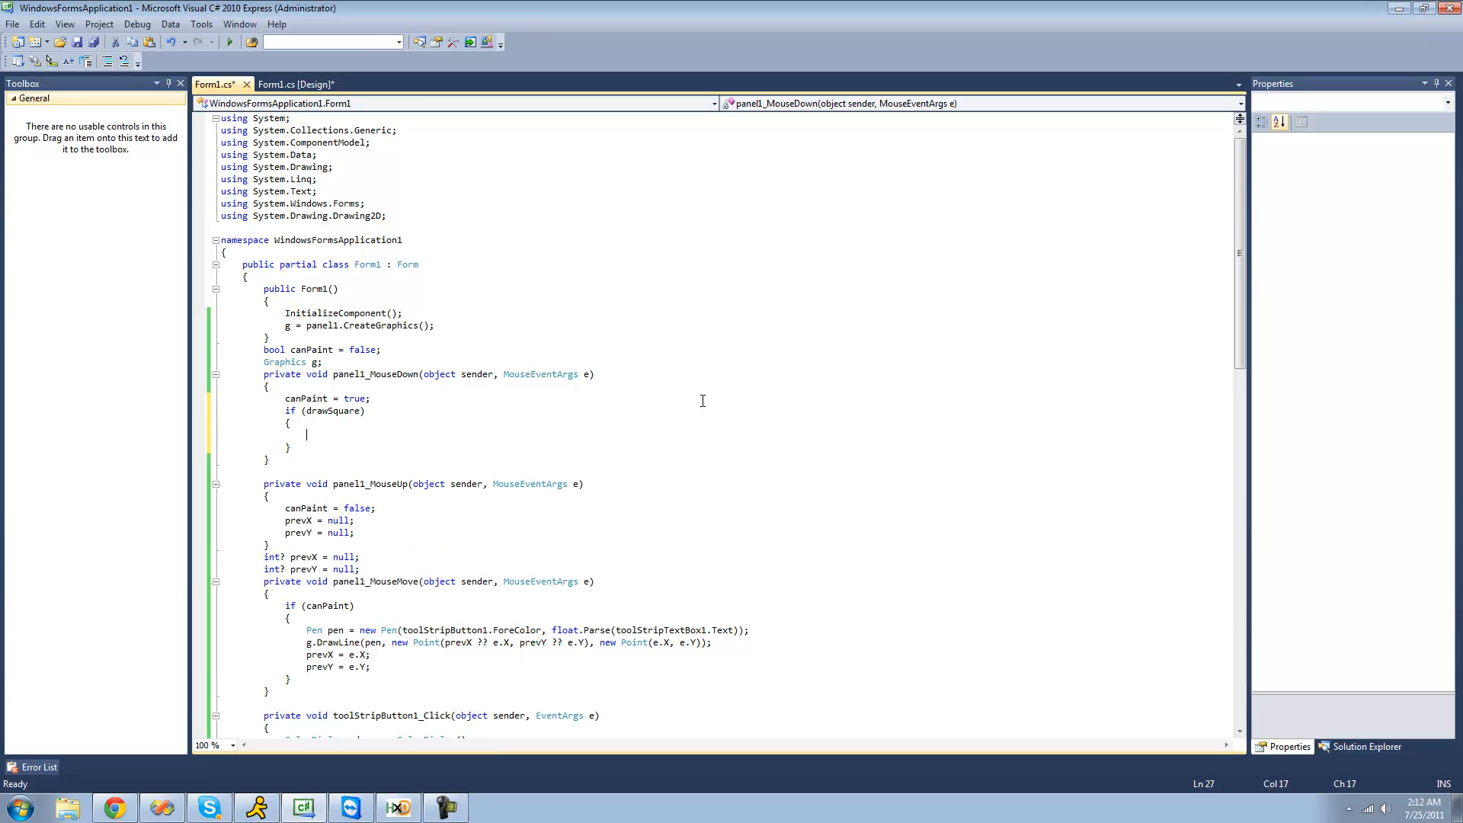
text(SolidBrush s = new SolidBrush()
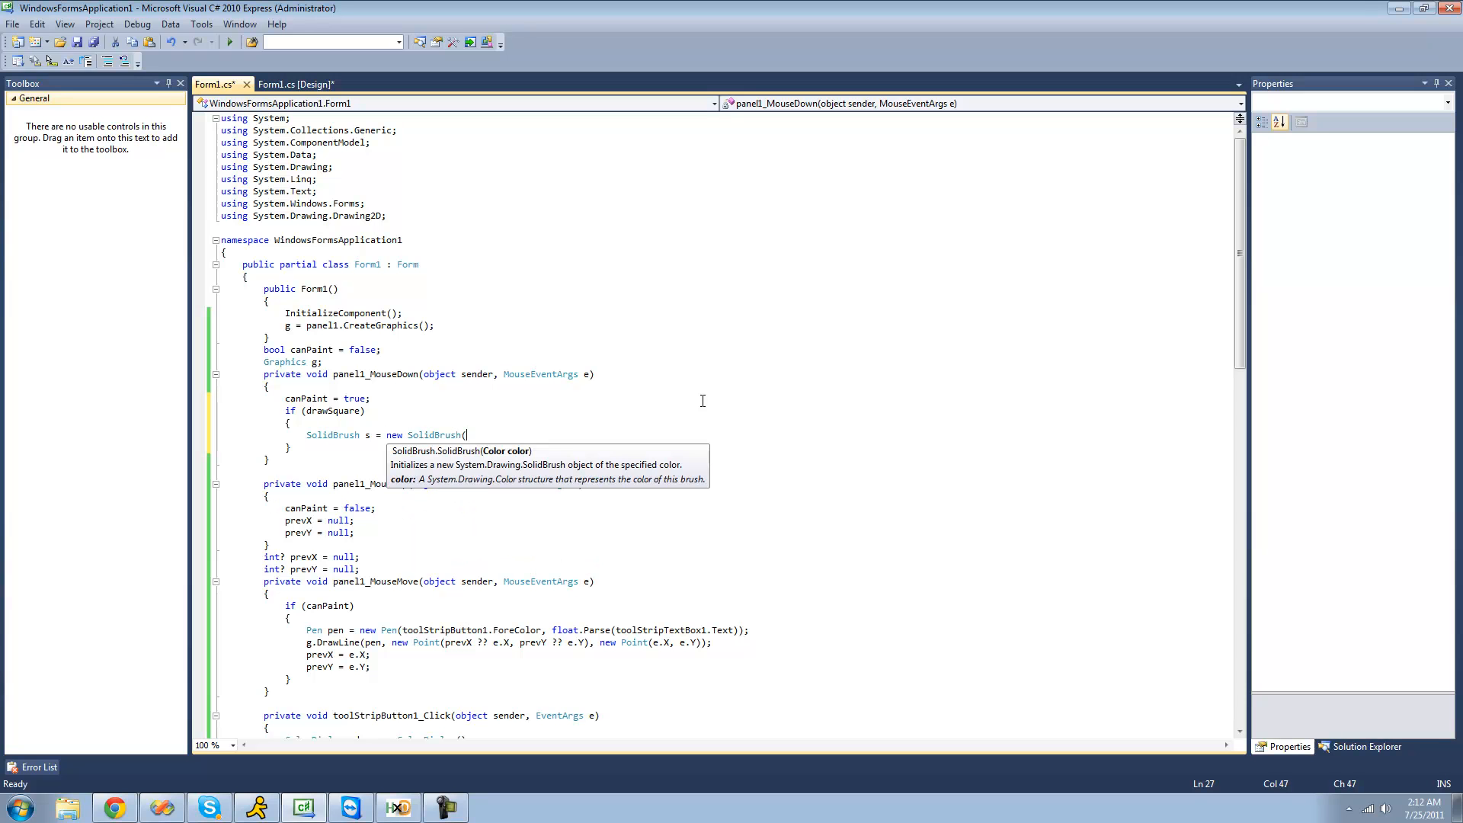
scroll(down, 3)
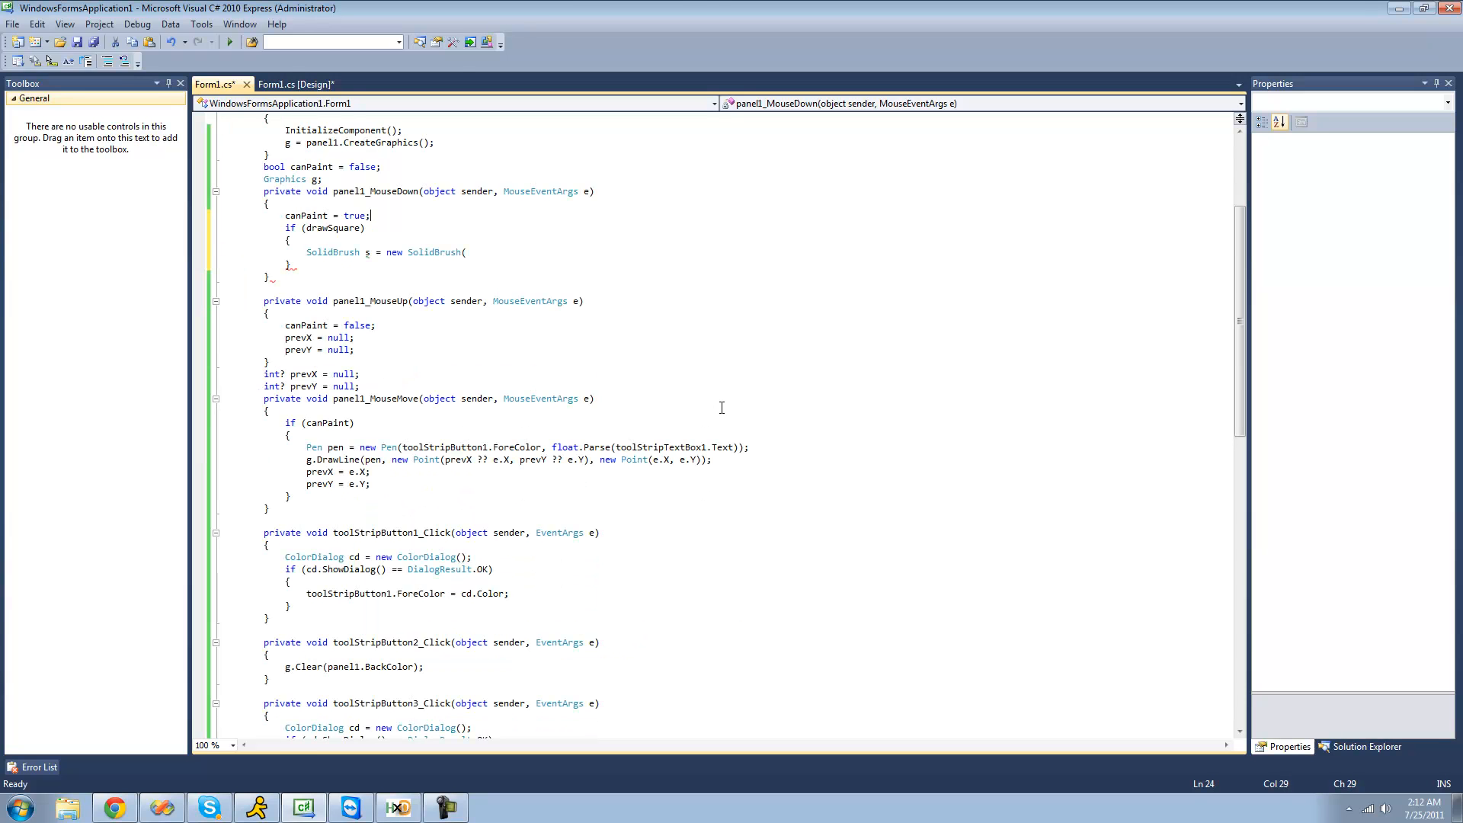
click(297, 84)
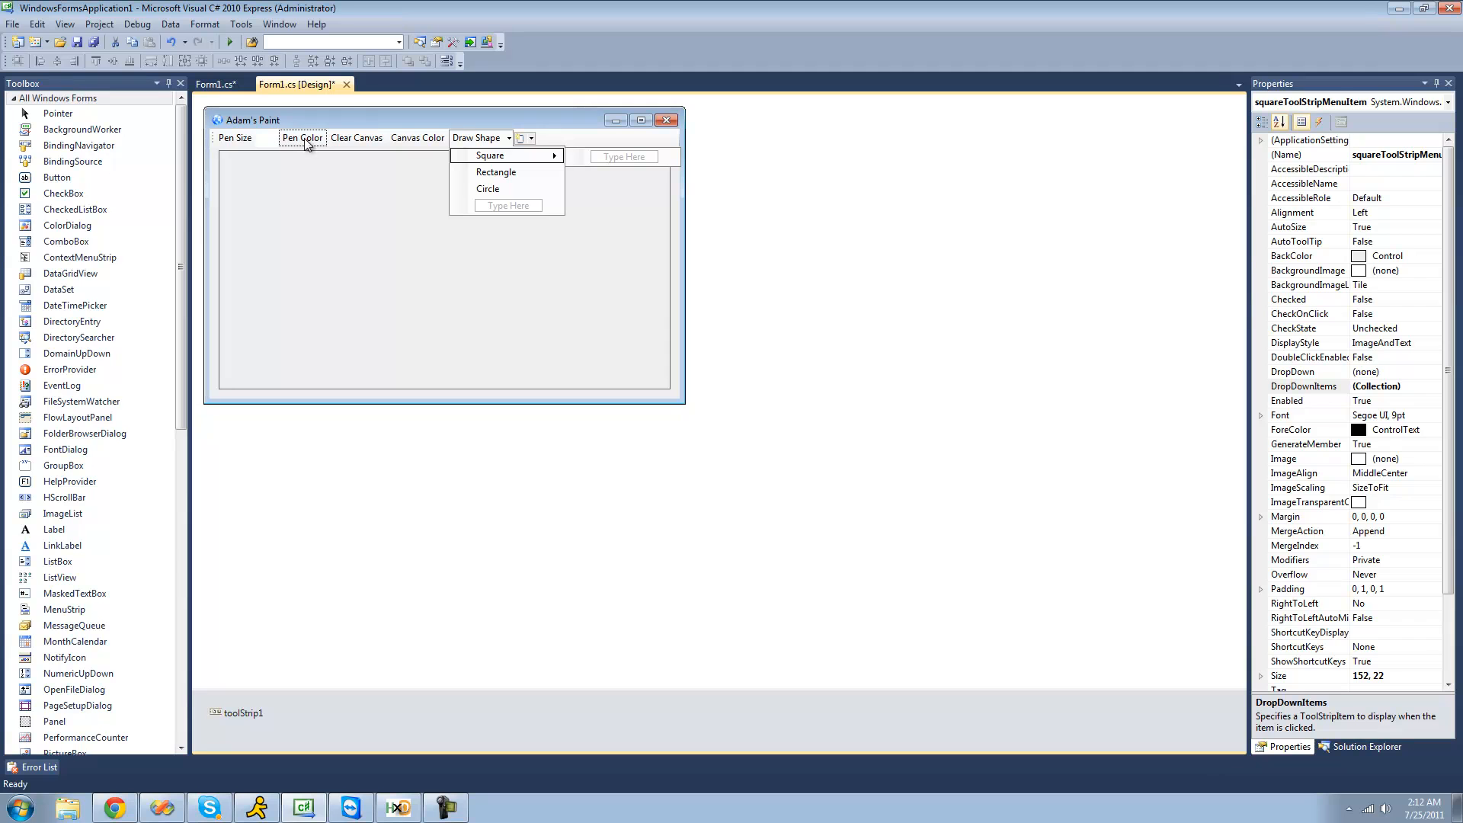
click(215, 84)
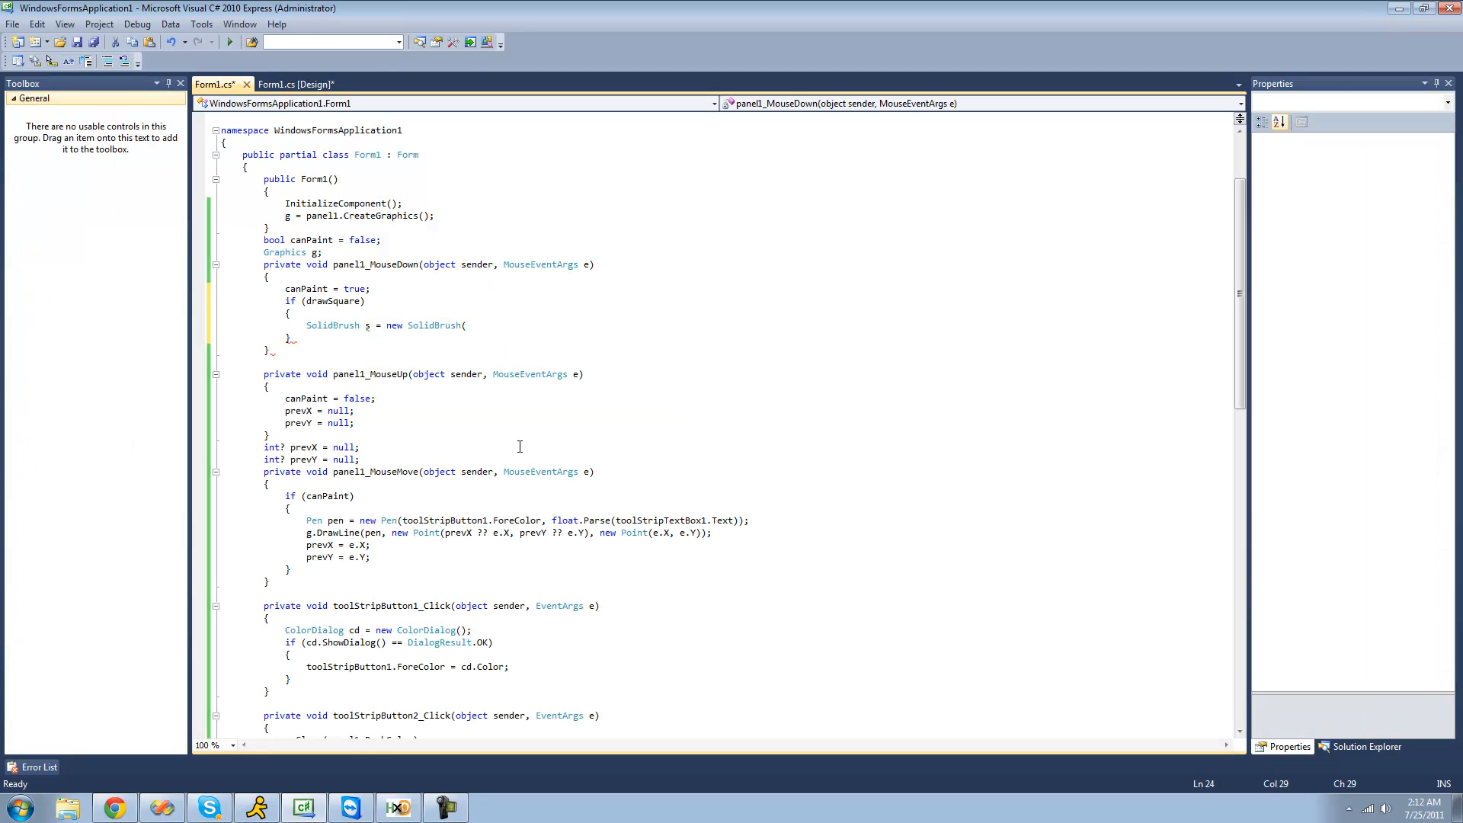
double_click(471, 520)
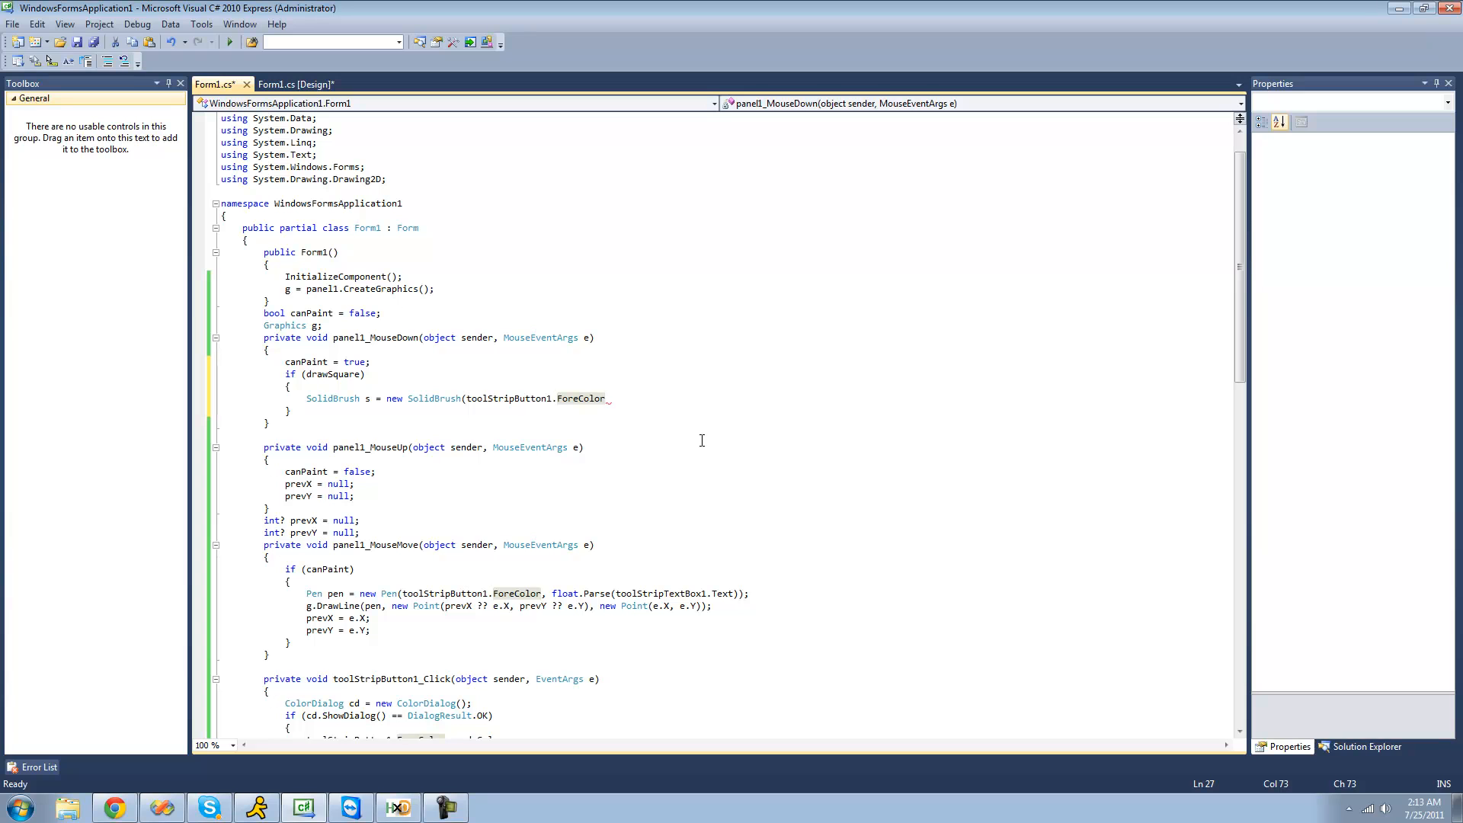
text();)
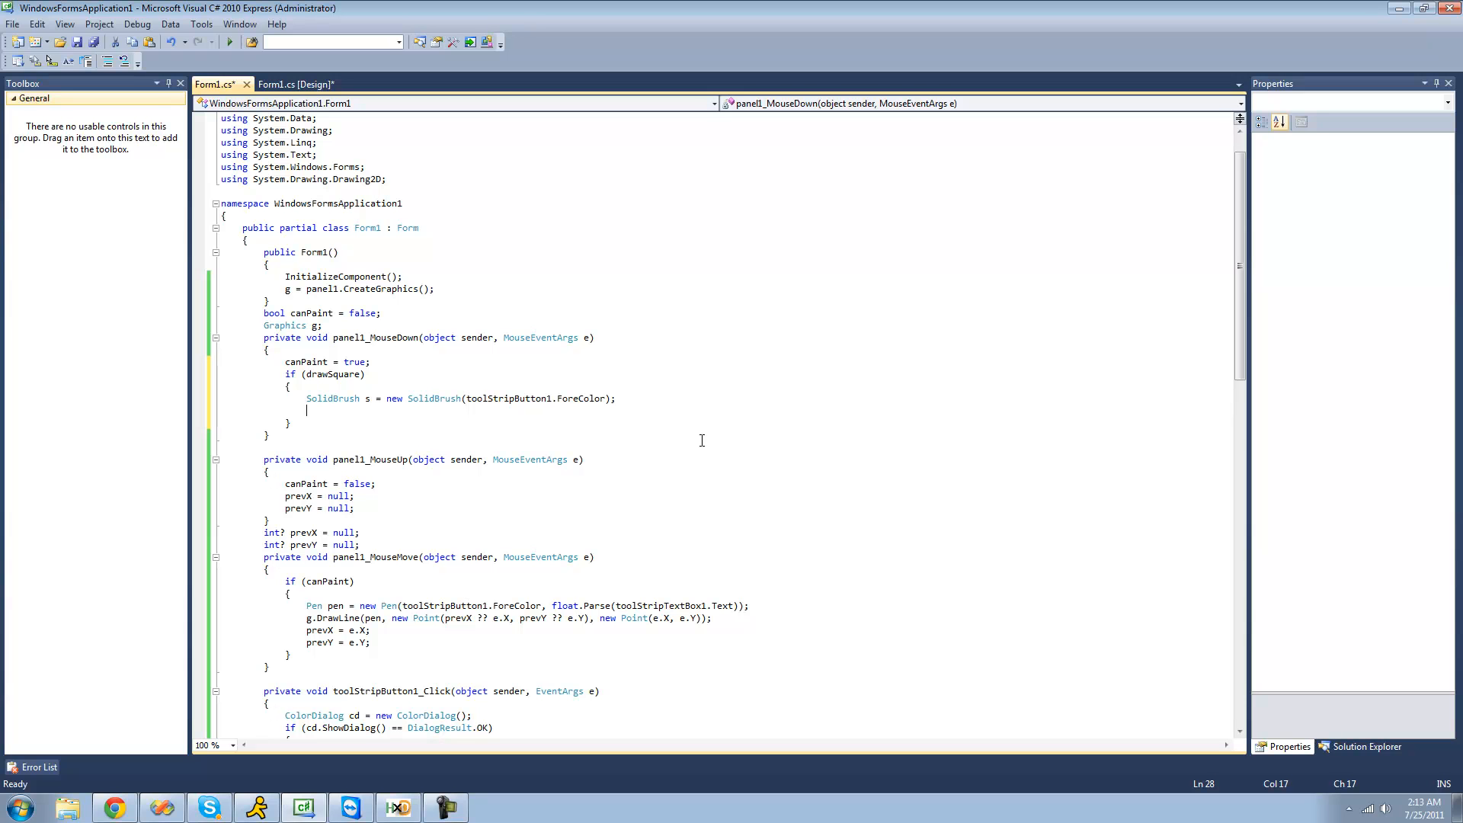
Fill a 50 by 50 rectangle at e.X, e.Y with g.FillRectangle(s, e.X, e.Y, 50, 50);.
text(g.)
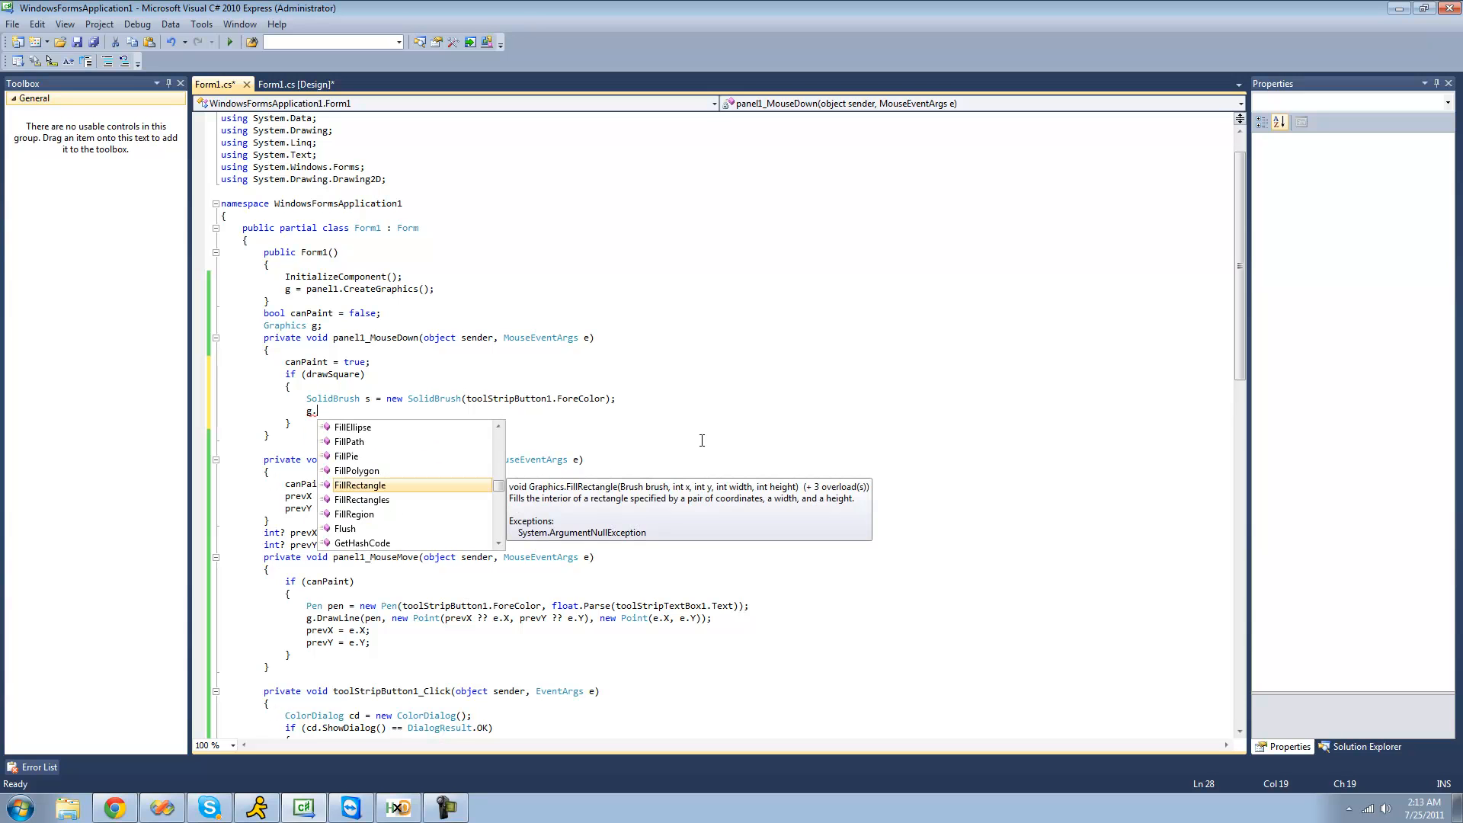
text(FillRectangle()
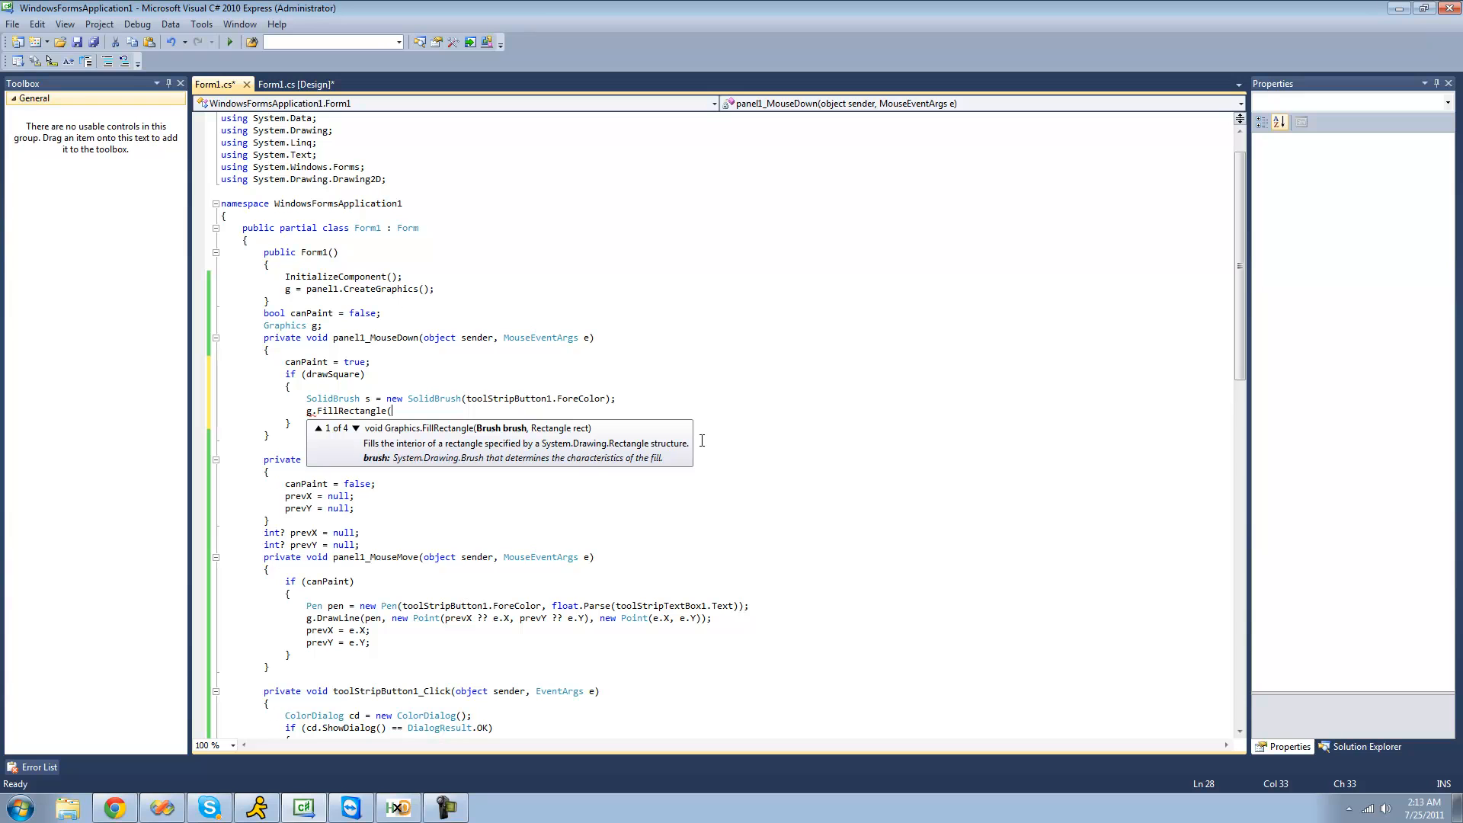
text(s,)
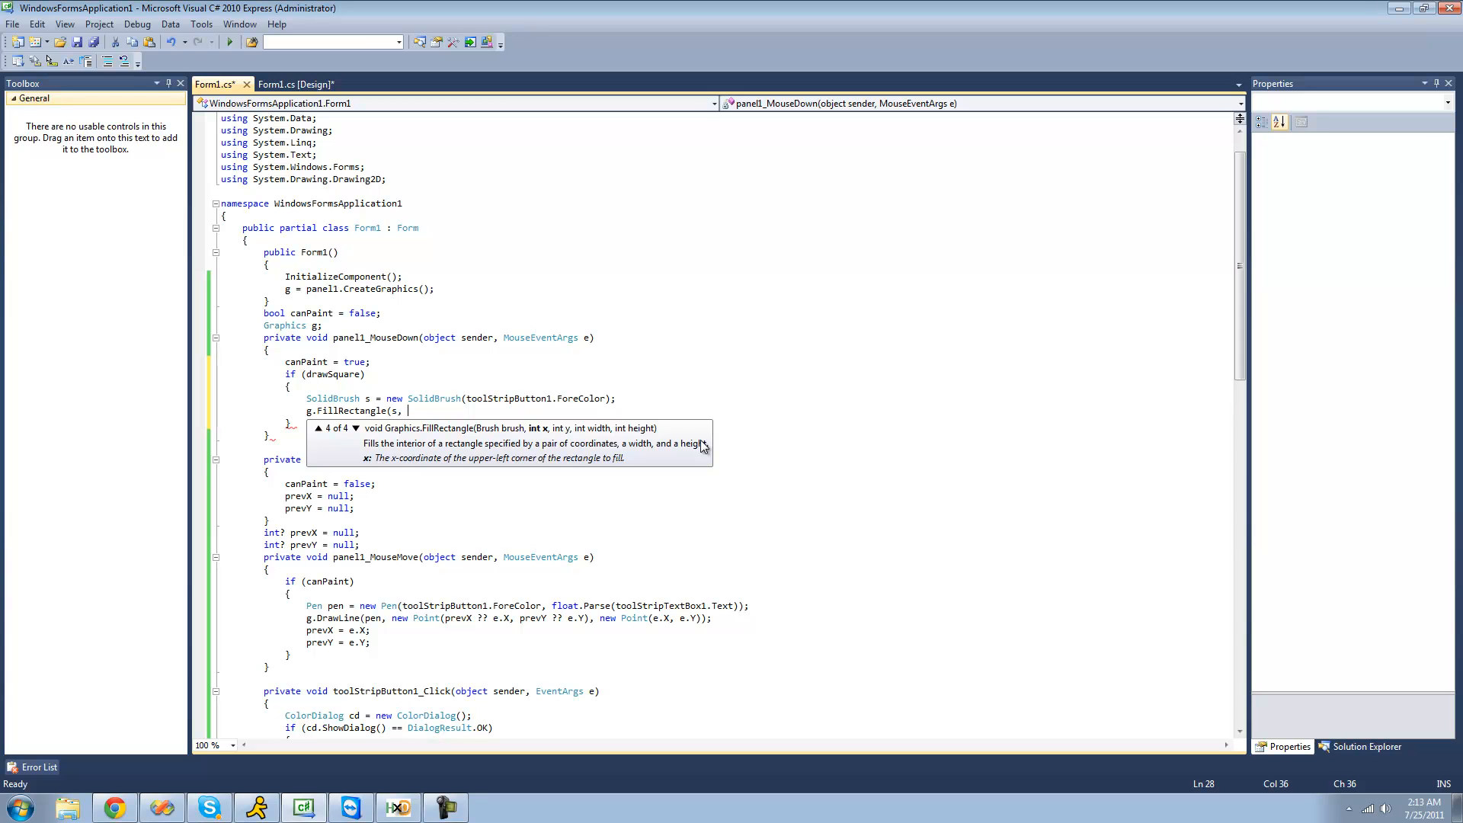
text(e.X,)
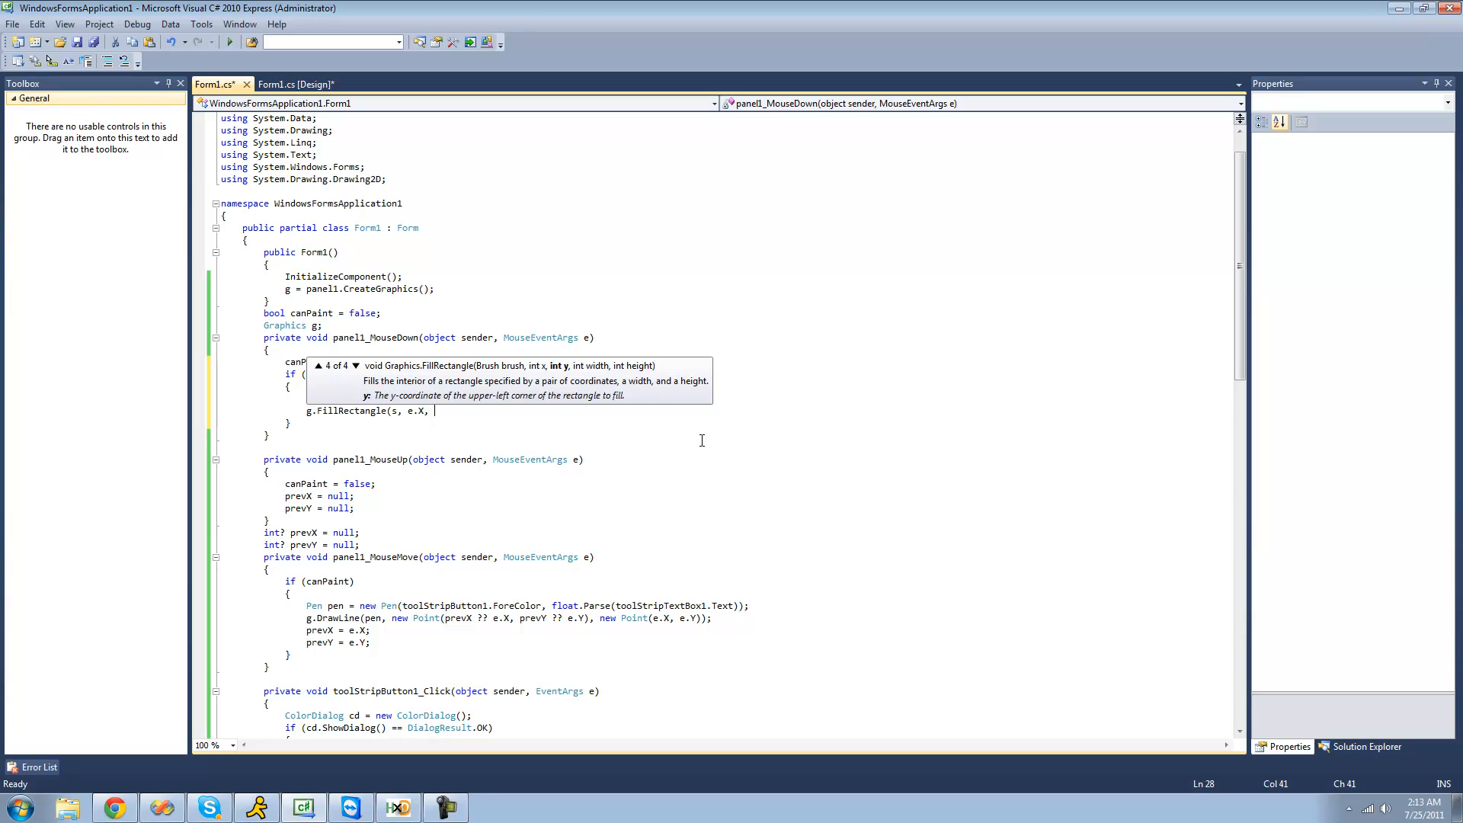
text(e.Y)
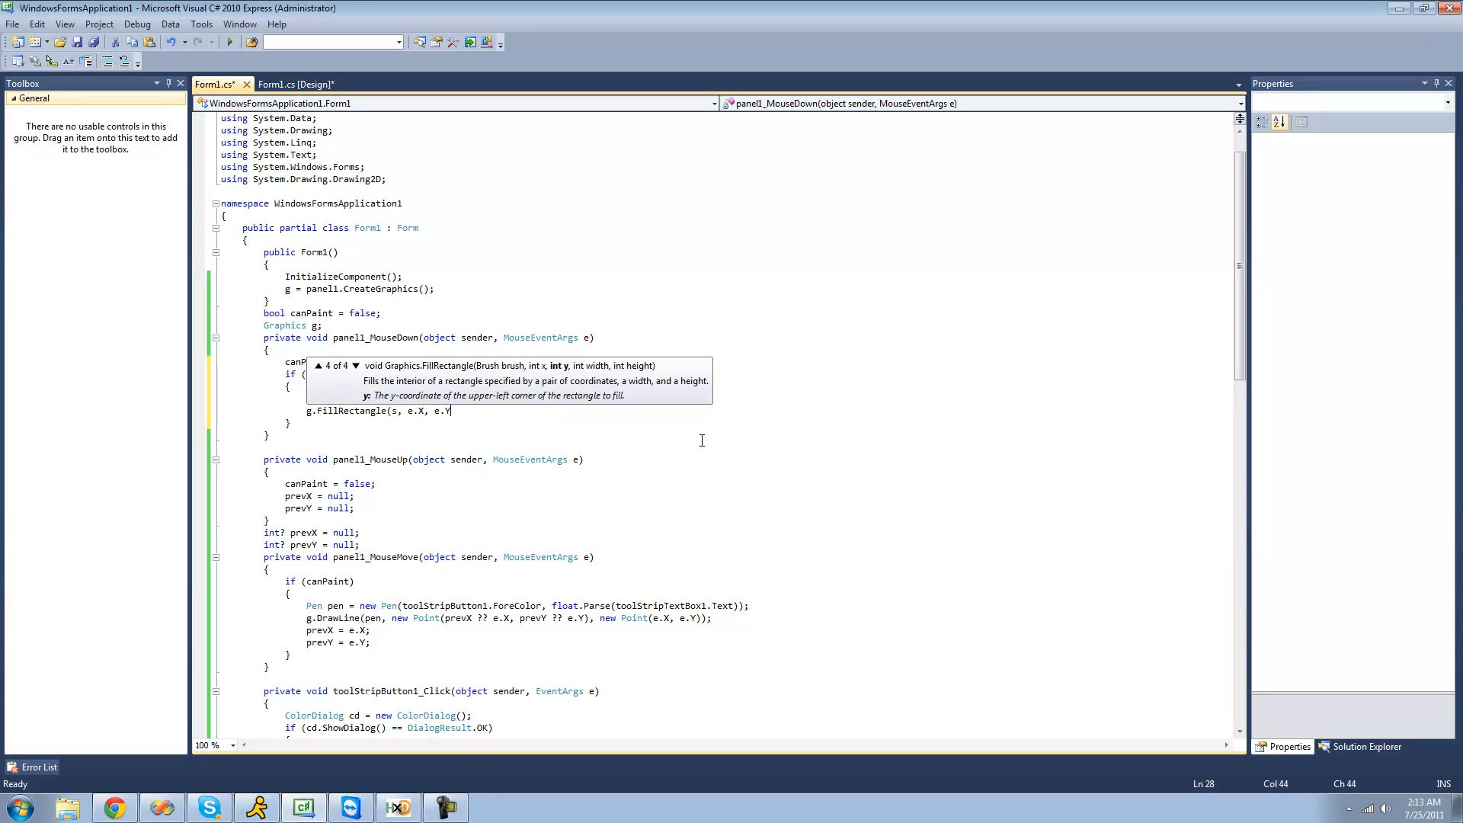
text(, 50)
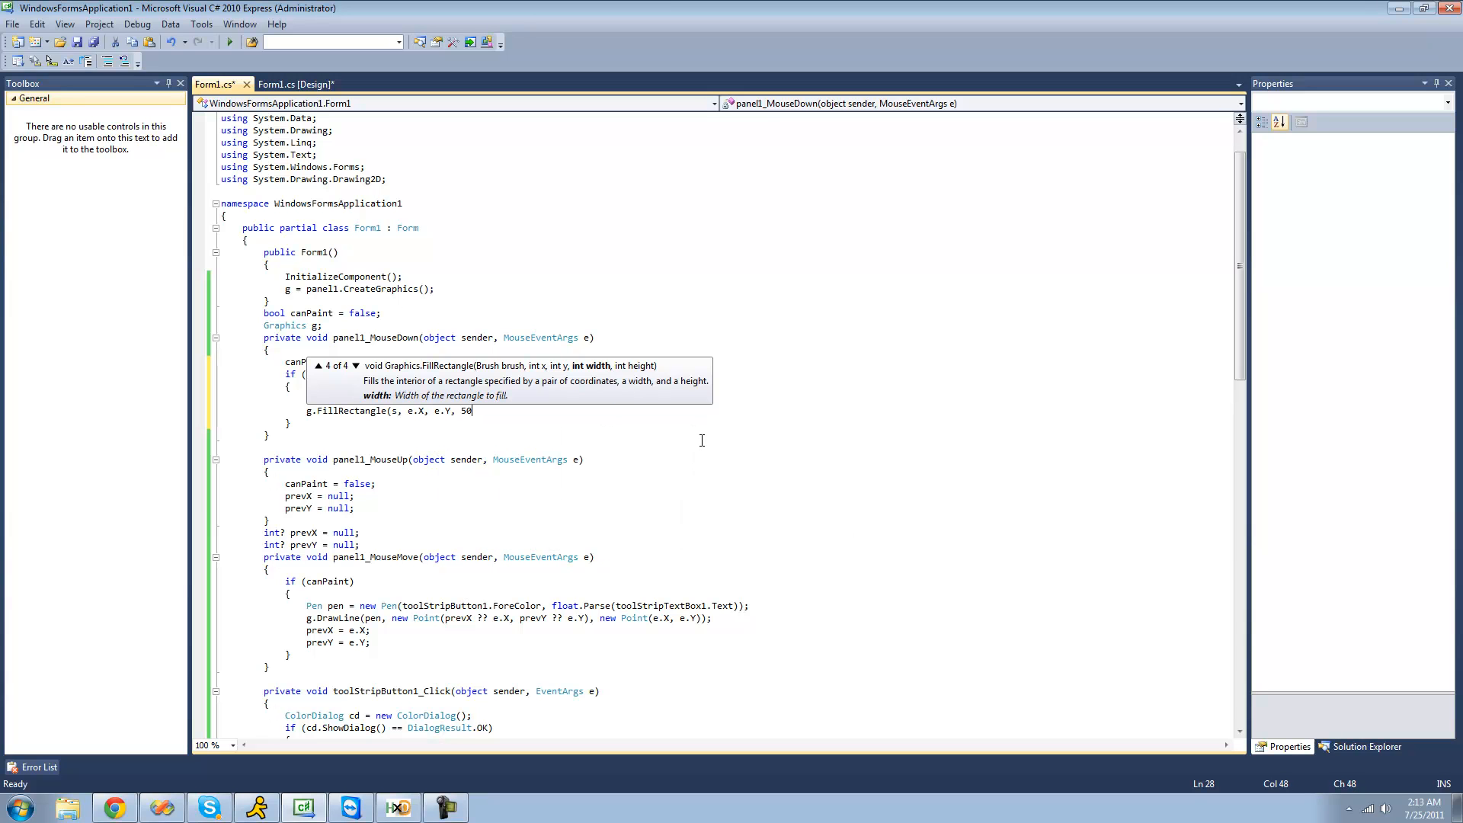
text(, 50);)
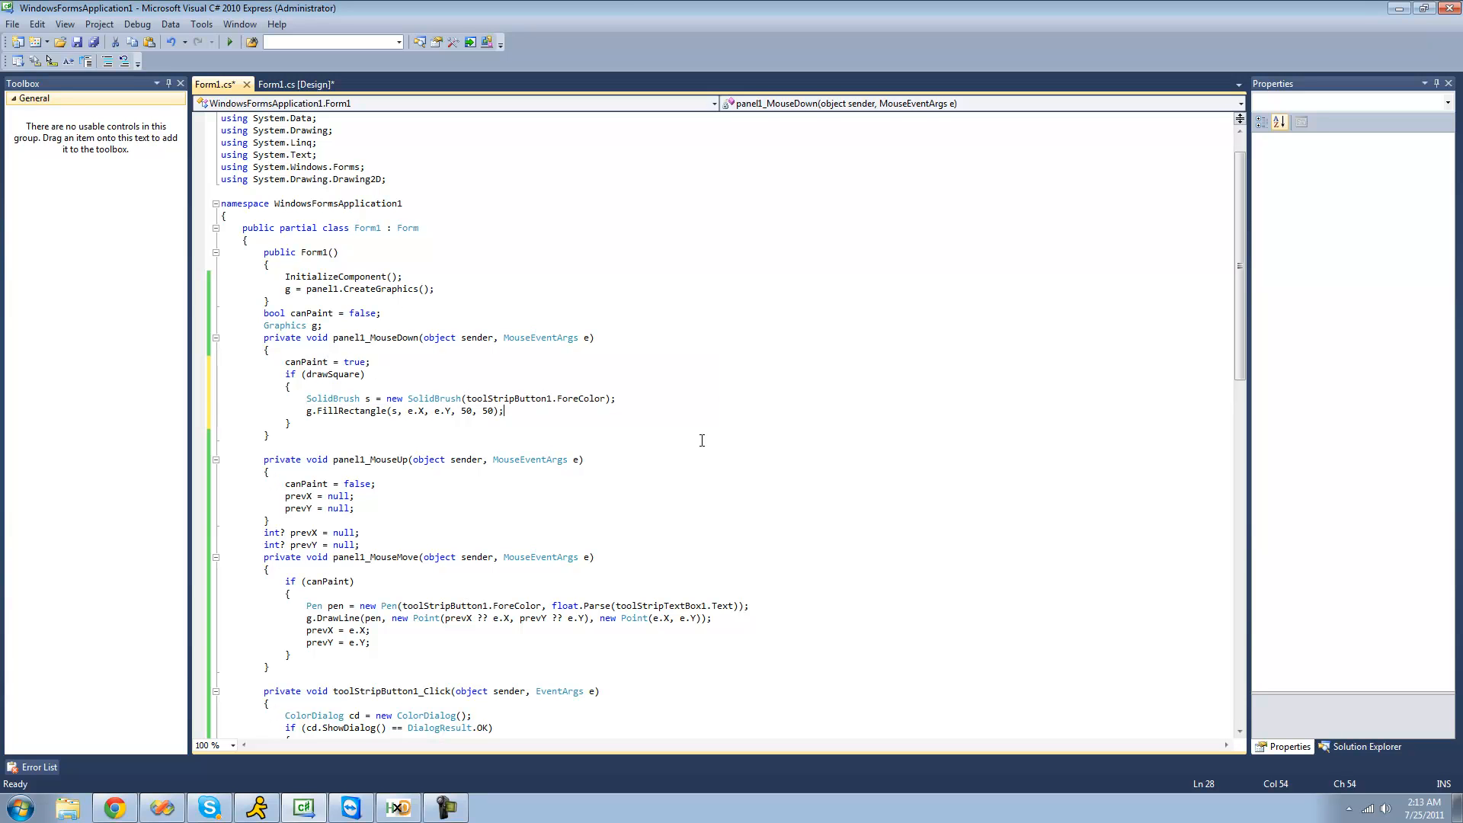
mouse_move(532, 310)
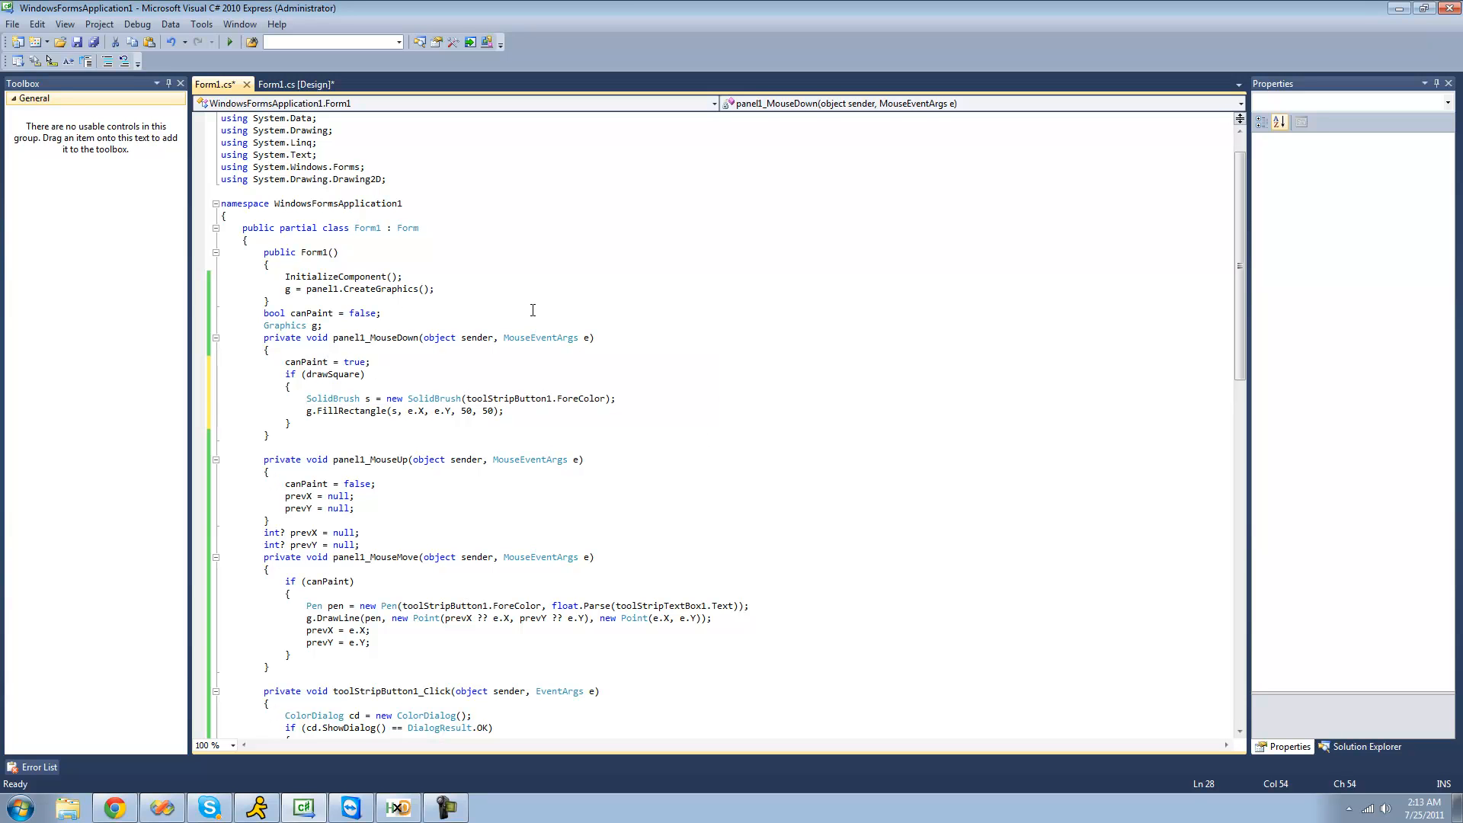
mouse_move(230, 41)
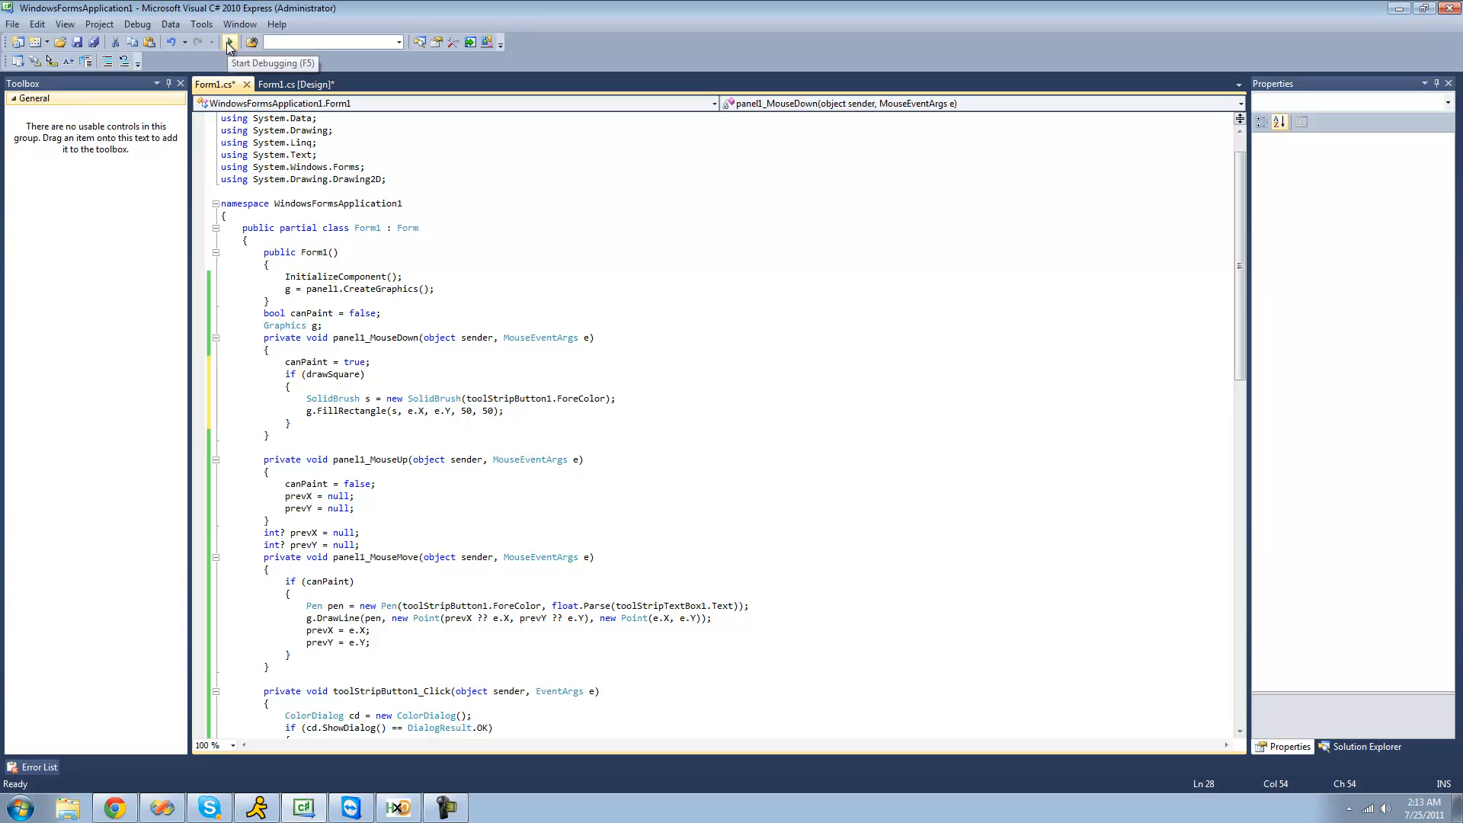
Reset canPaint and drawSquare to false after the square is filled, then start debugging.
text(canPaint = false;)
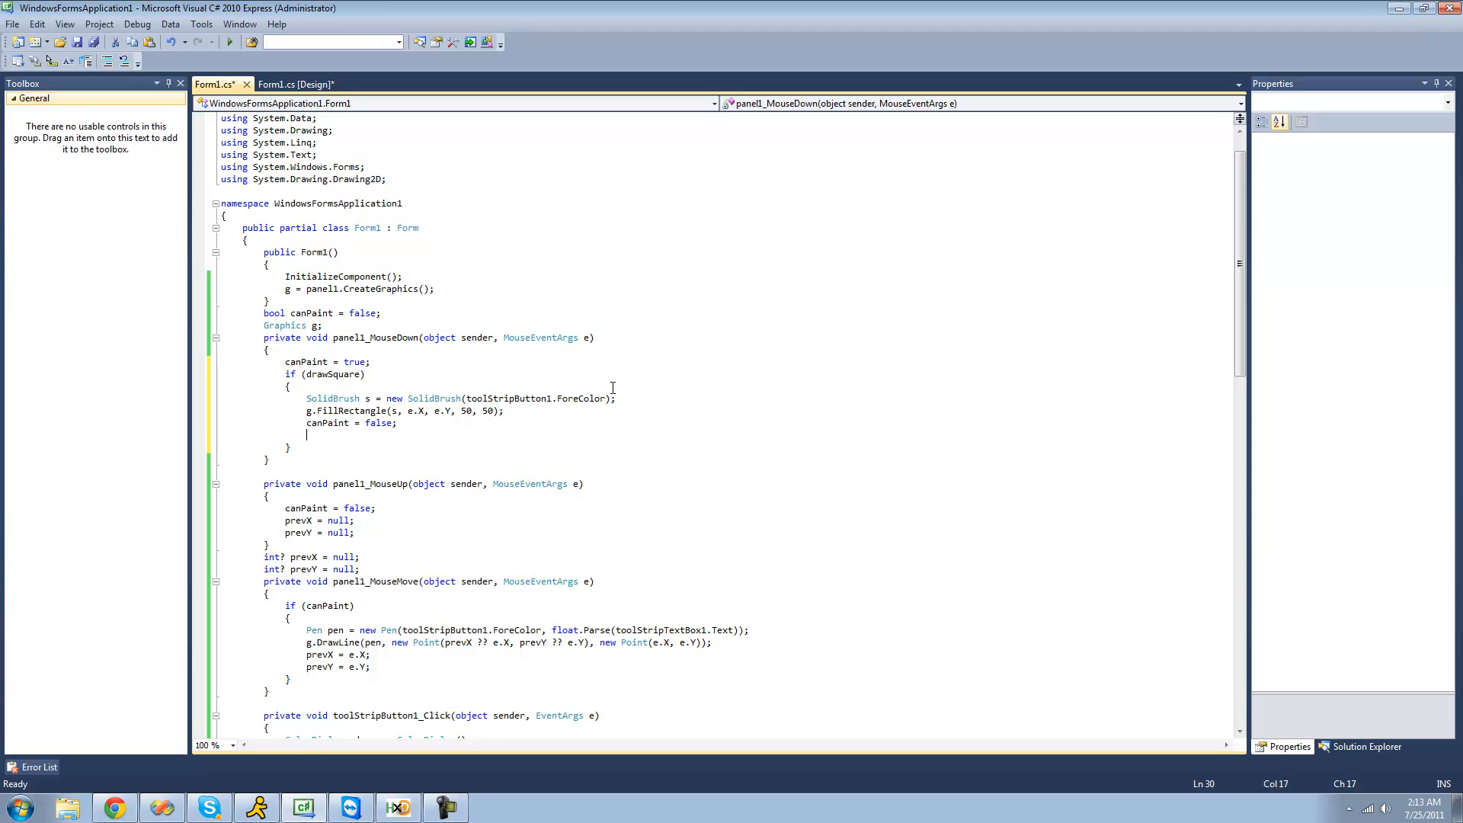
text(drawSquare)
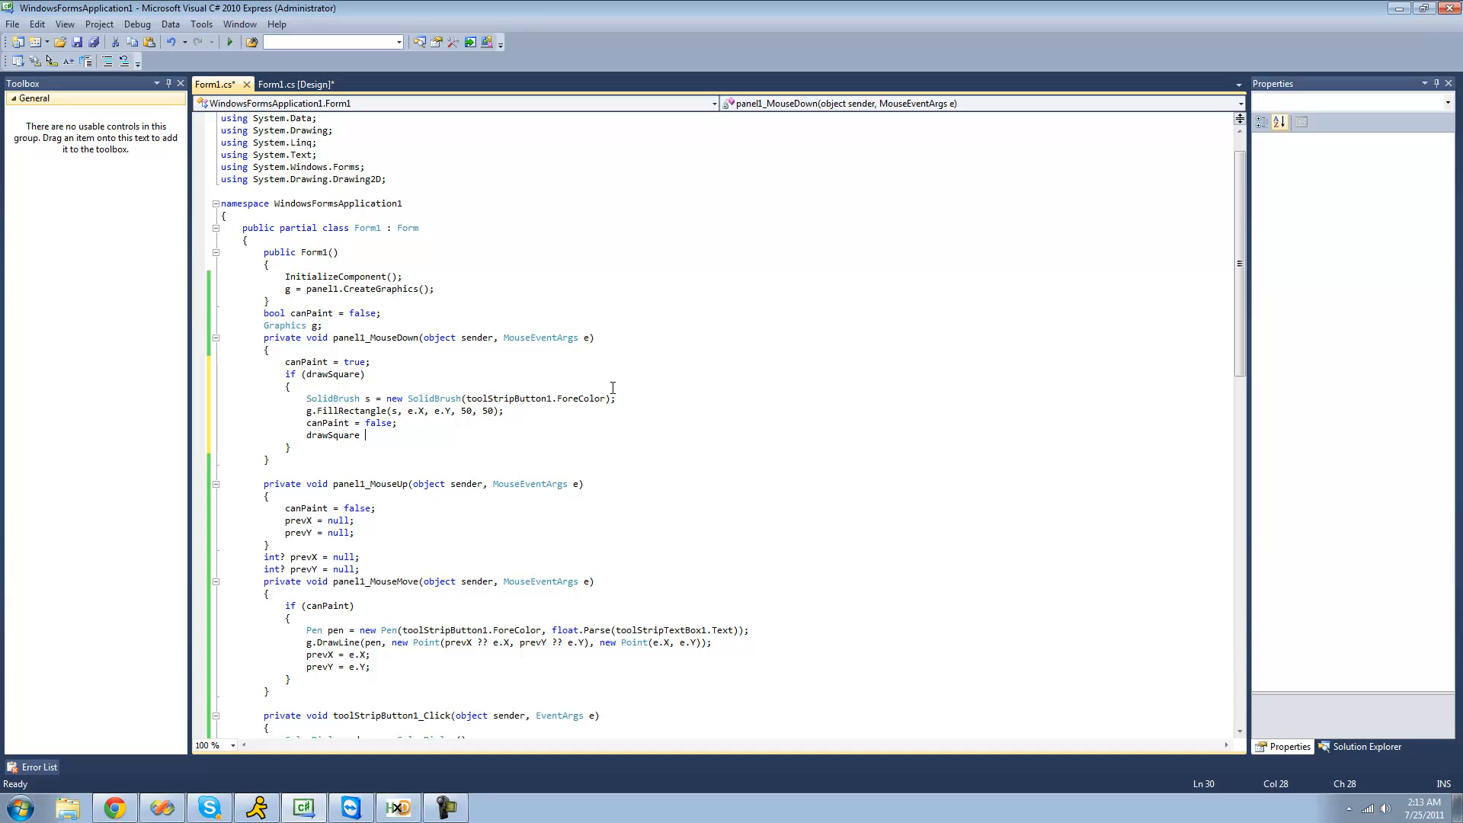
text(= false;)
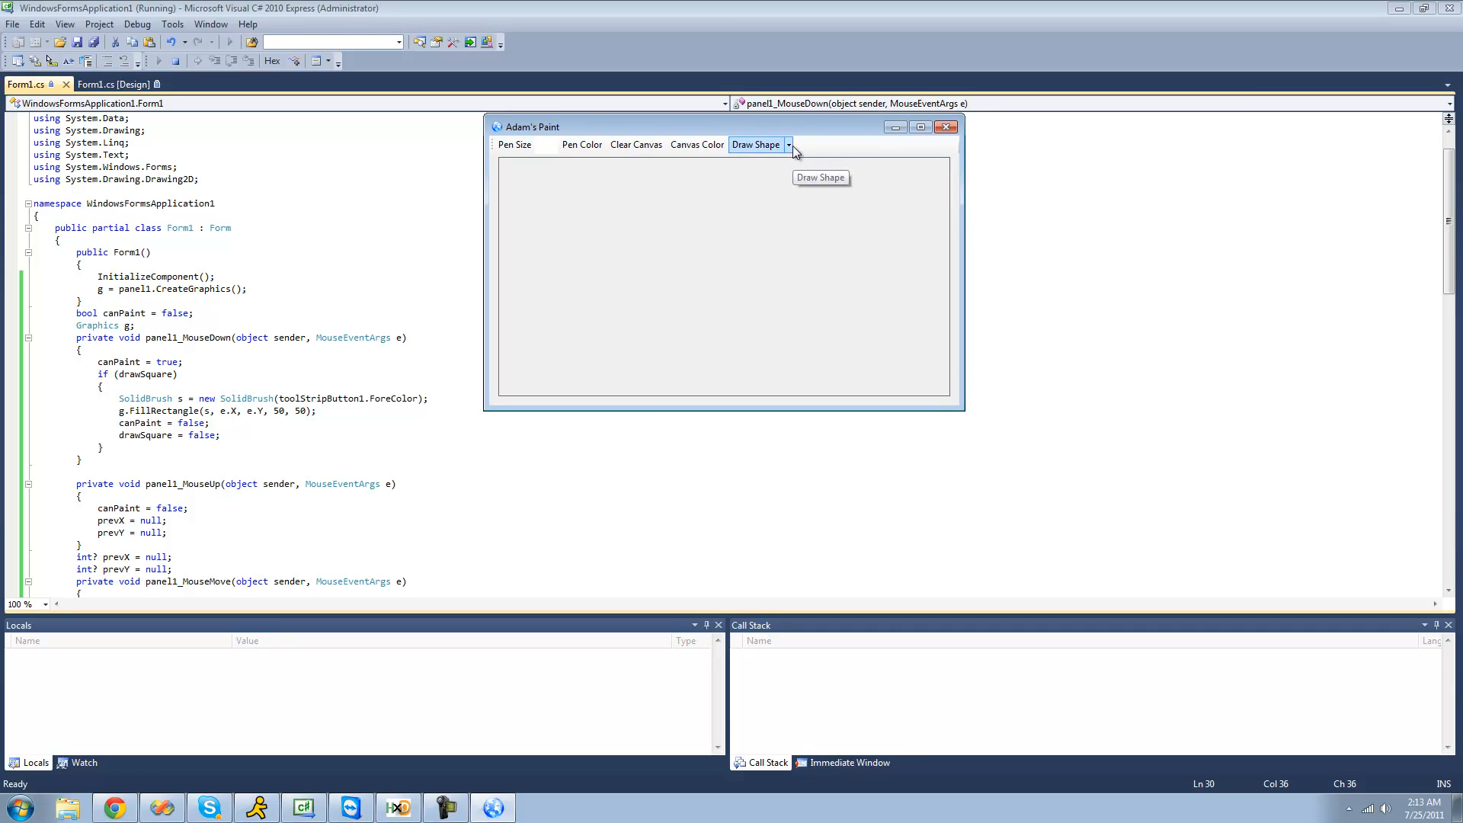
In the running app, pick green as the pen colour and stamp a square via Draw Shape > Square.
click(788, 145)
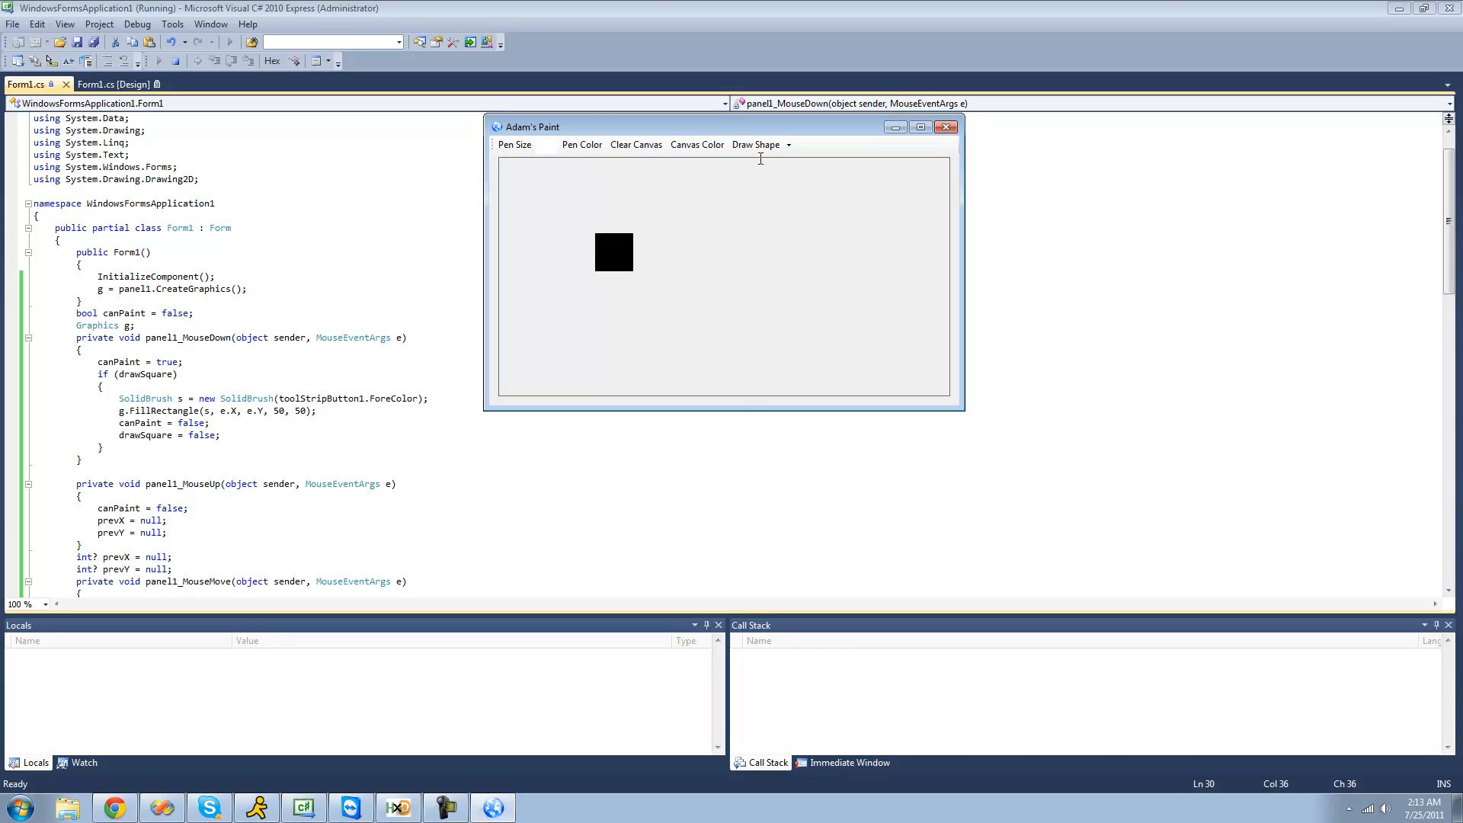
click(581, 144)
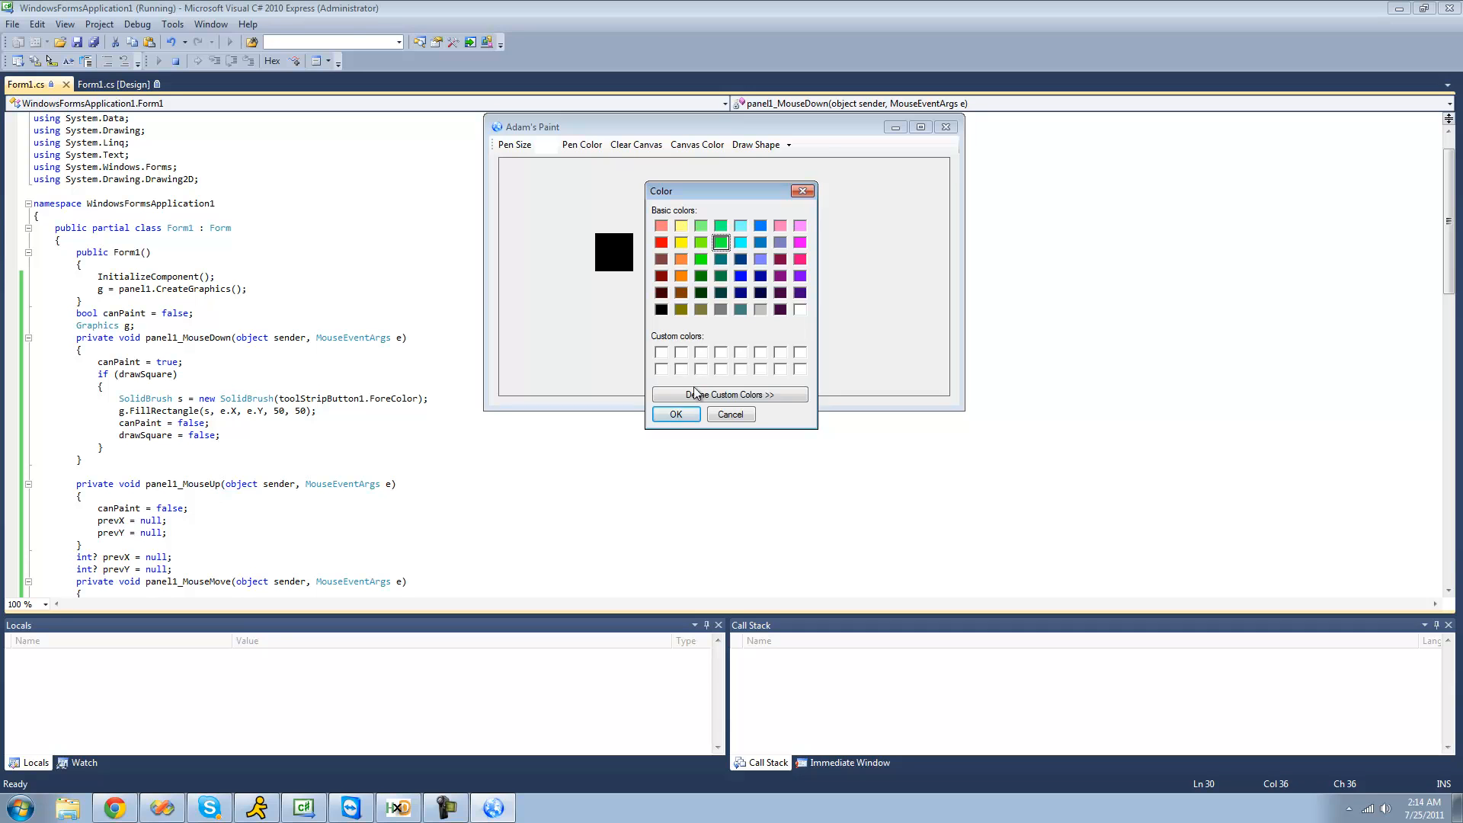
click(758, 145)
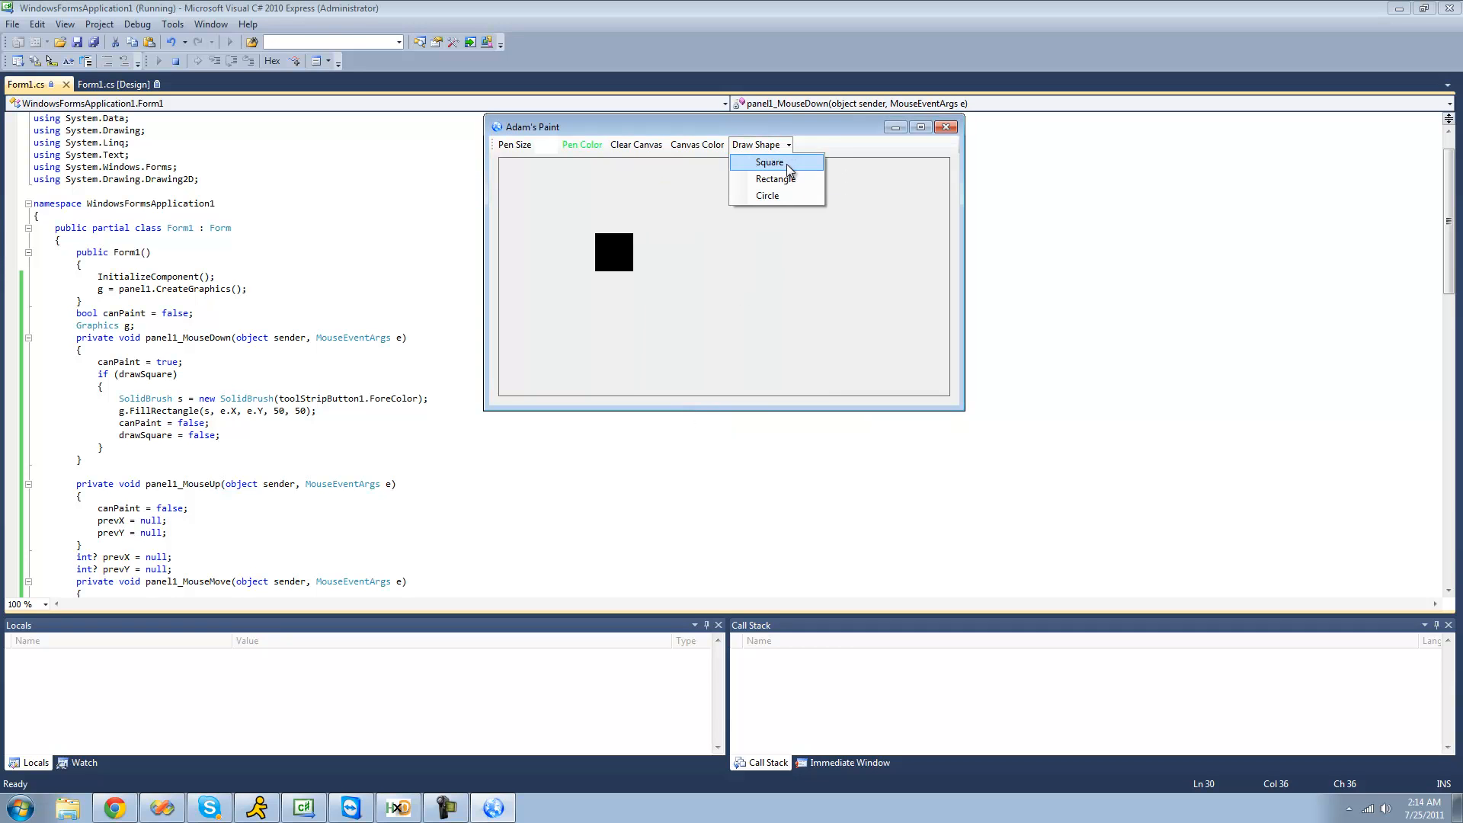
click(770, 162)
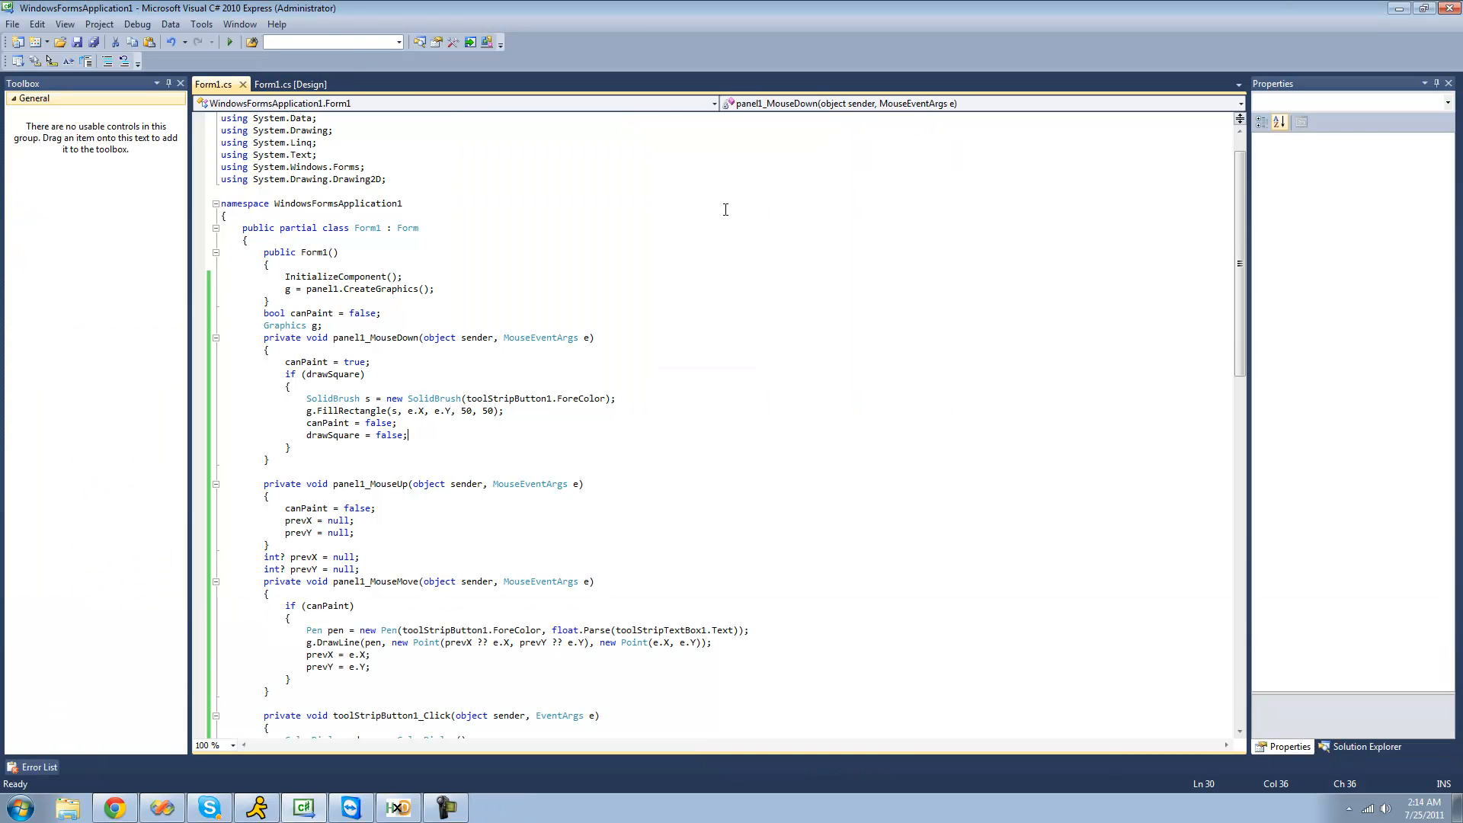
Create the Rectangle item's click handler and declare 'bool drawRectangle = false;'.
click(290, 84)
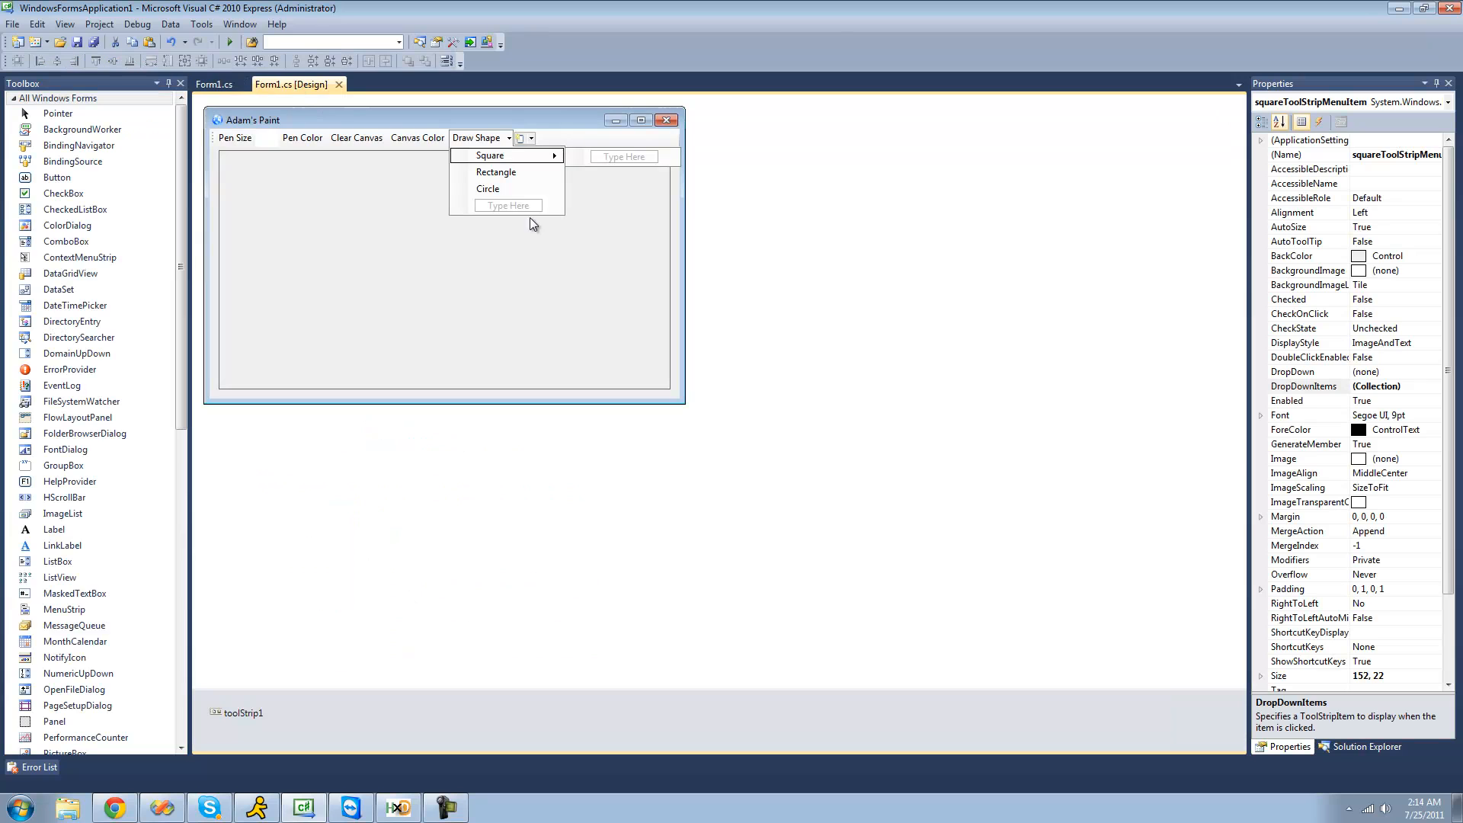
click(495, 172)
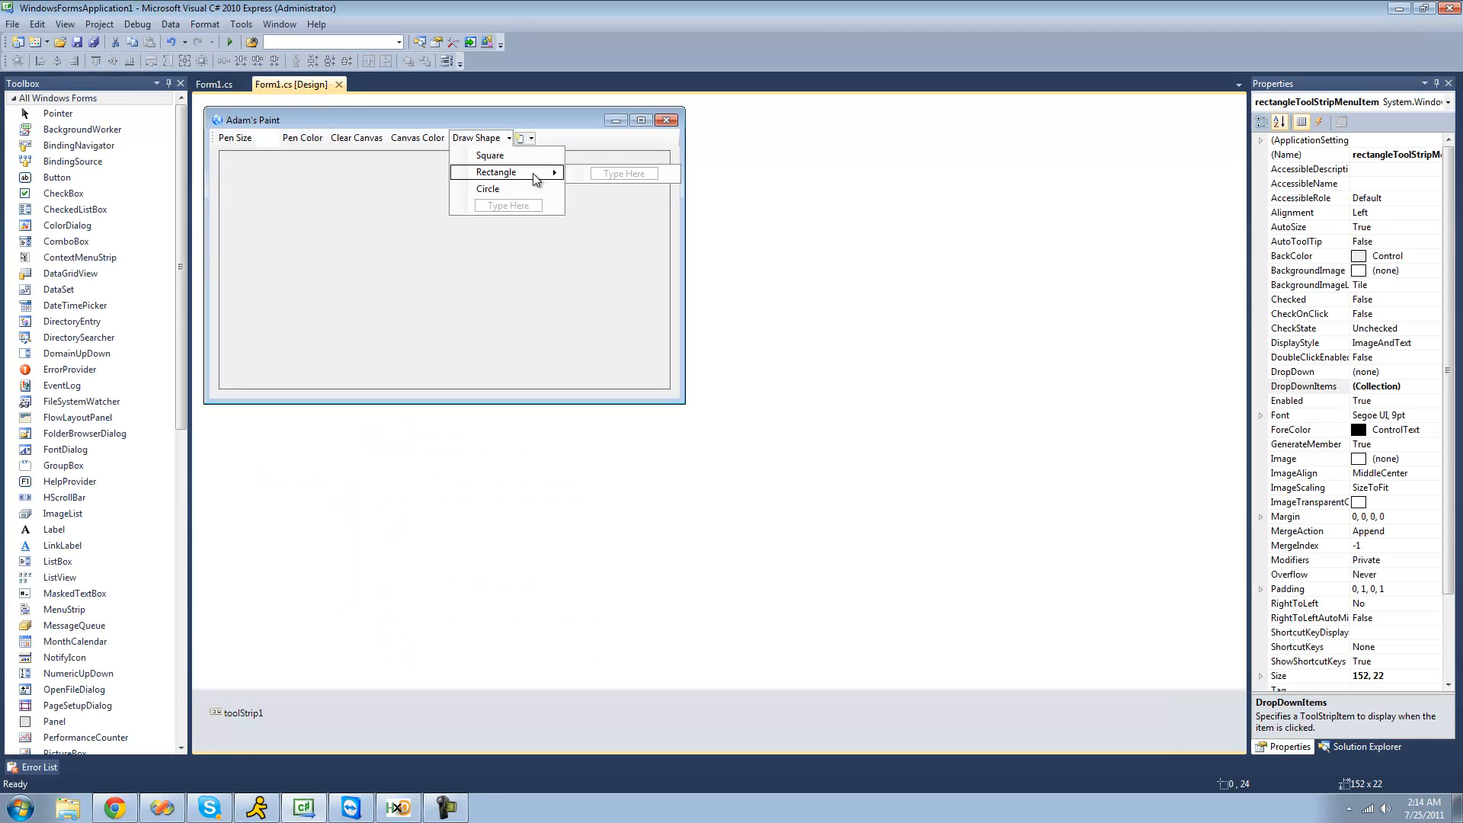
double_click(493, 173)
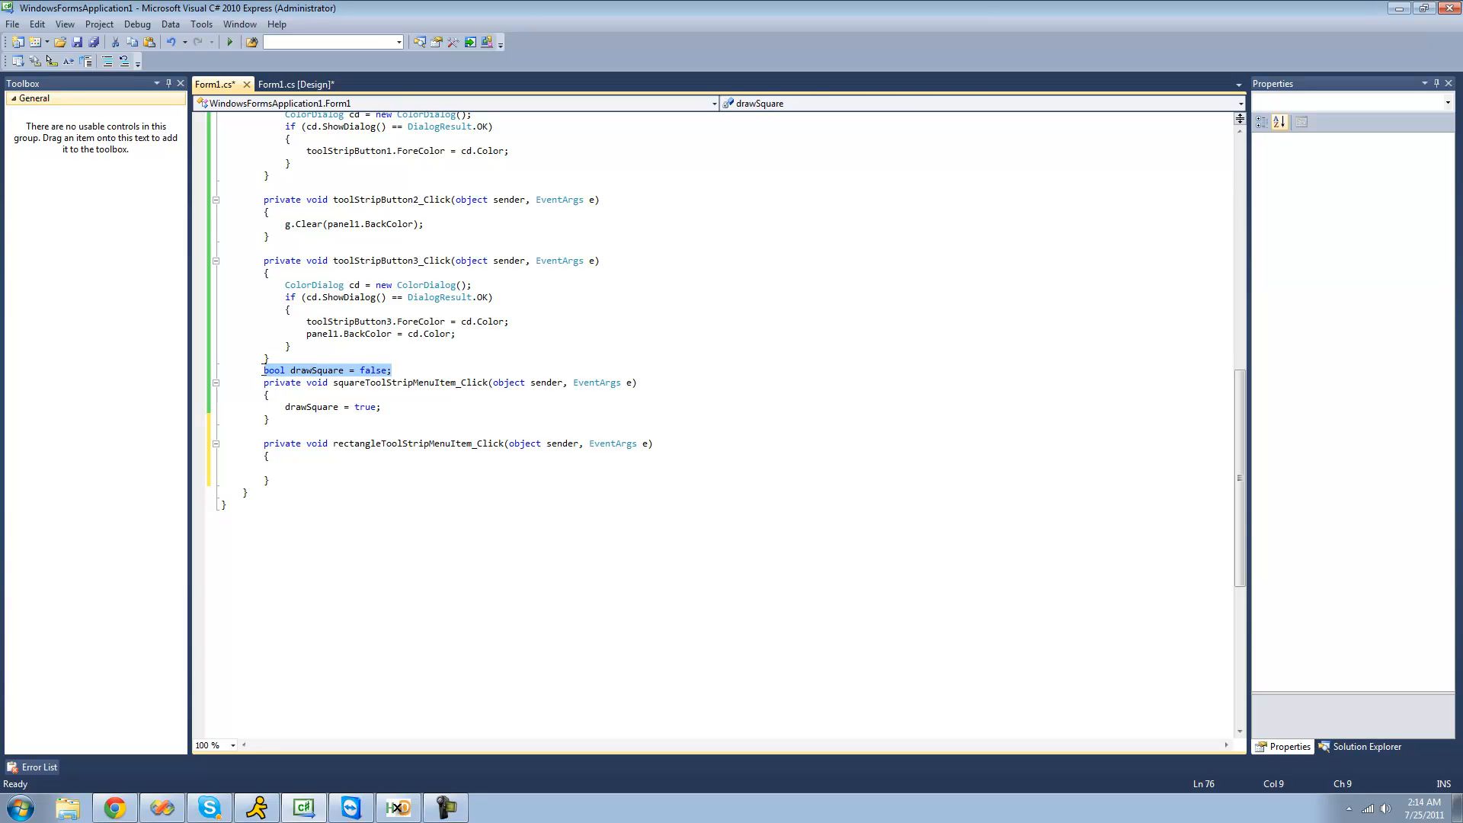
text(bool drawSquare = false;)
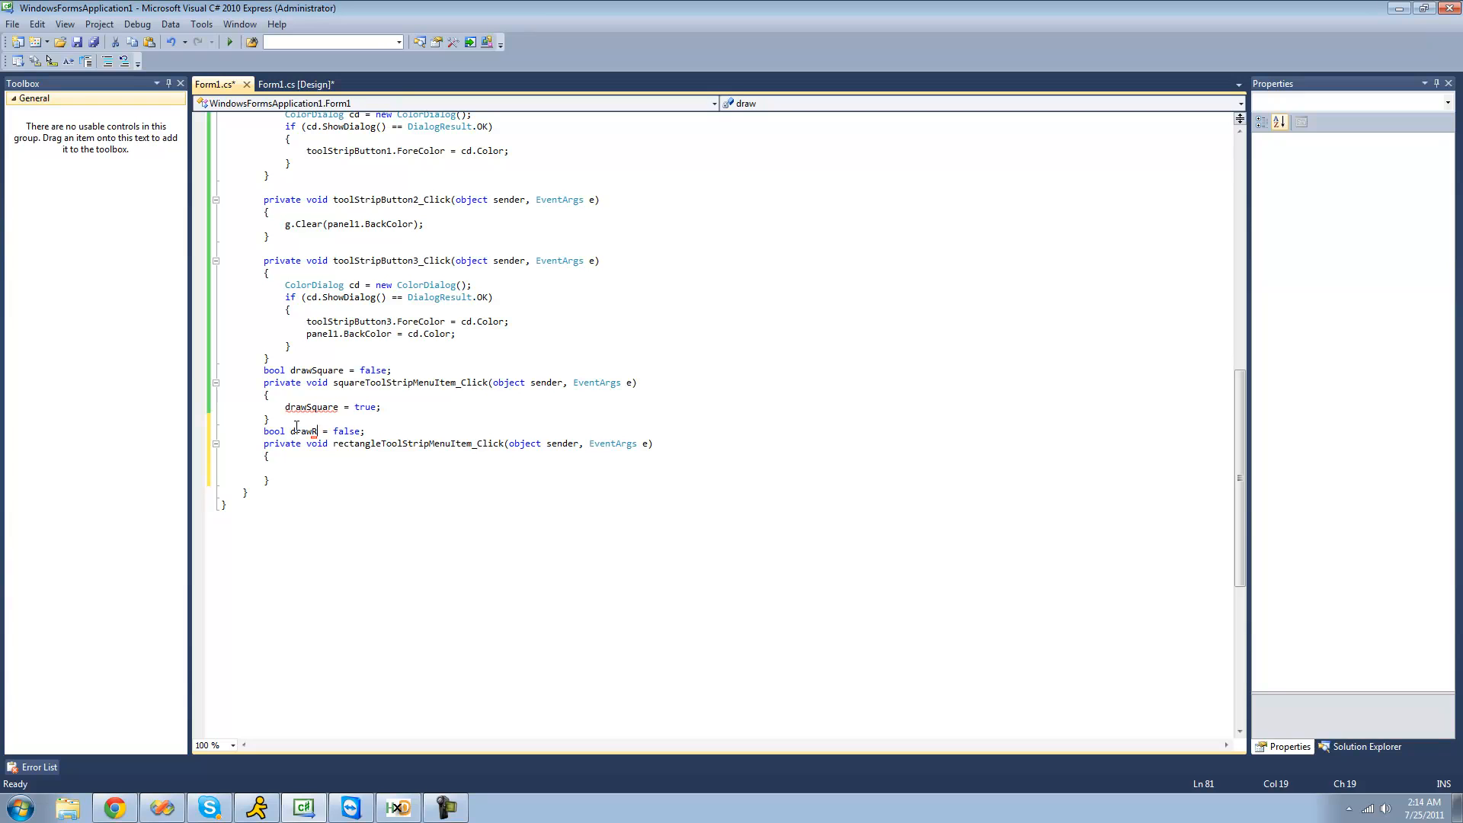
text(Rectag)
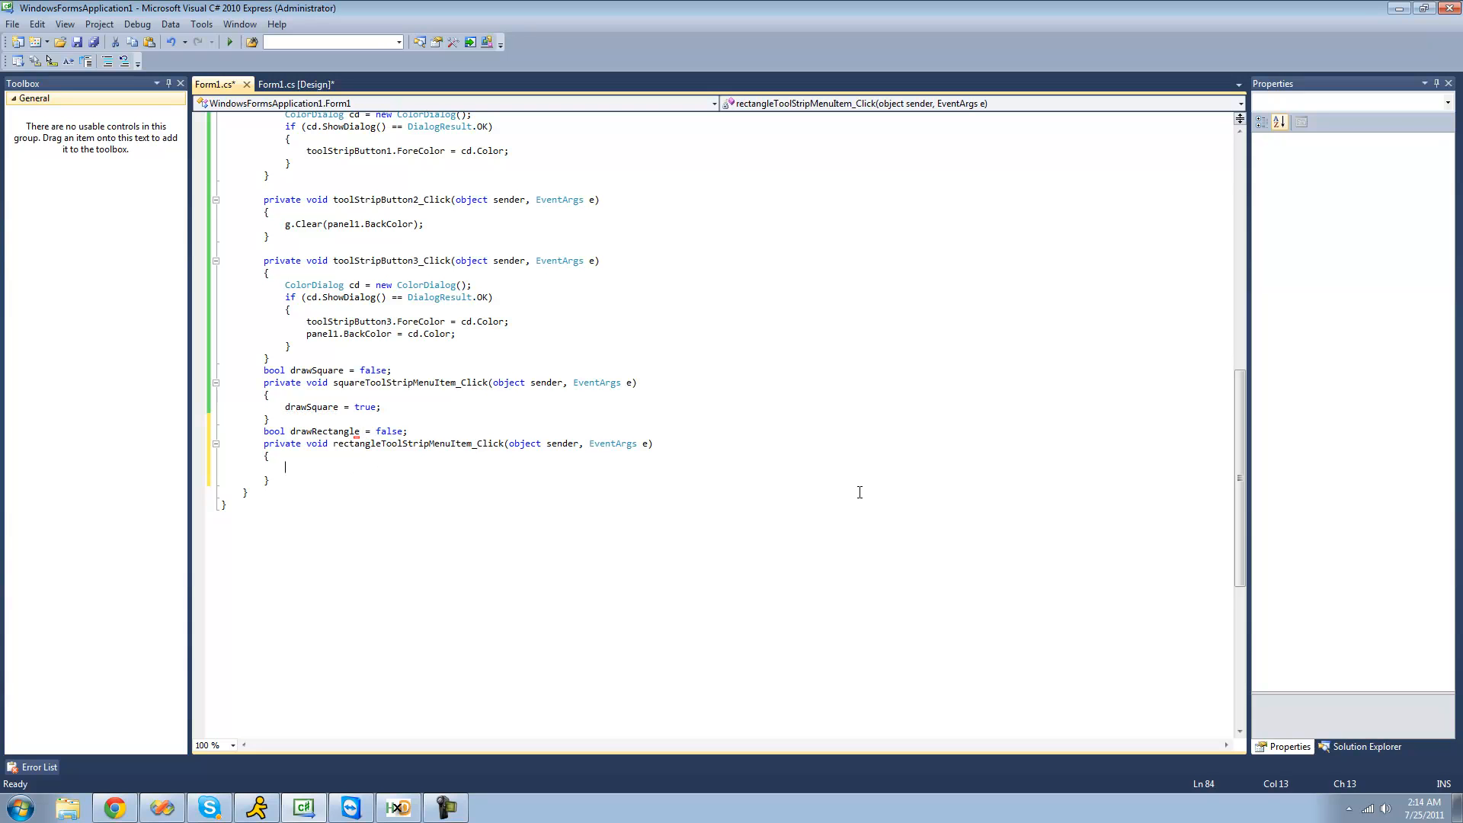
Set drawRectangle = true inside the Rectangle item's click handler.
text(drawRectangle)
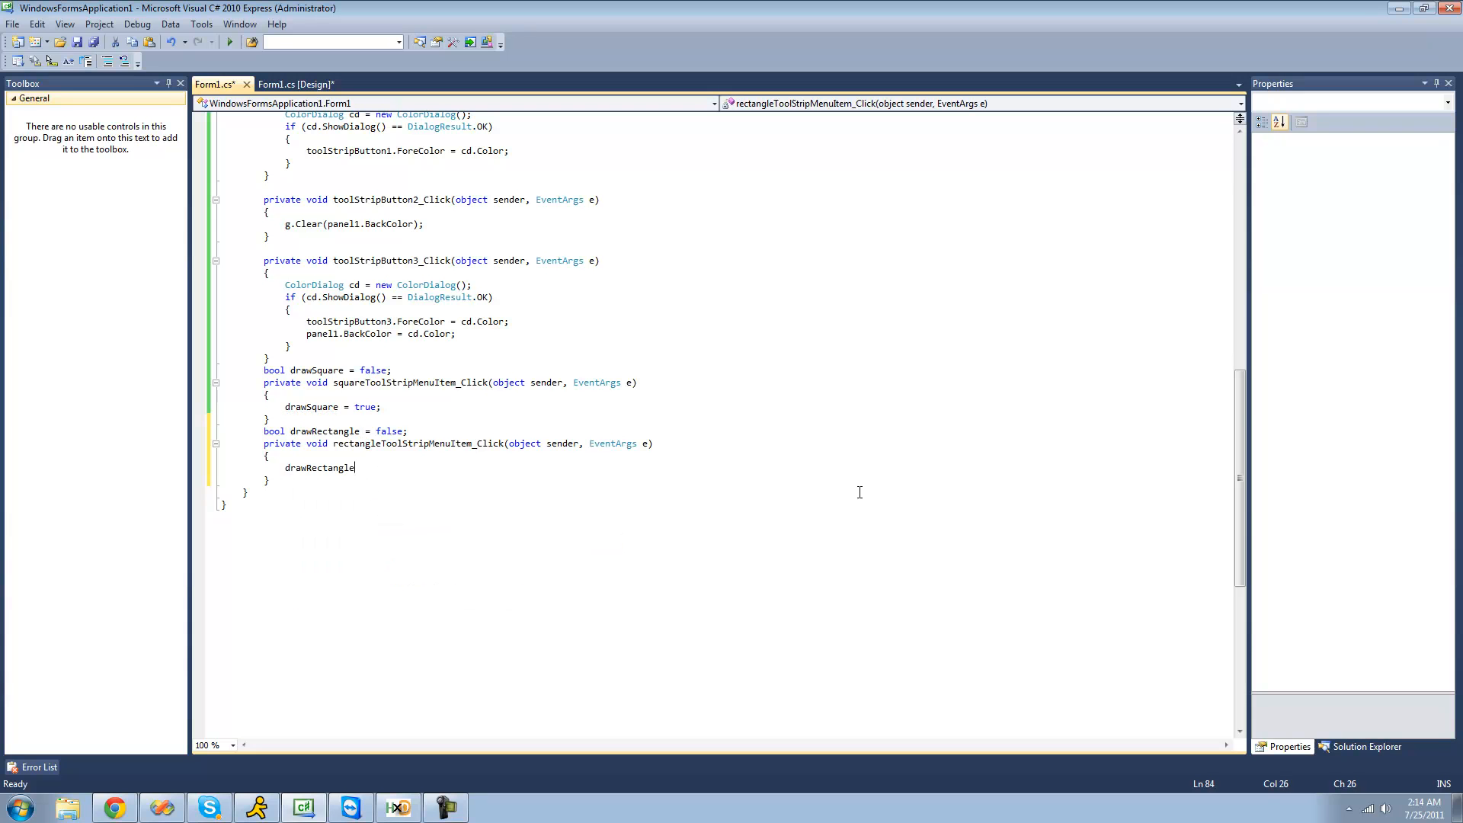
text(= true)
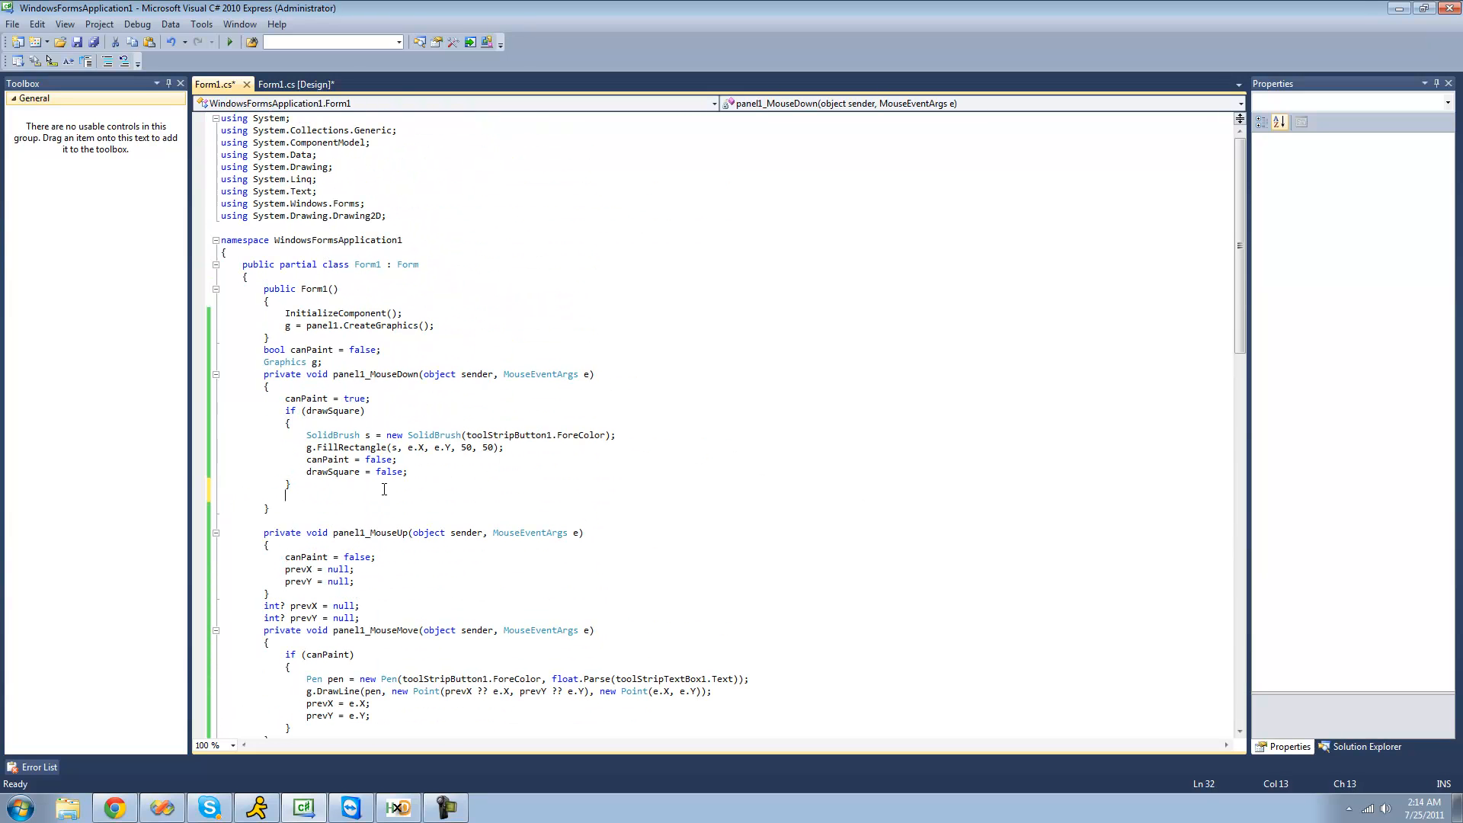
Add an else if (drawRectangle) branch filling a 100 by 50 rectangle and resetting the flags.
text(else if ()
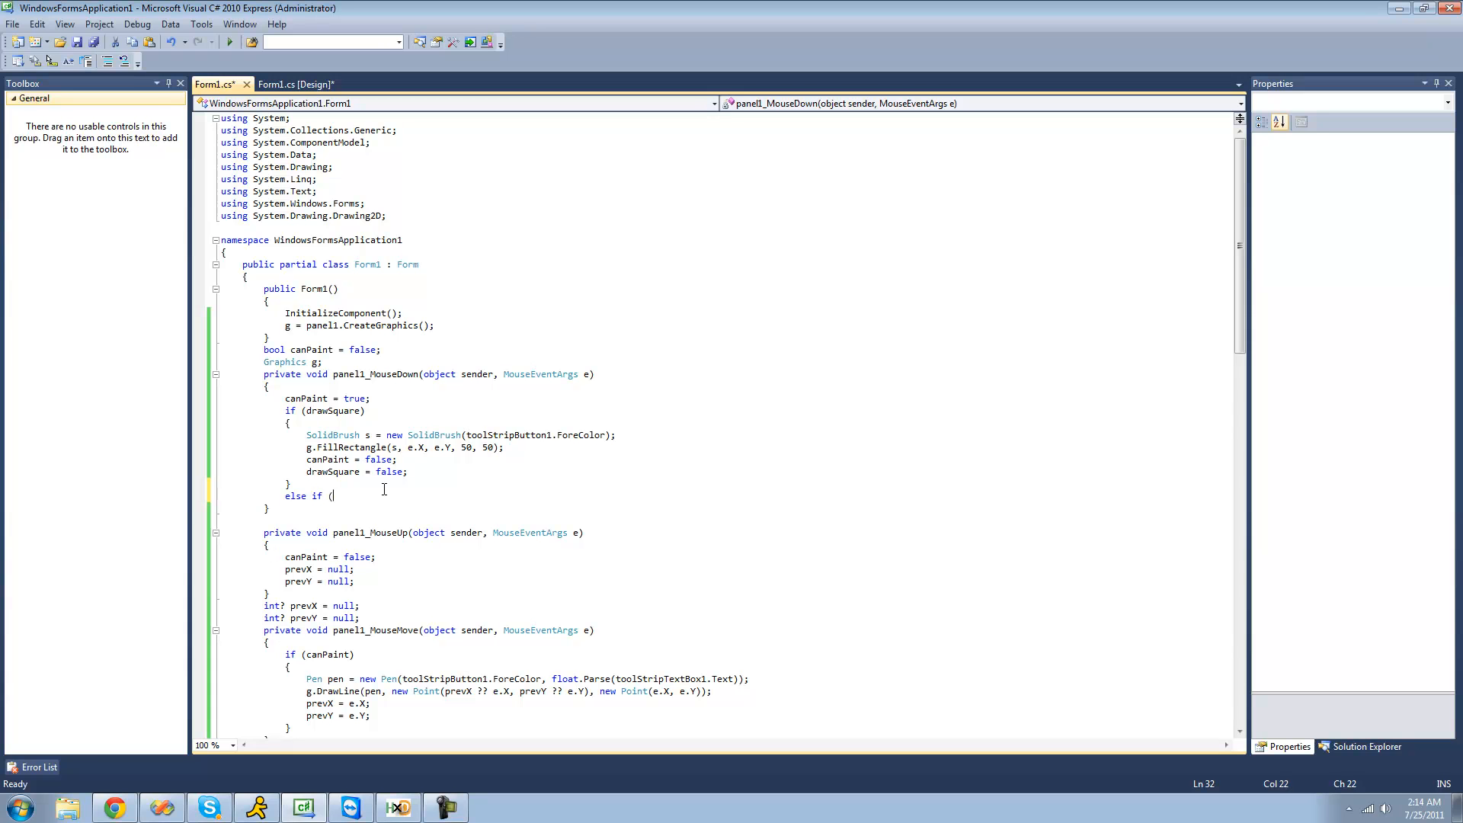
text(s)
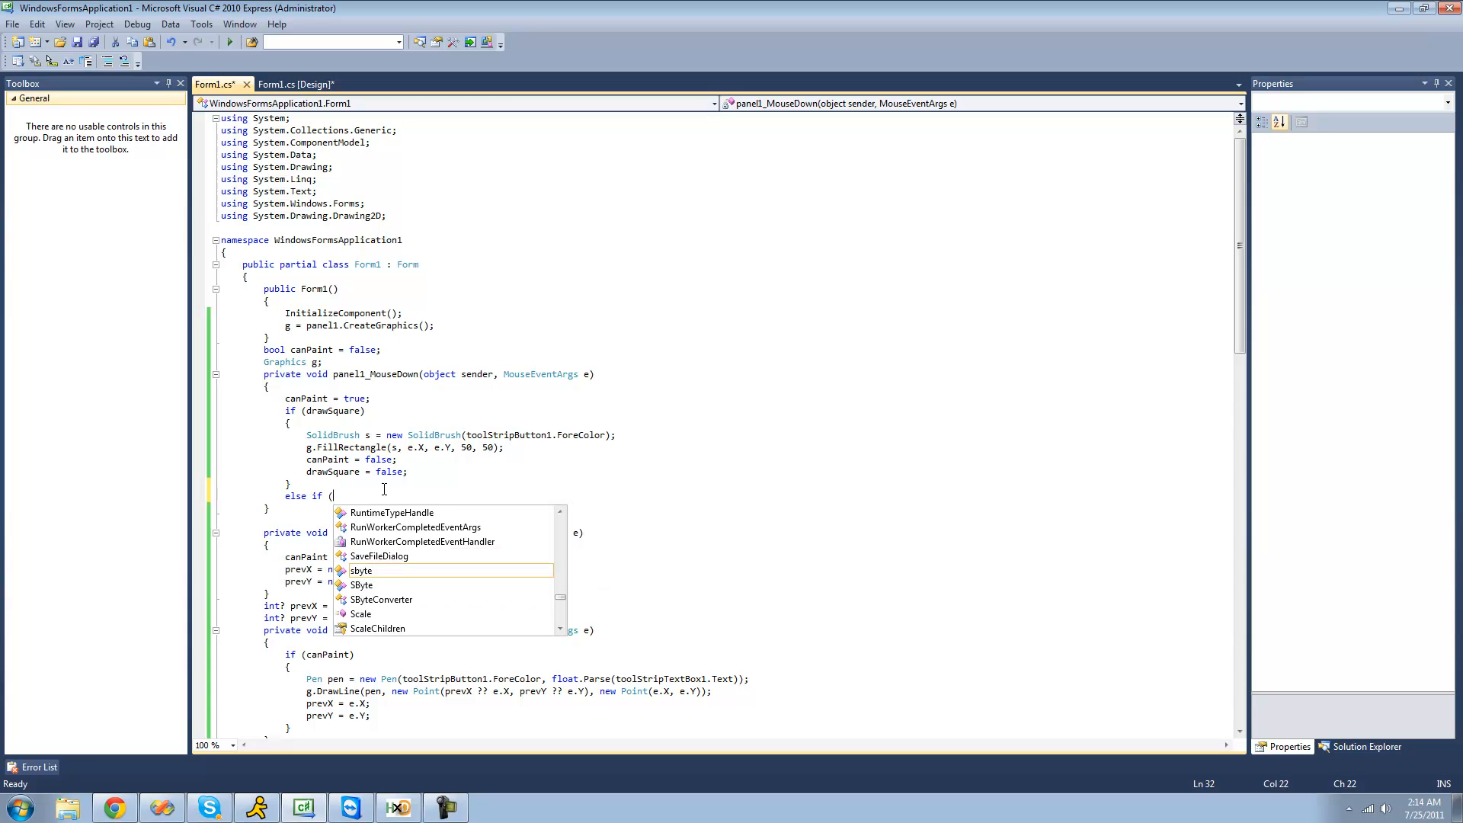
text(drawRectangle))
text({)
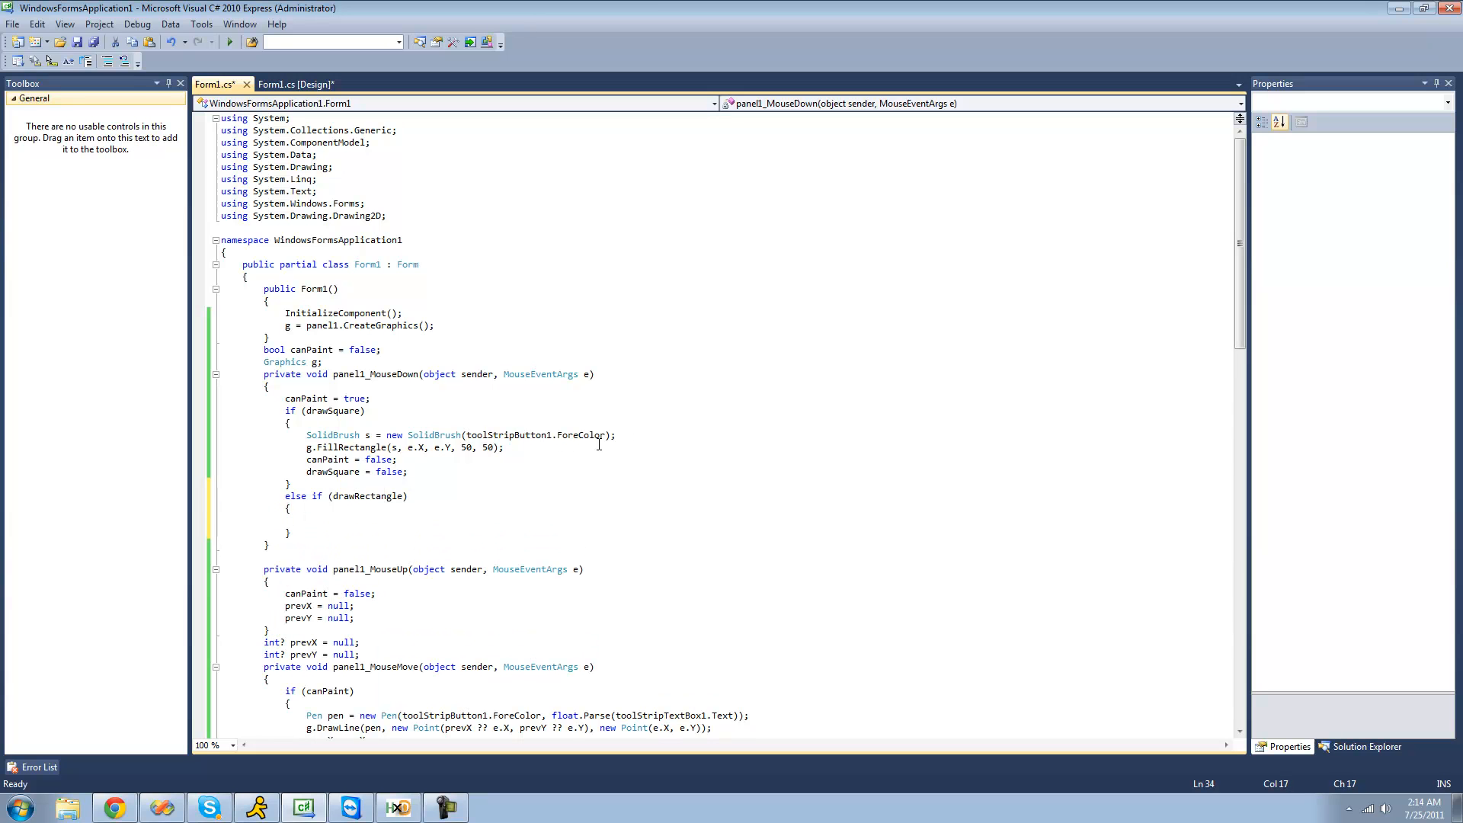
drag(306, 435, 503, 446)
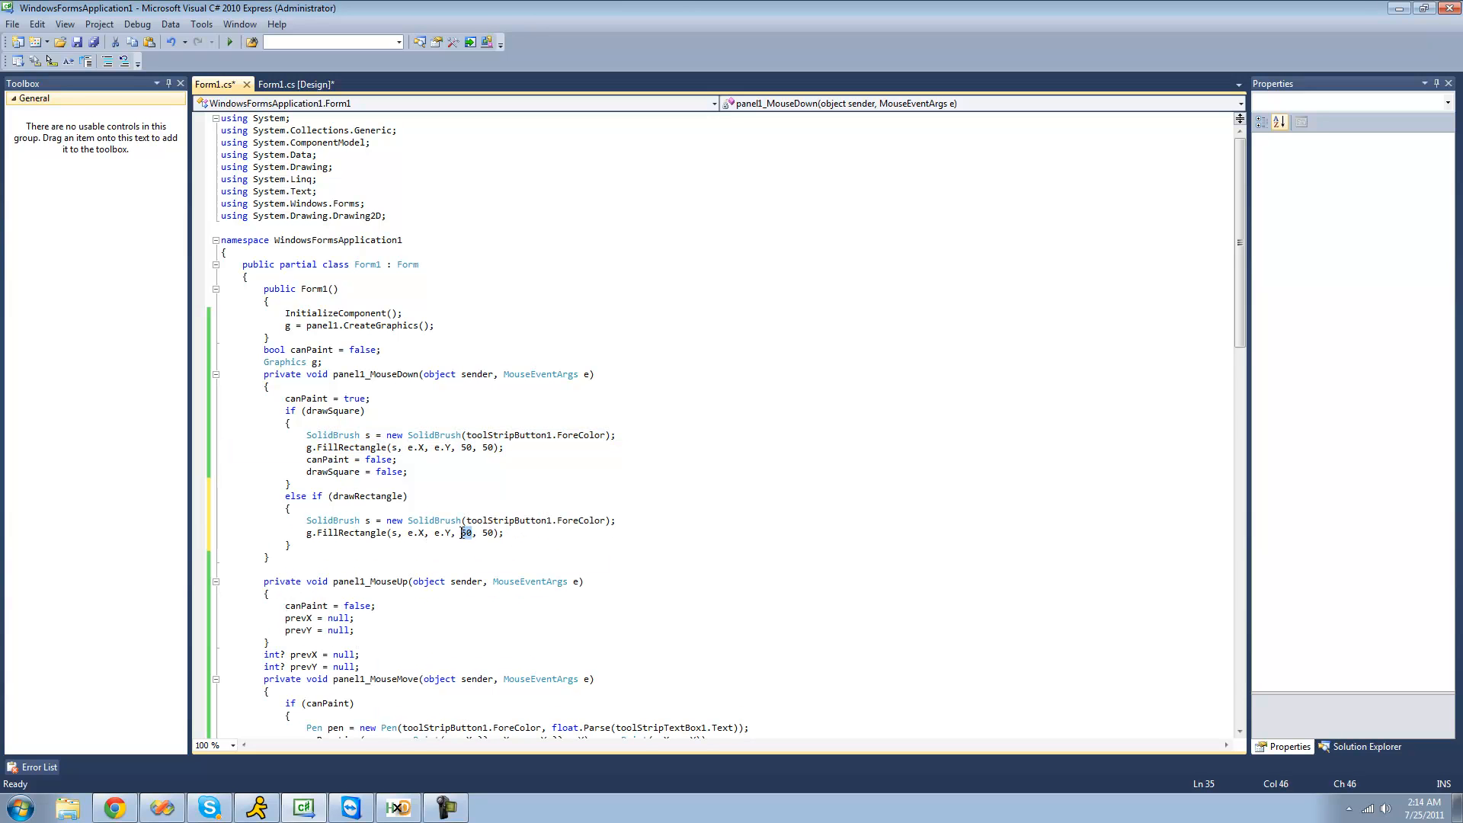
text(100)
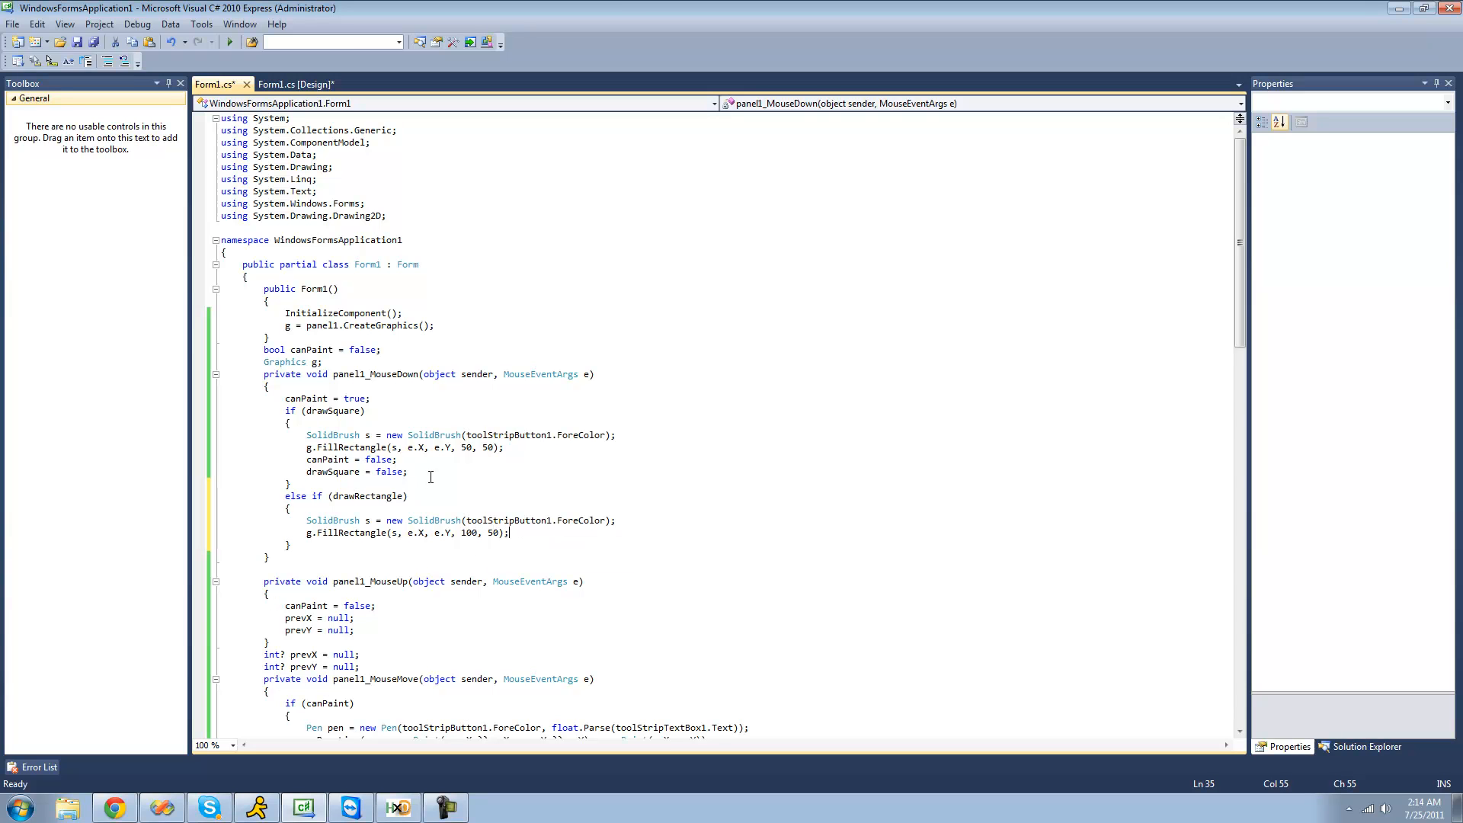
double_click(389, 471)
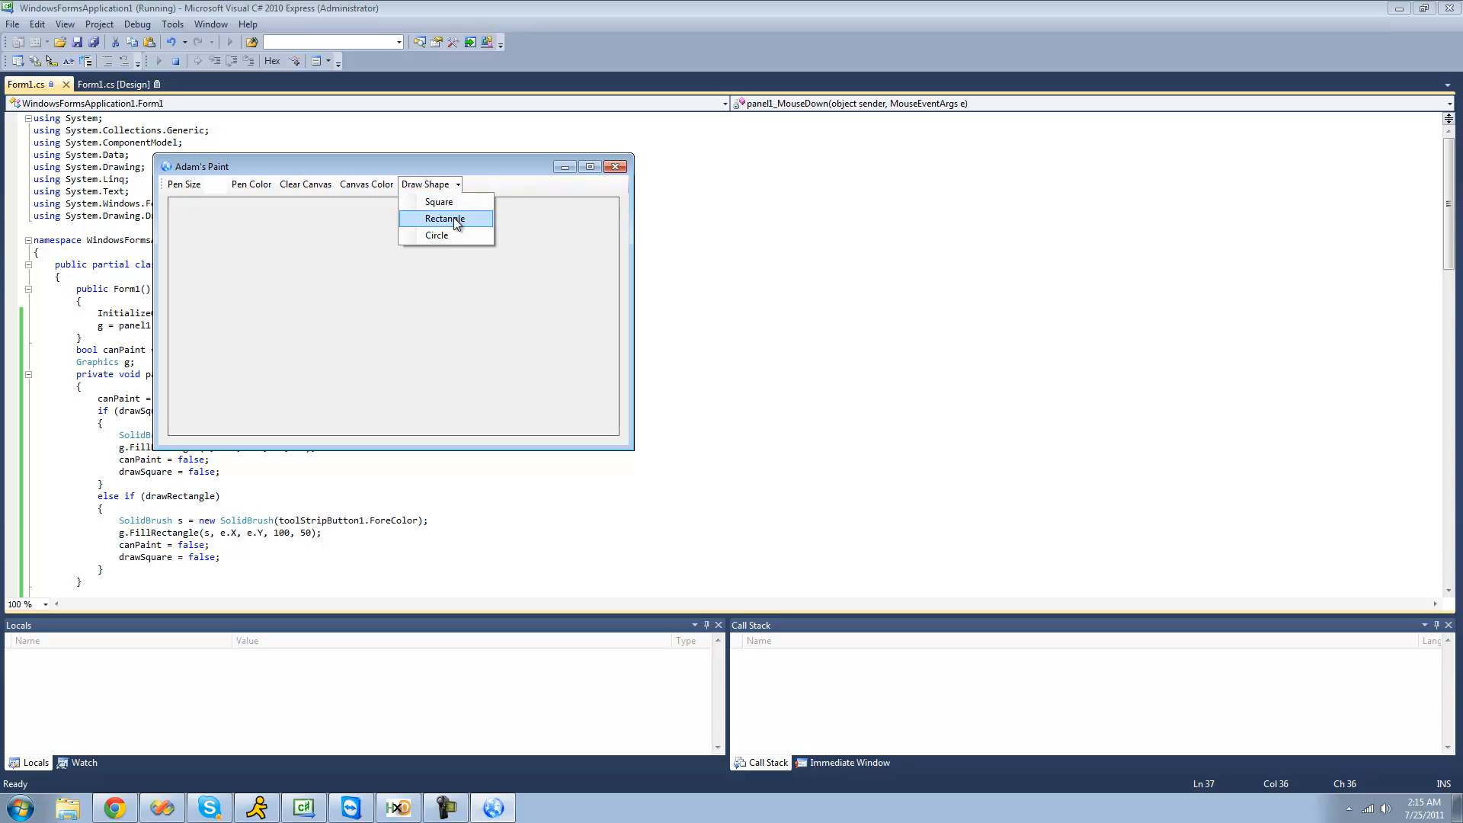
Stamp rectangles via Draw Shape > Rectangle, then close the running paint app.
click(444, 218)
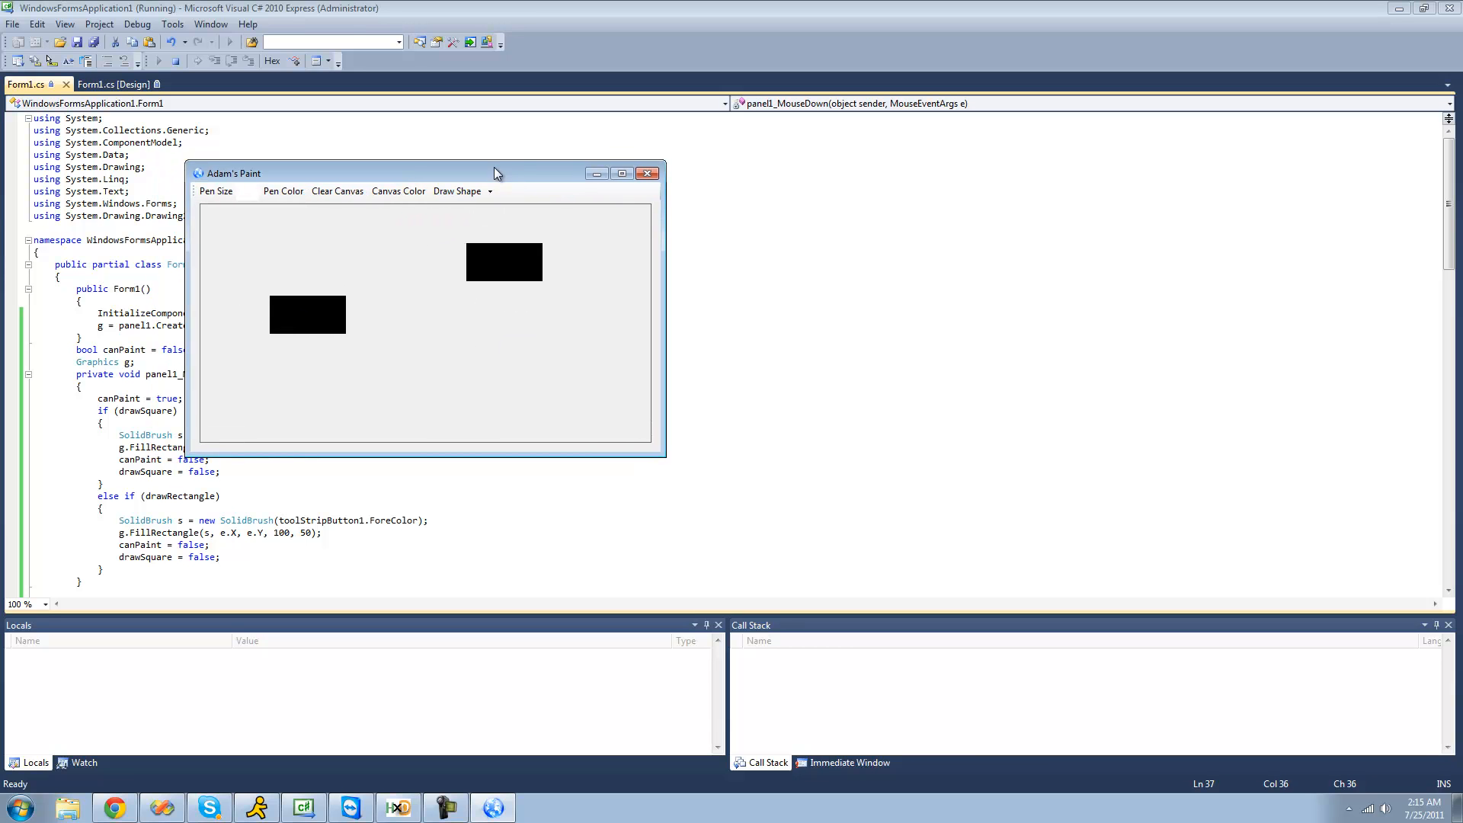
click(458, 192)
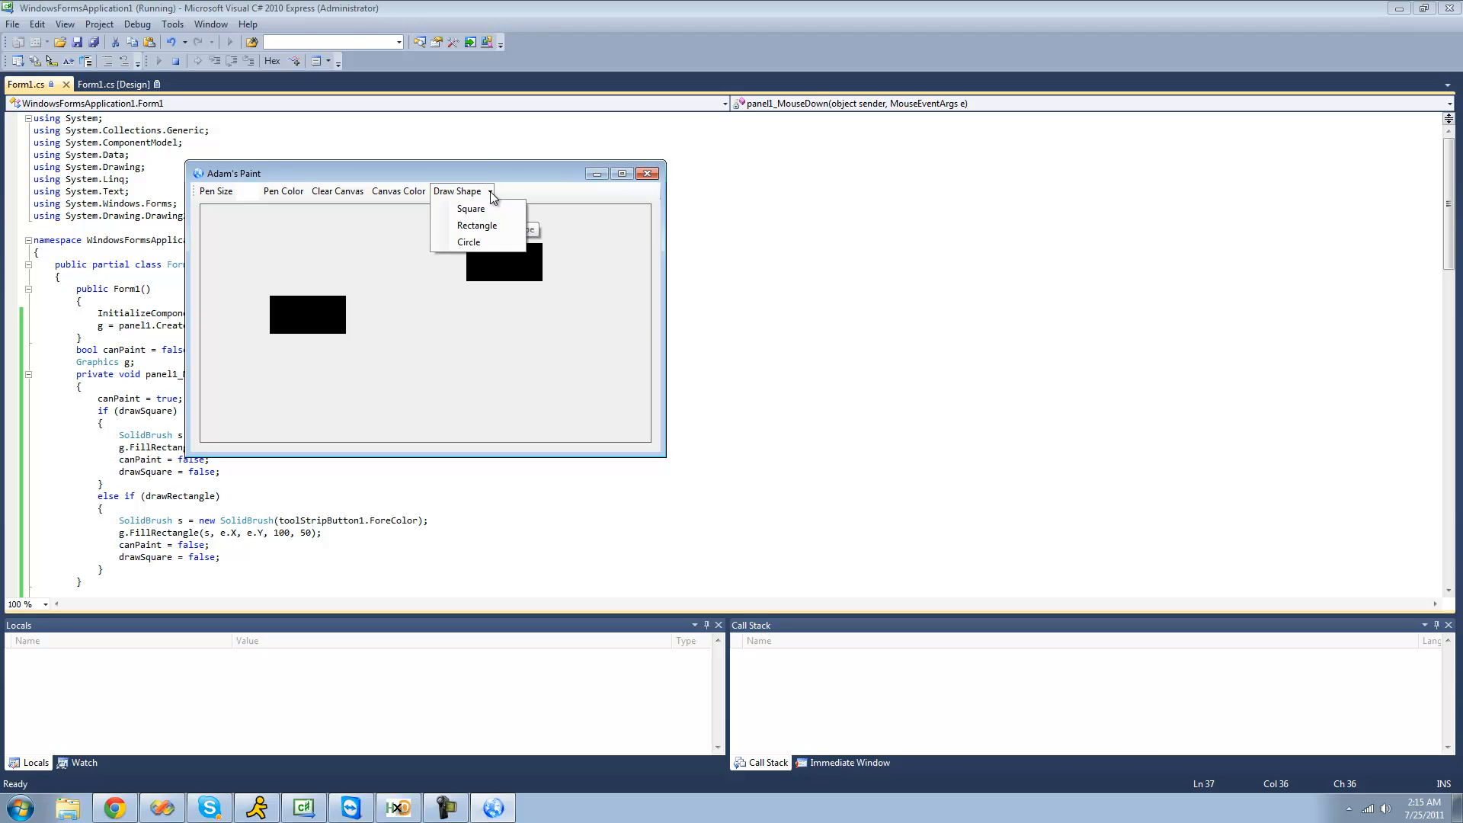
click(477, 226)
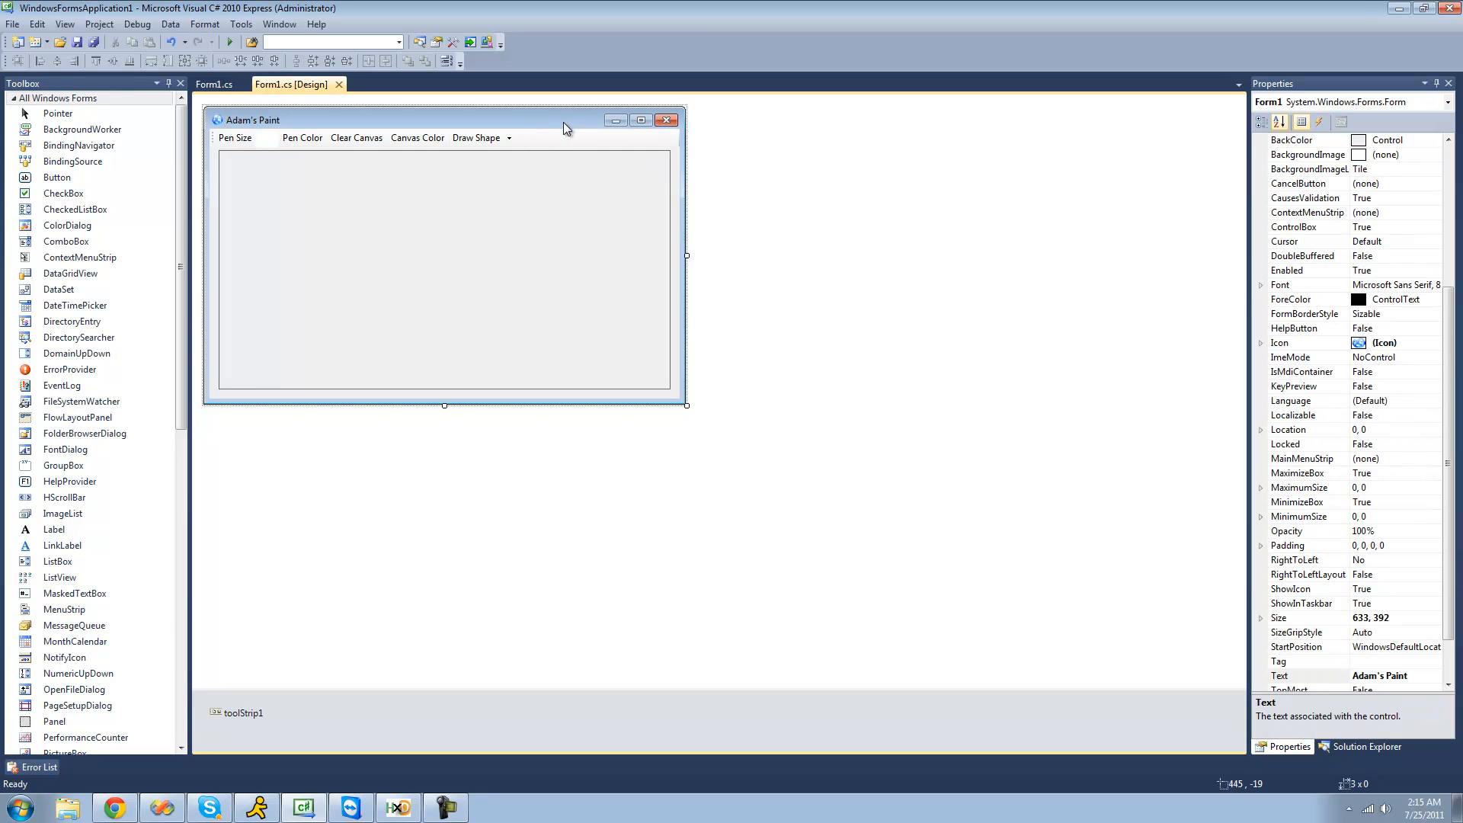
Insert a toolbar label reading 'Shape Size:' followed by a text box.
click(529, 139)
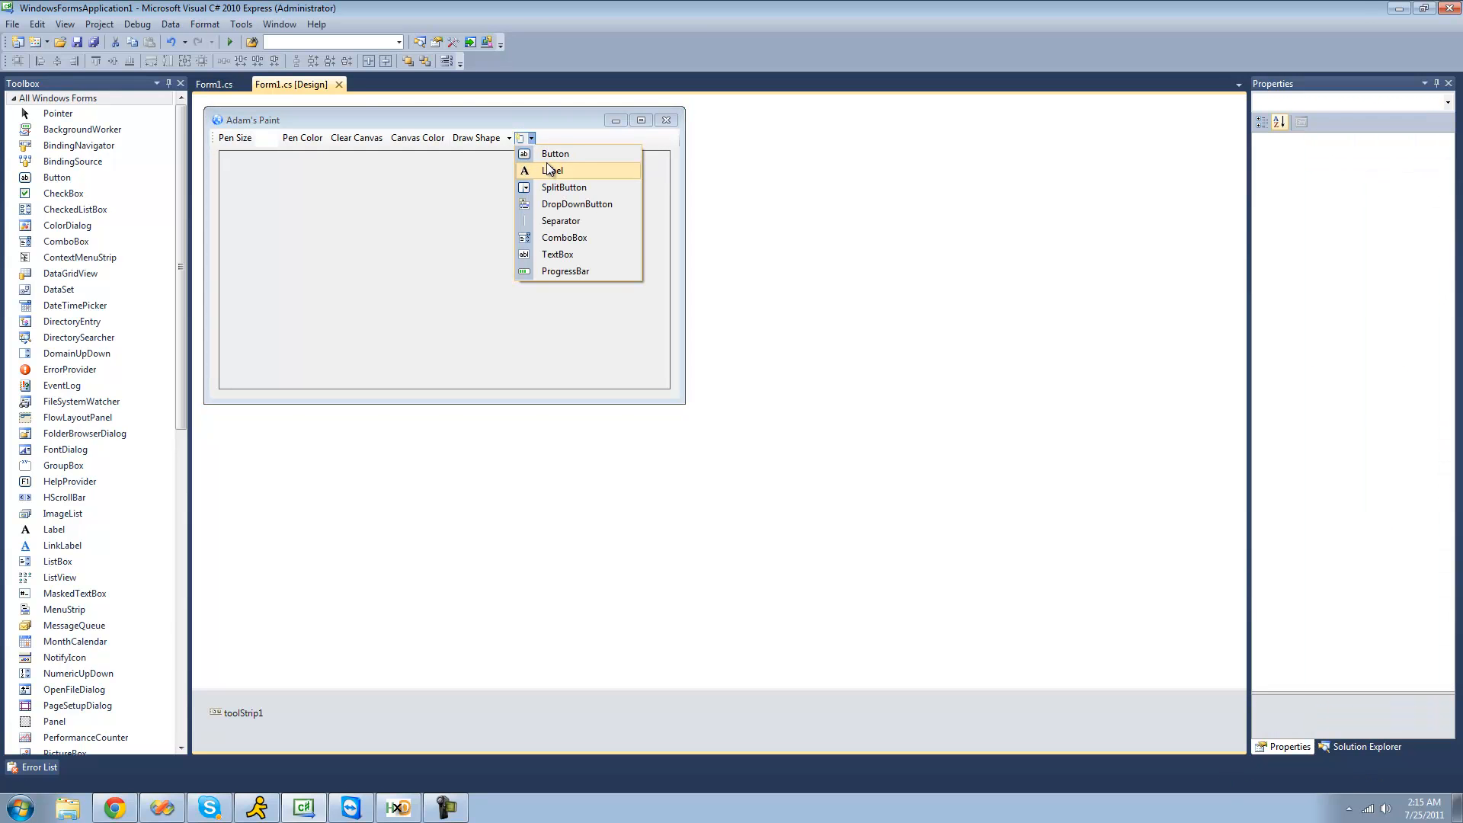
click(552, 169)
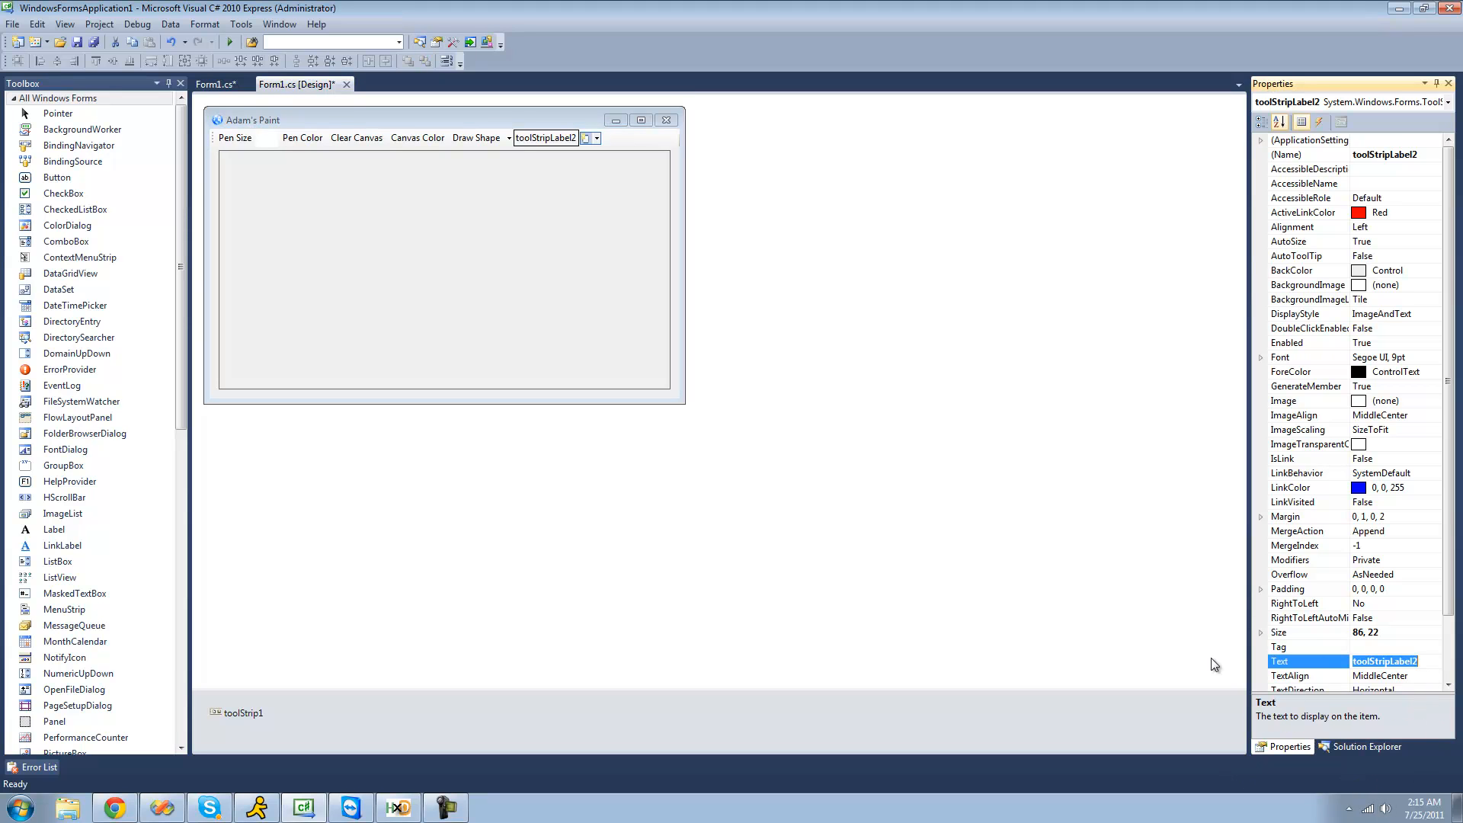
text(Shape Size:)
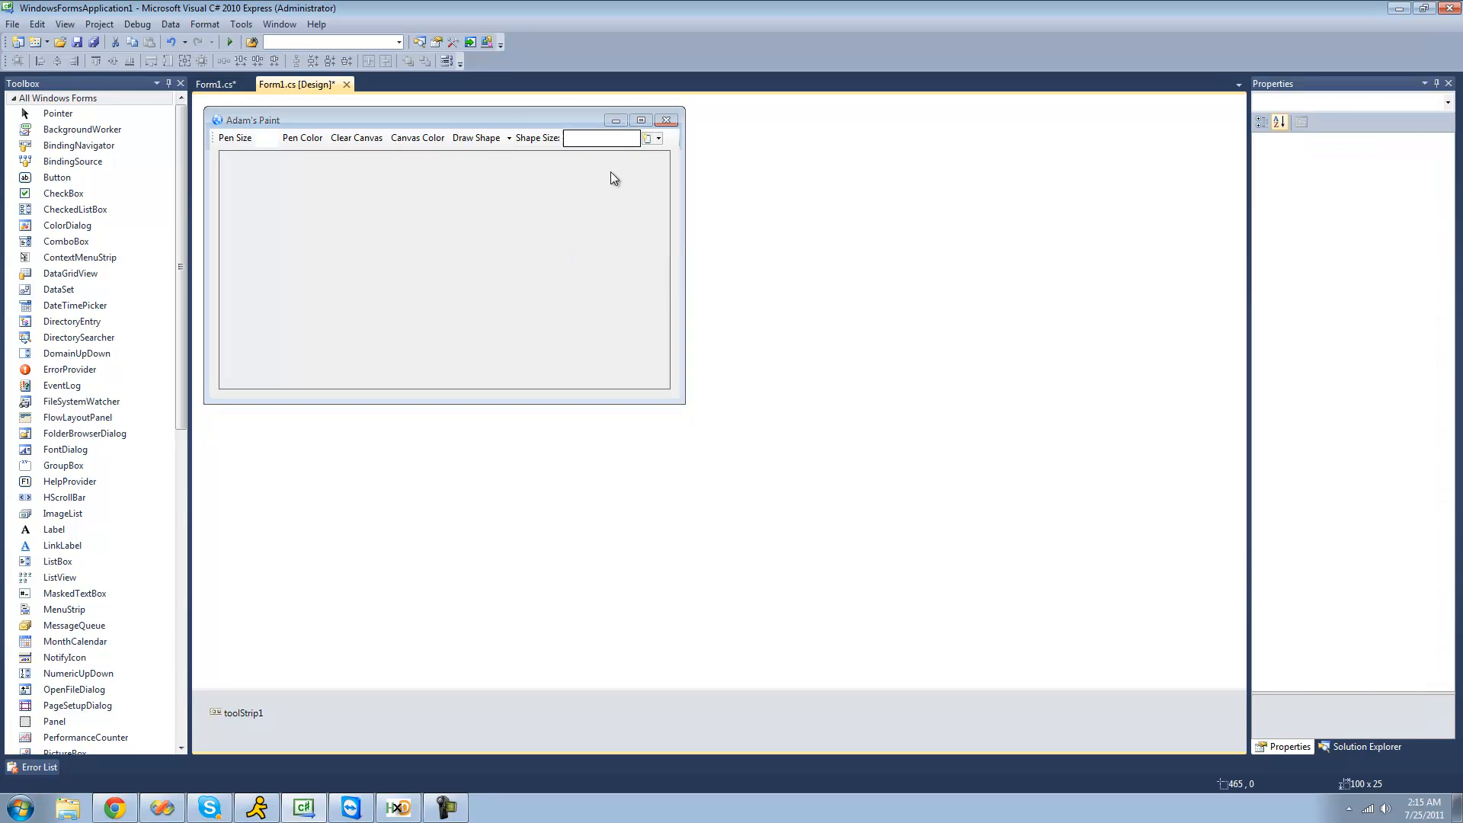
click(601, 139)
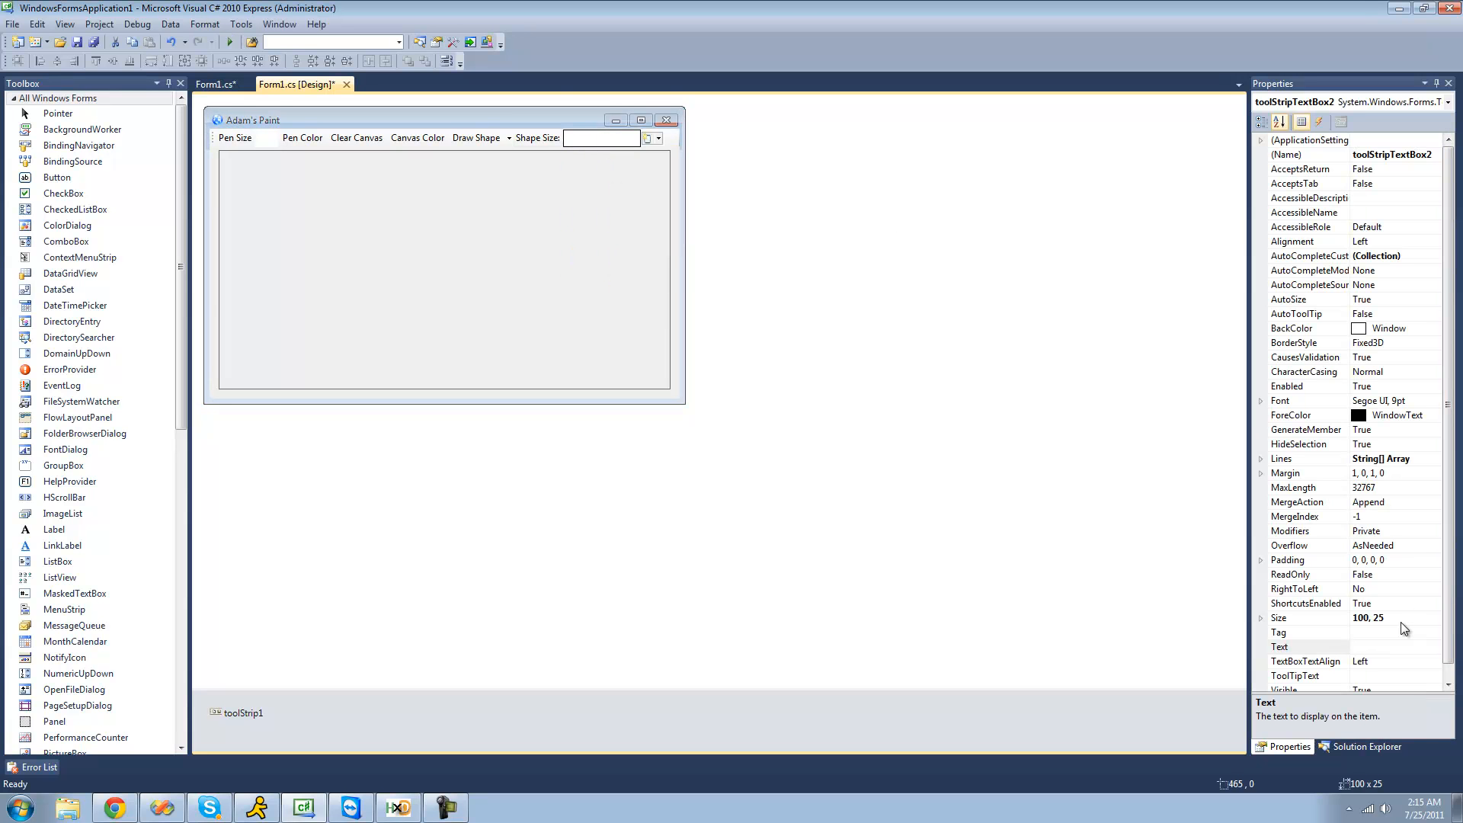
click(1306, 617)
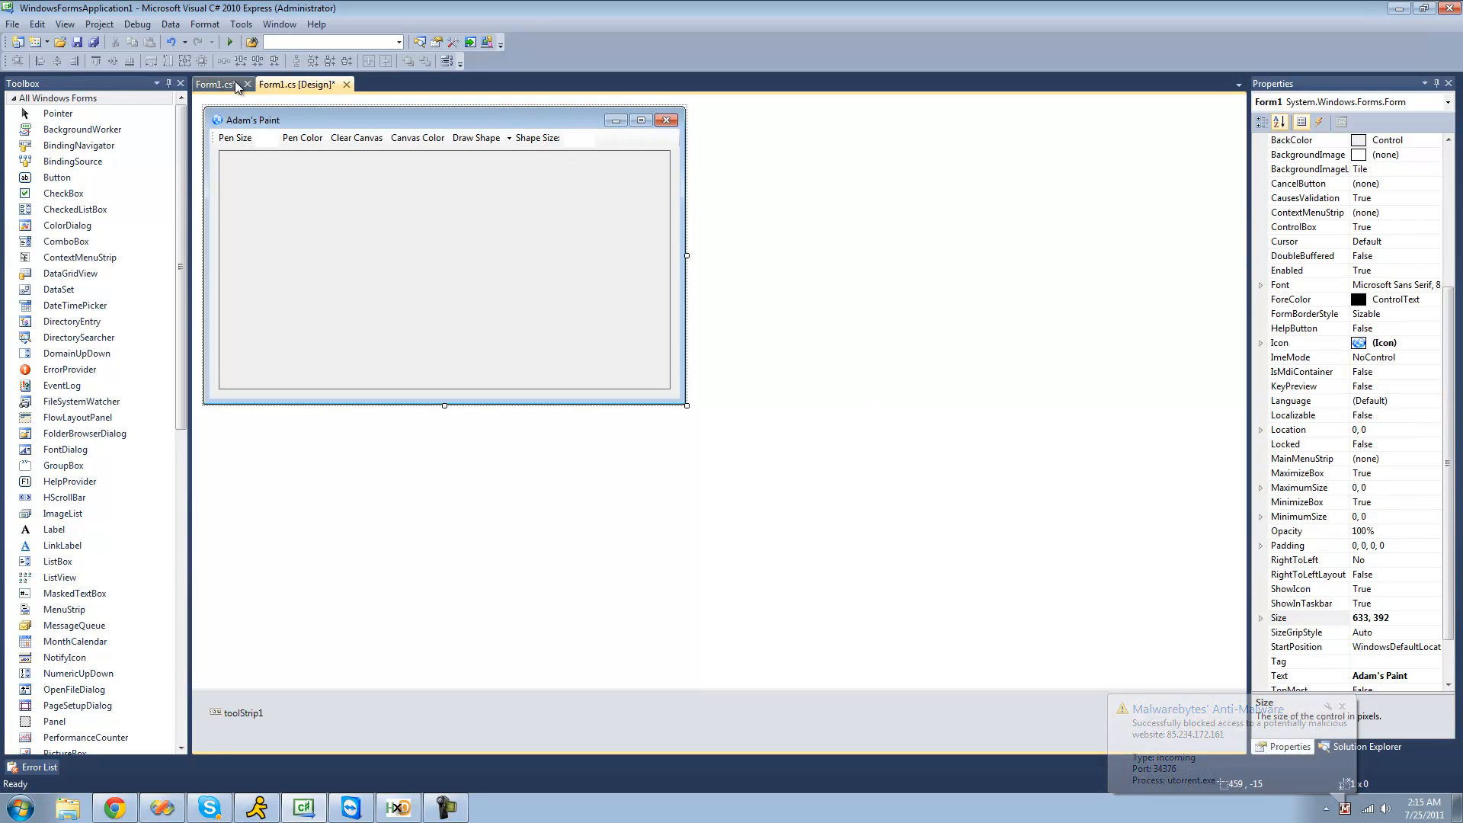
Size the square from Convert.ToInt32(toolStripTextBox2.Text) instead of 50.
click(215, 83)
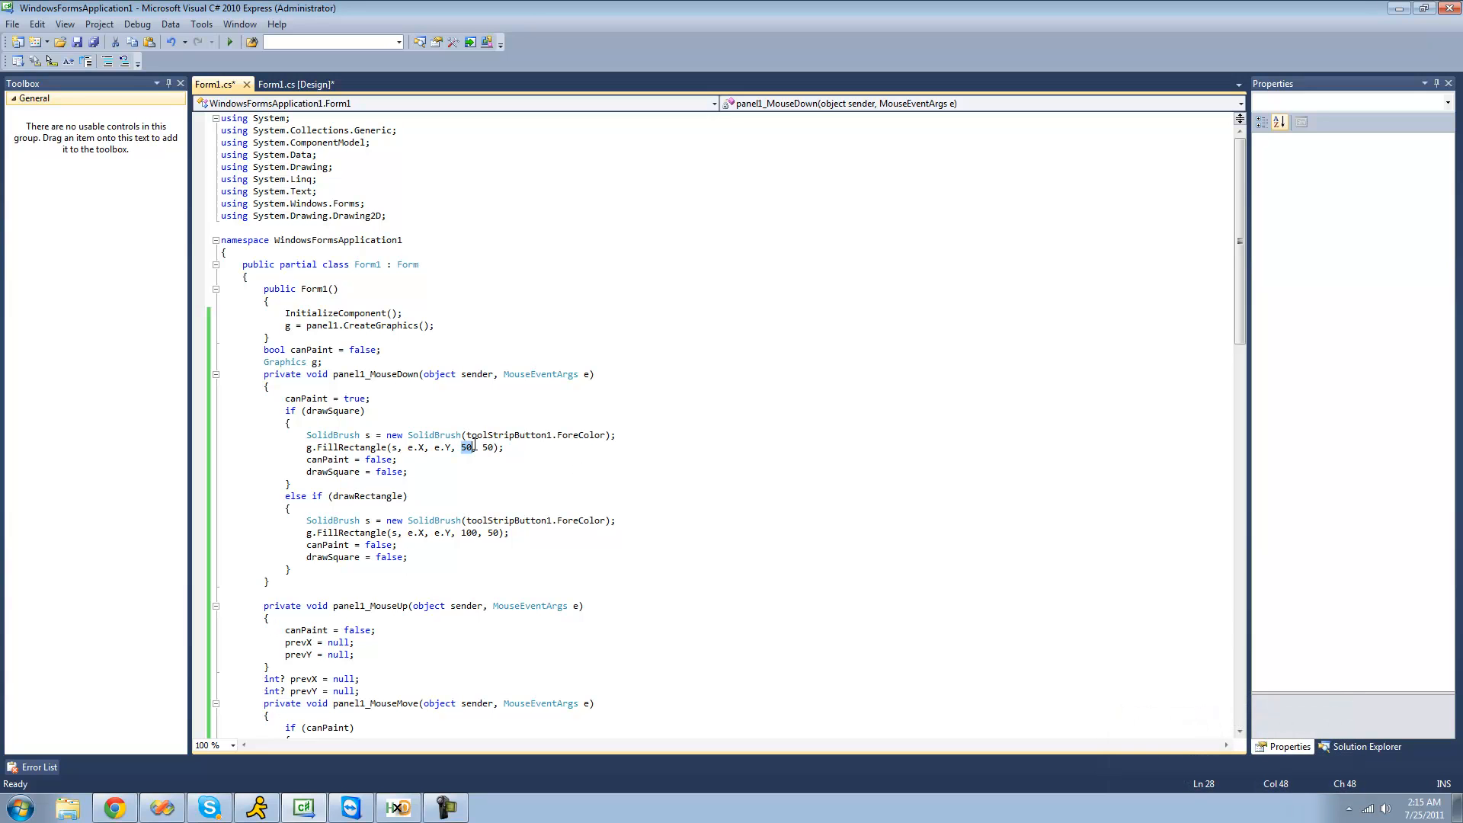
text(toolStrip1)
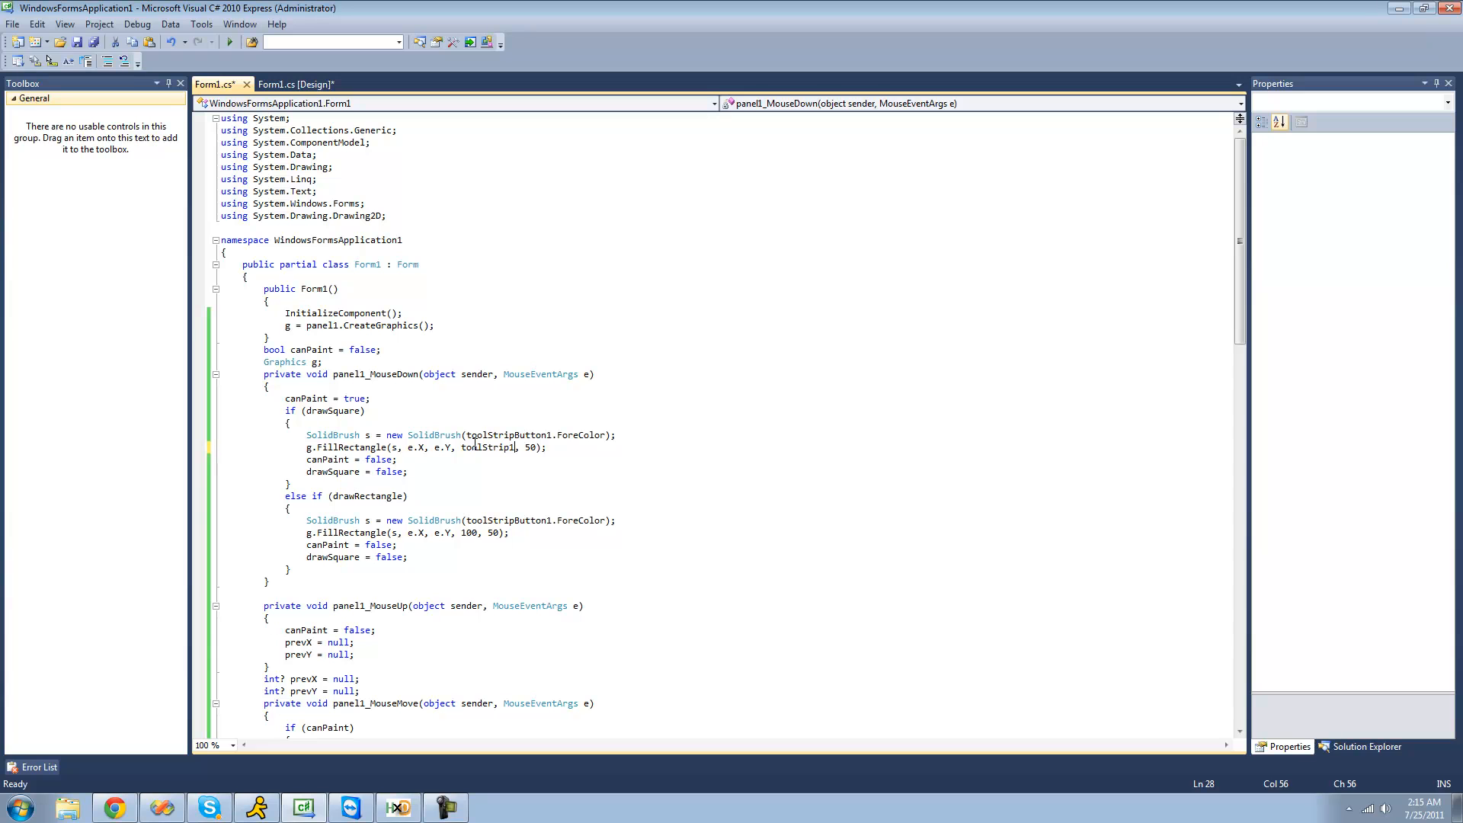
text(TextBox)
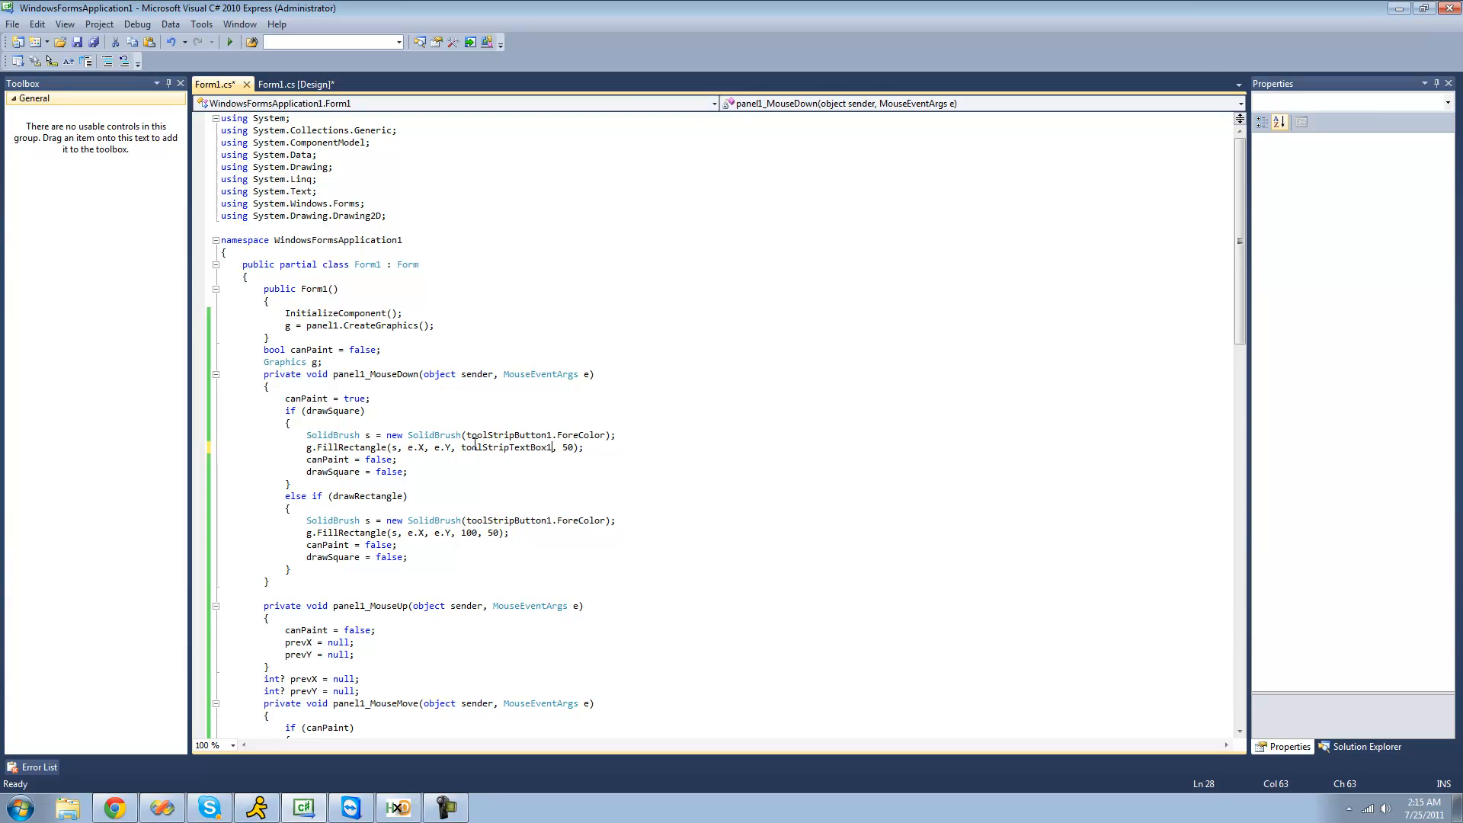
text(.te)
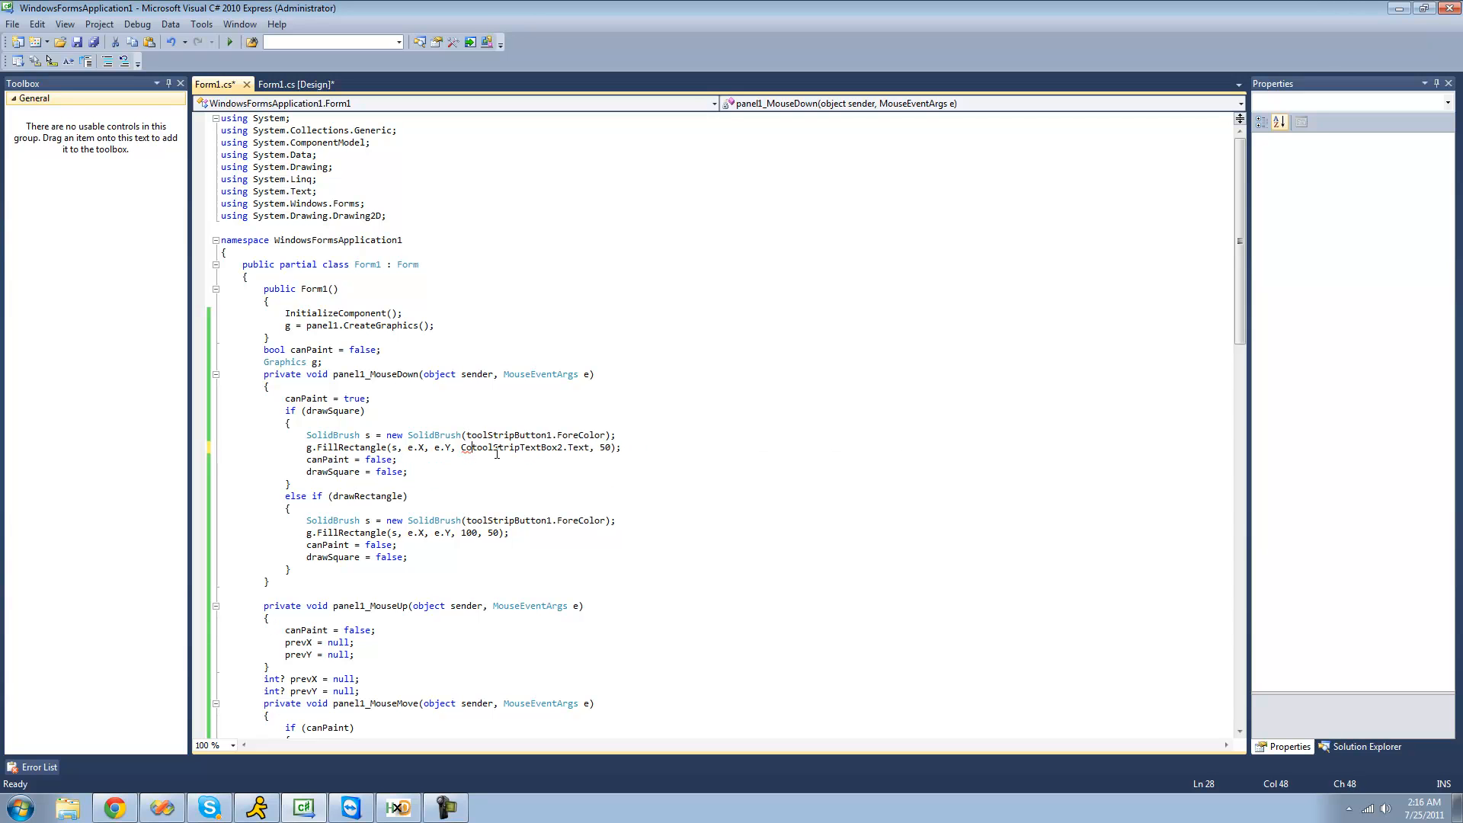
text(onvert.ToInt32()
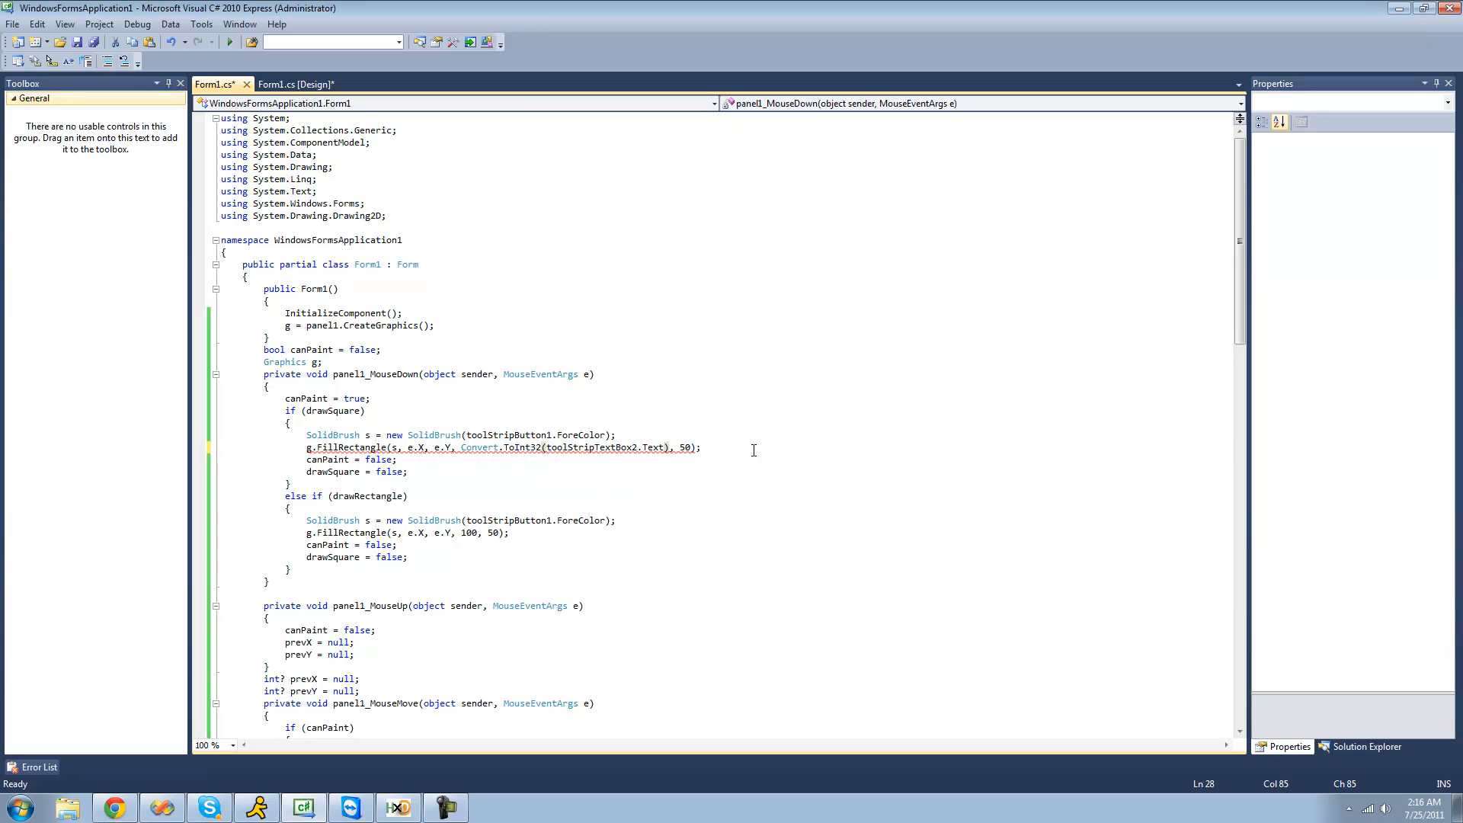
Reuse the converted Shape Size for the rectangle, multiplying its width by 2.
drag(460, 447, 669, 447)
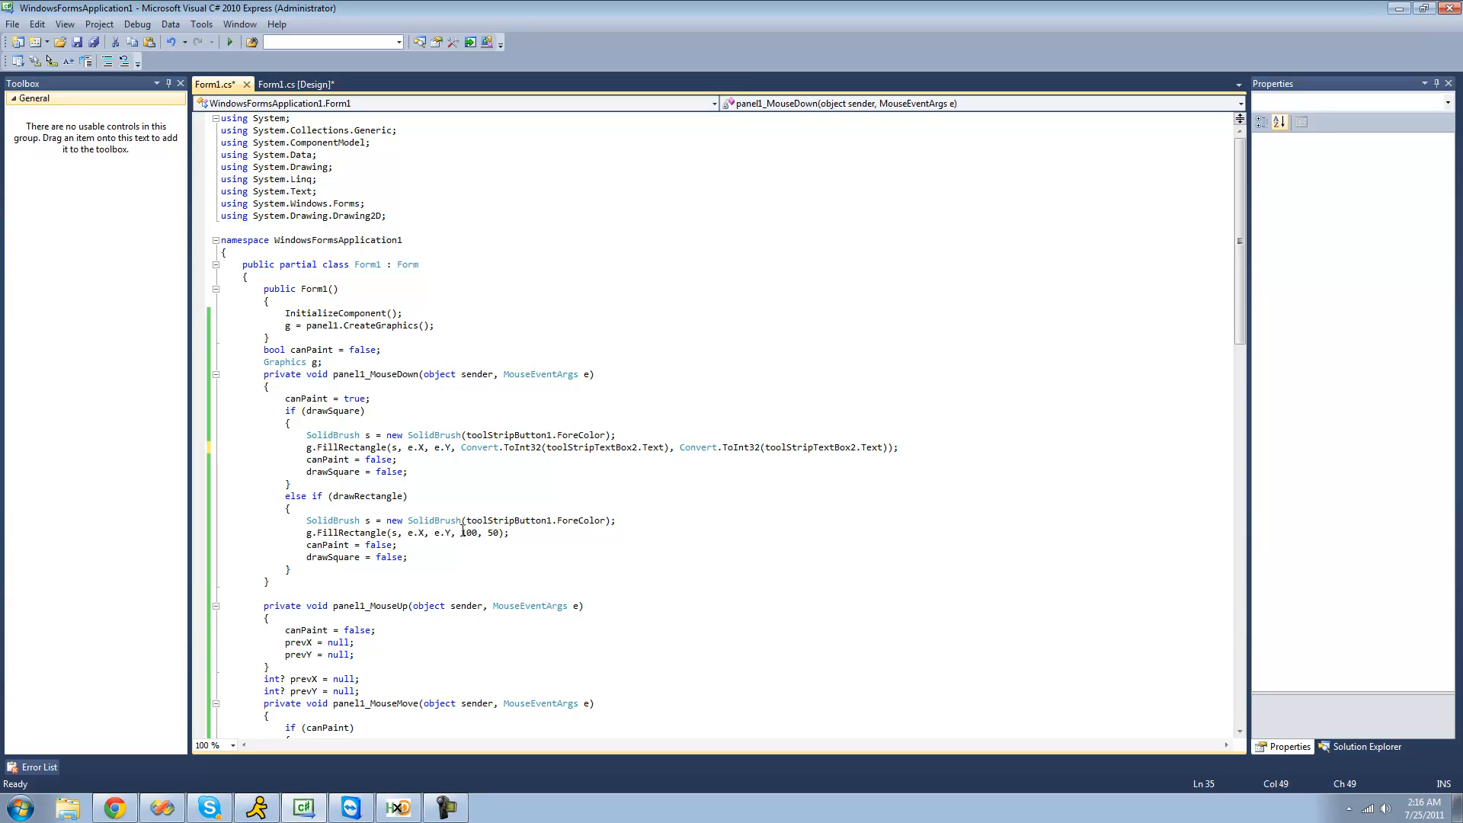
double_click(468, 533)
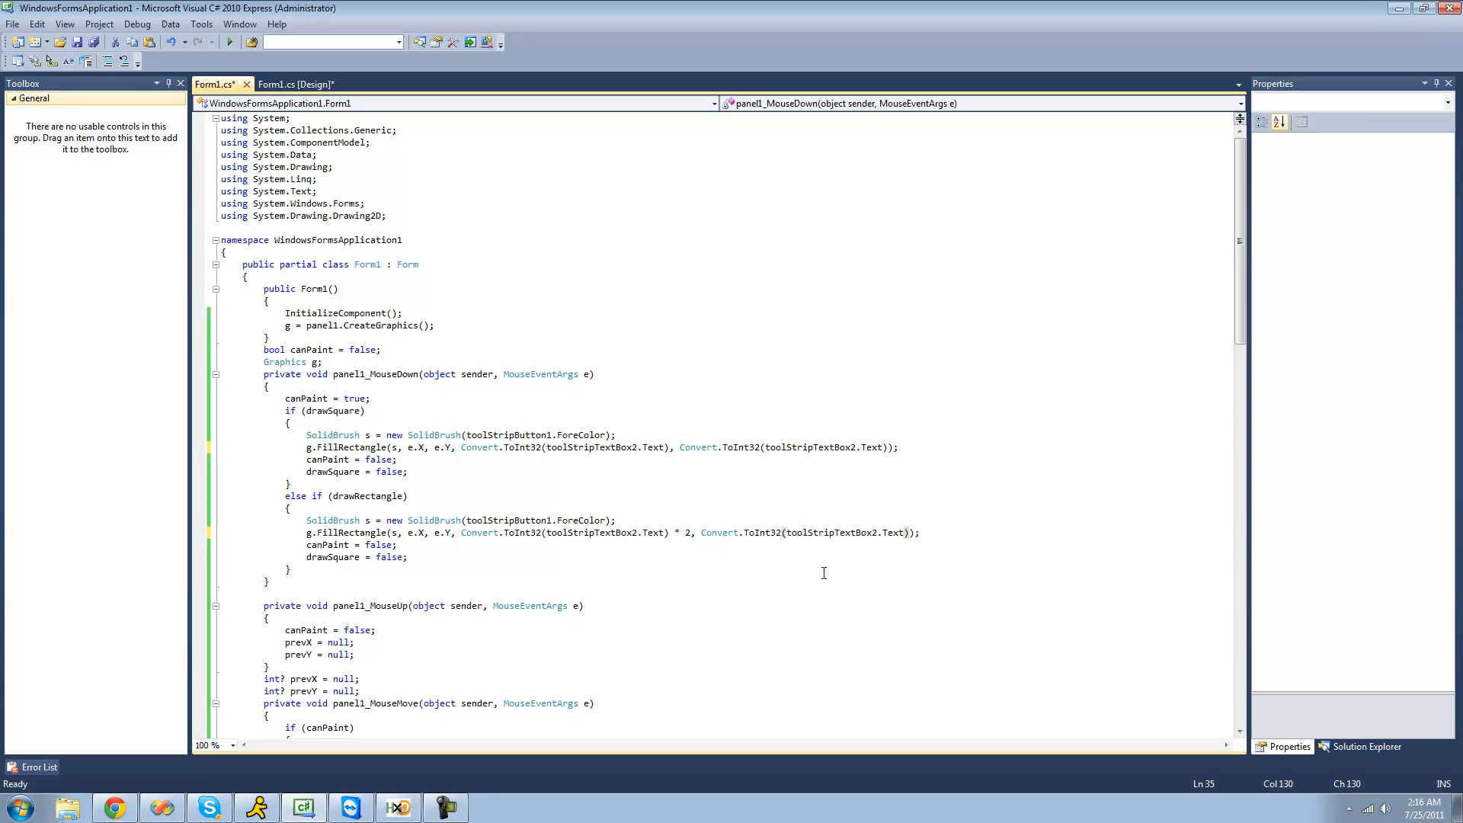
mouse_move(229, 56)
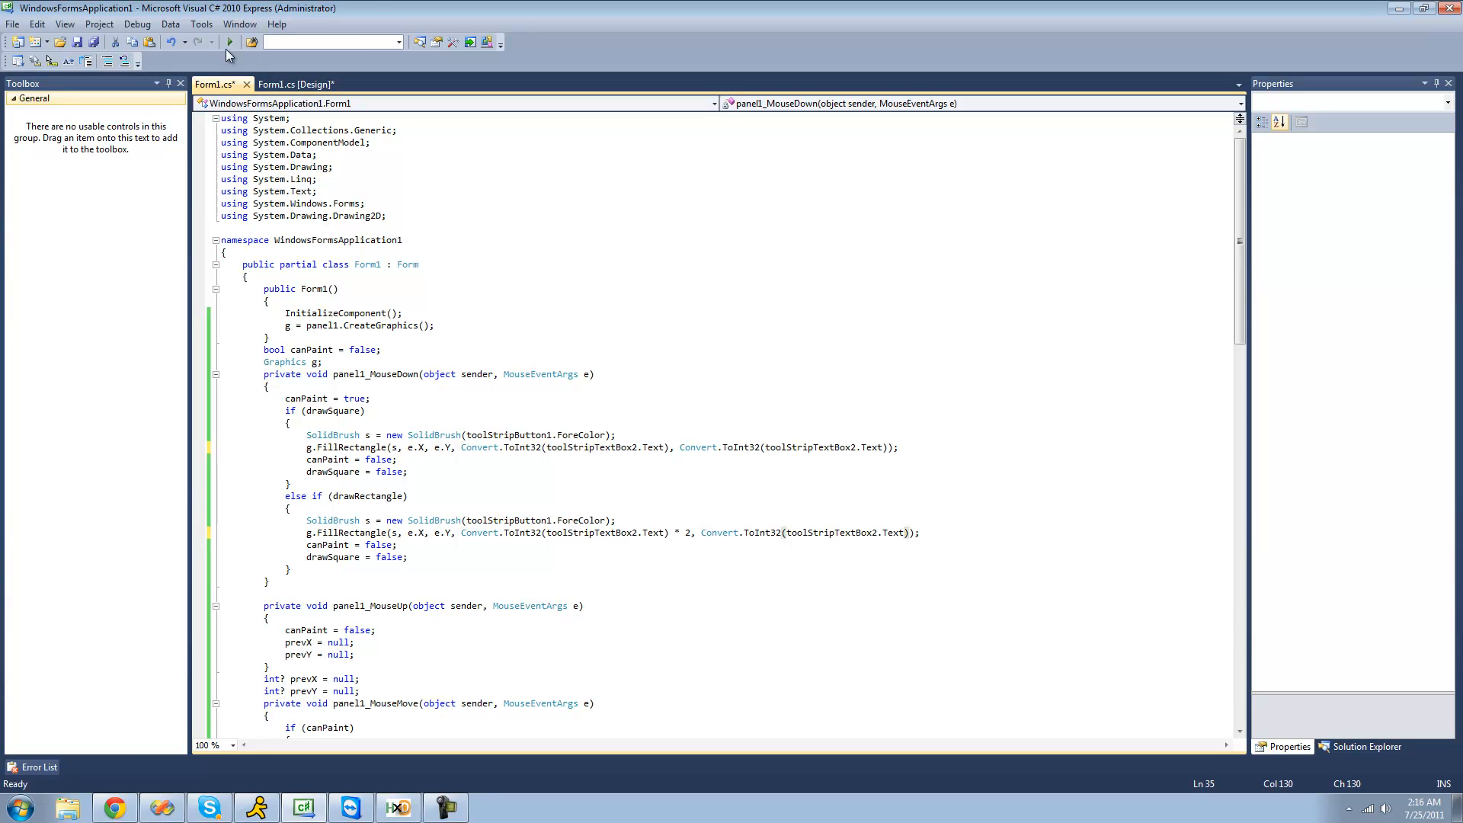
Run Adam's Paint and stamp a rectangle and a square at Shape Size 100.
click(229, 41)
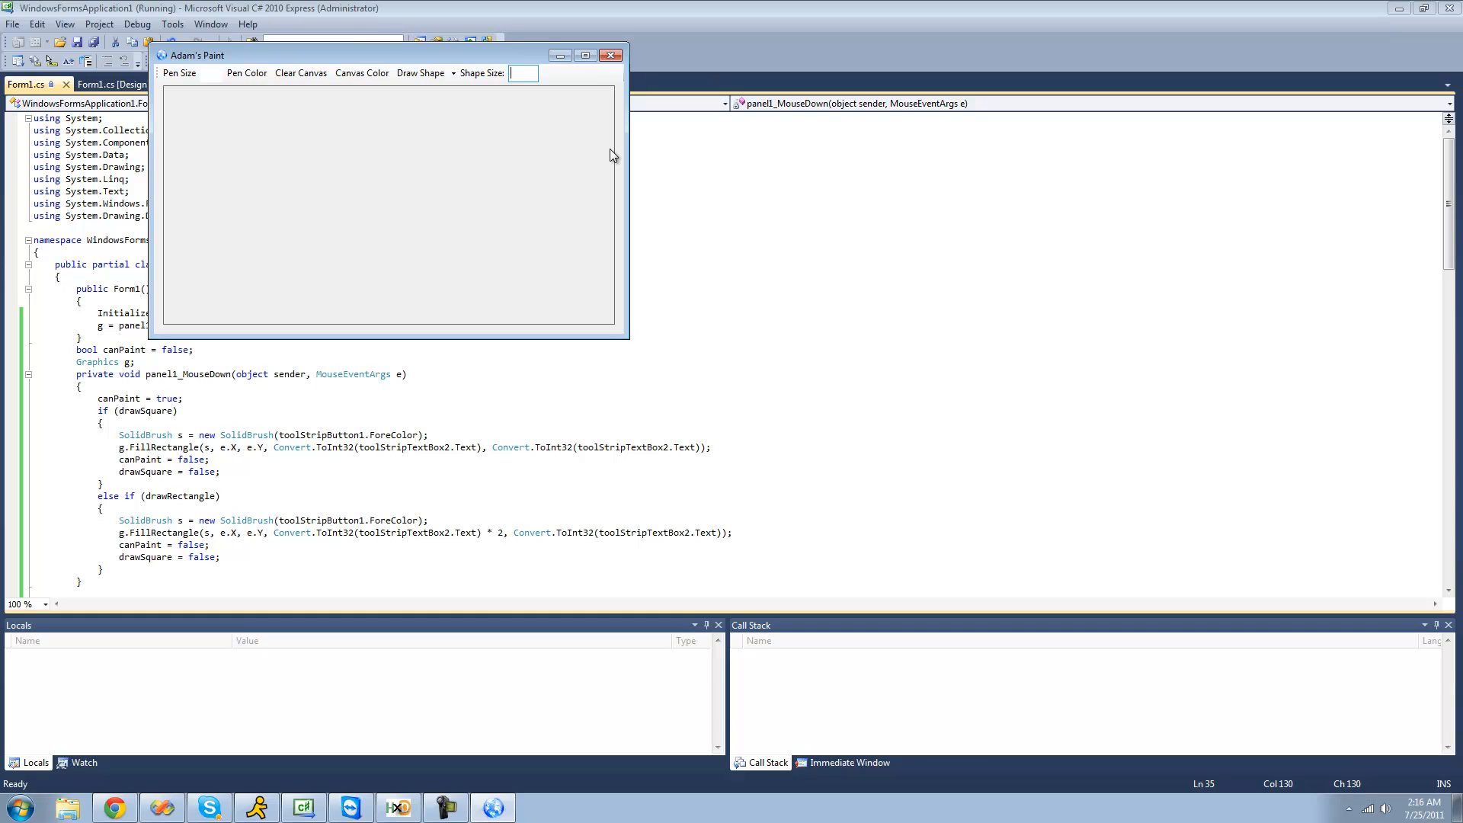
text(100)
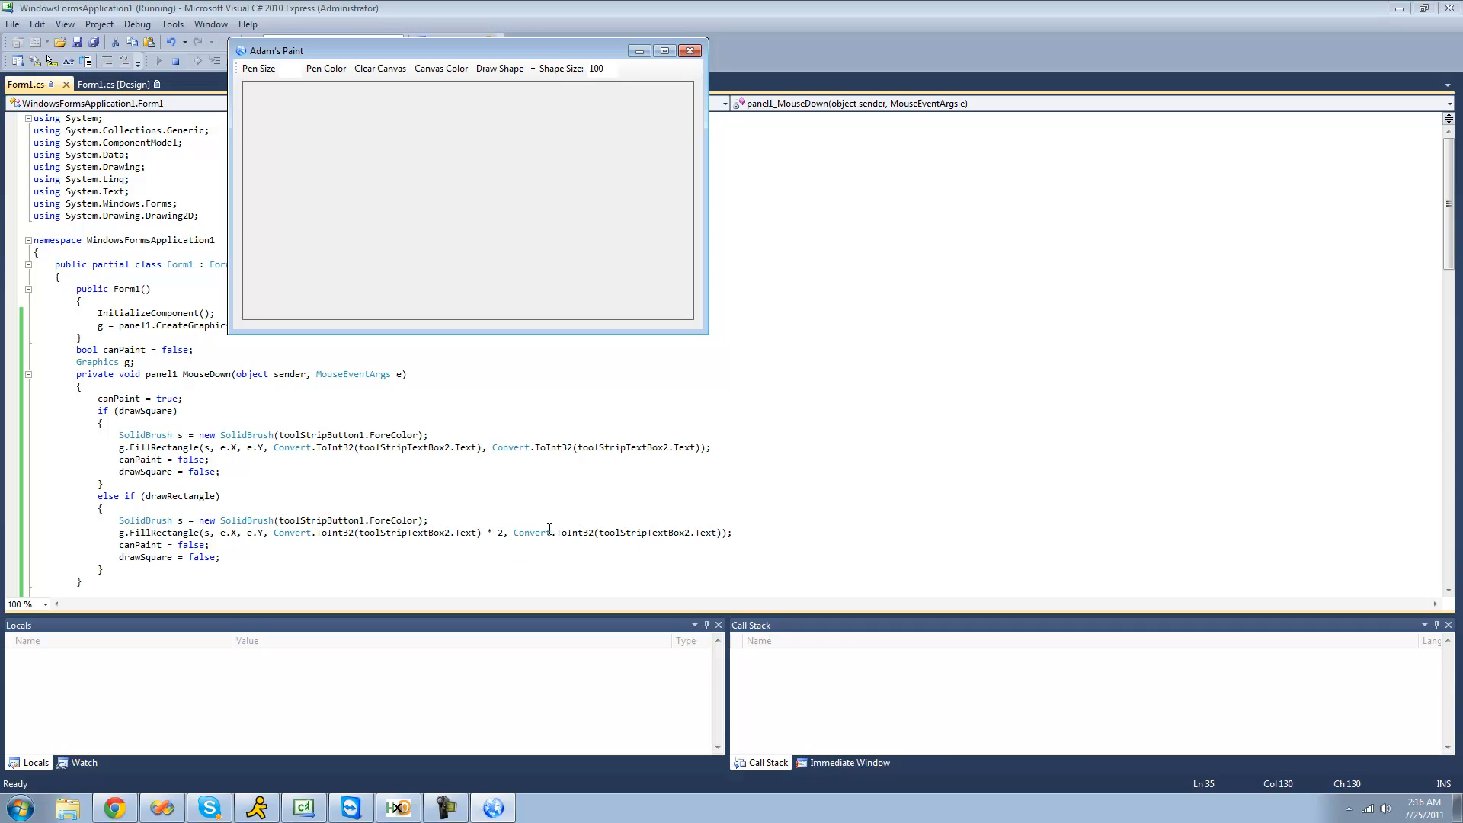
mouse_move(500, 69)
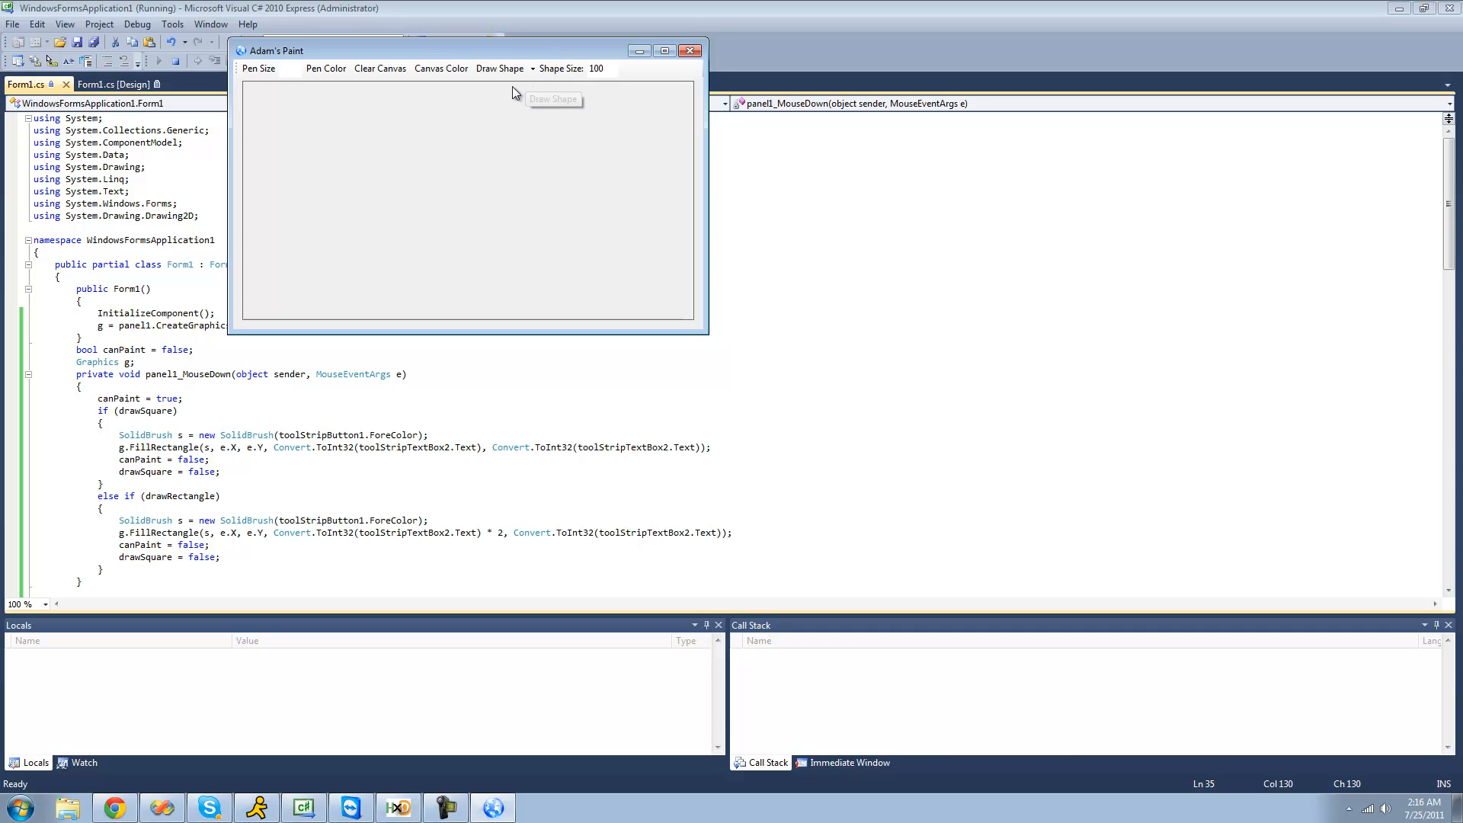
click(393, 235)
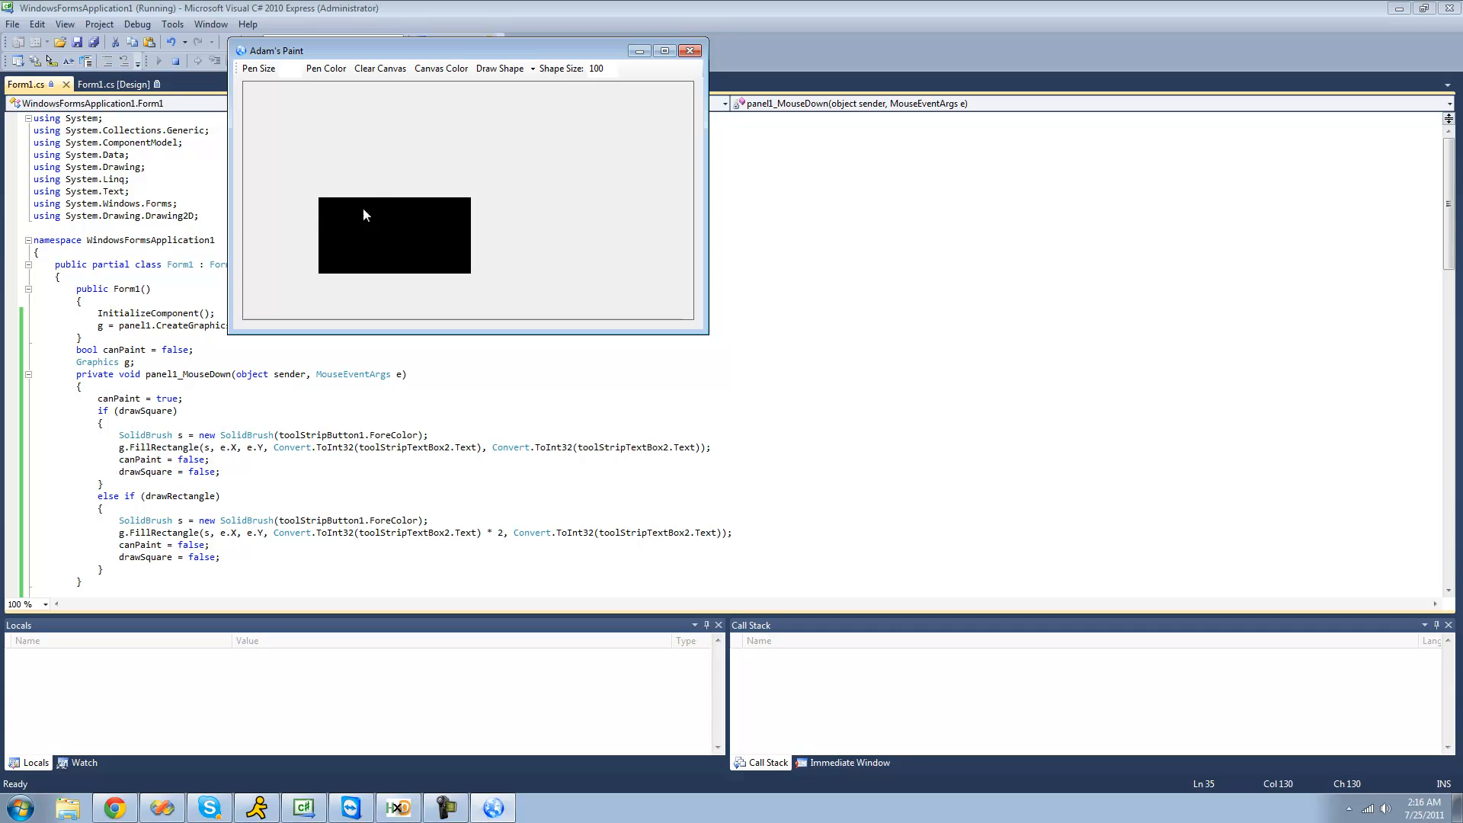
mouse_move(579, 157)
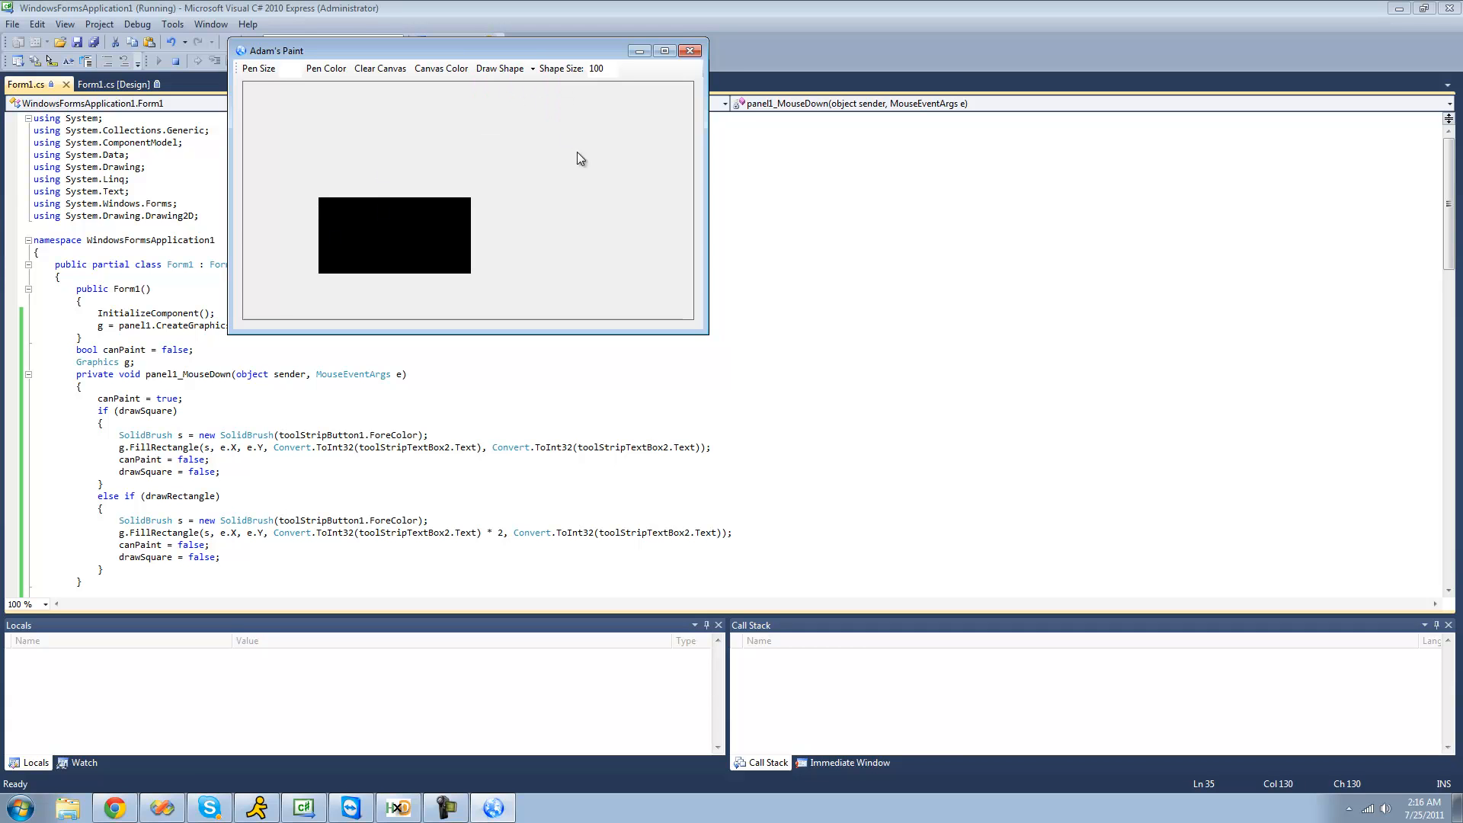
click(599, 144)
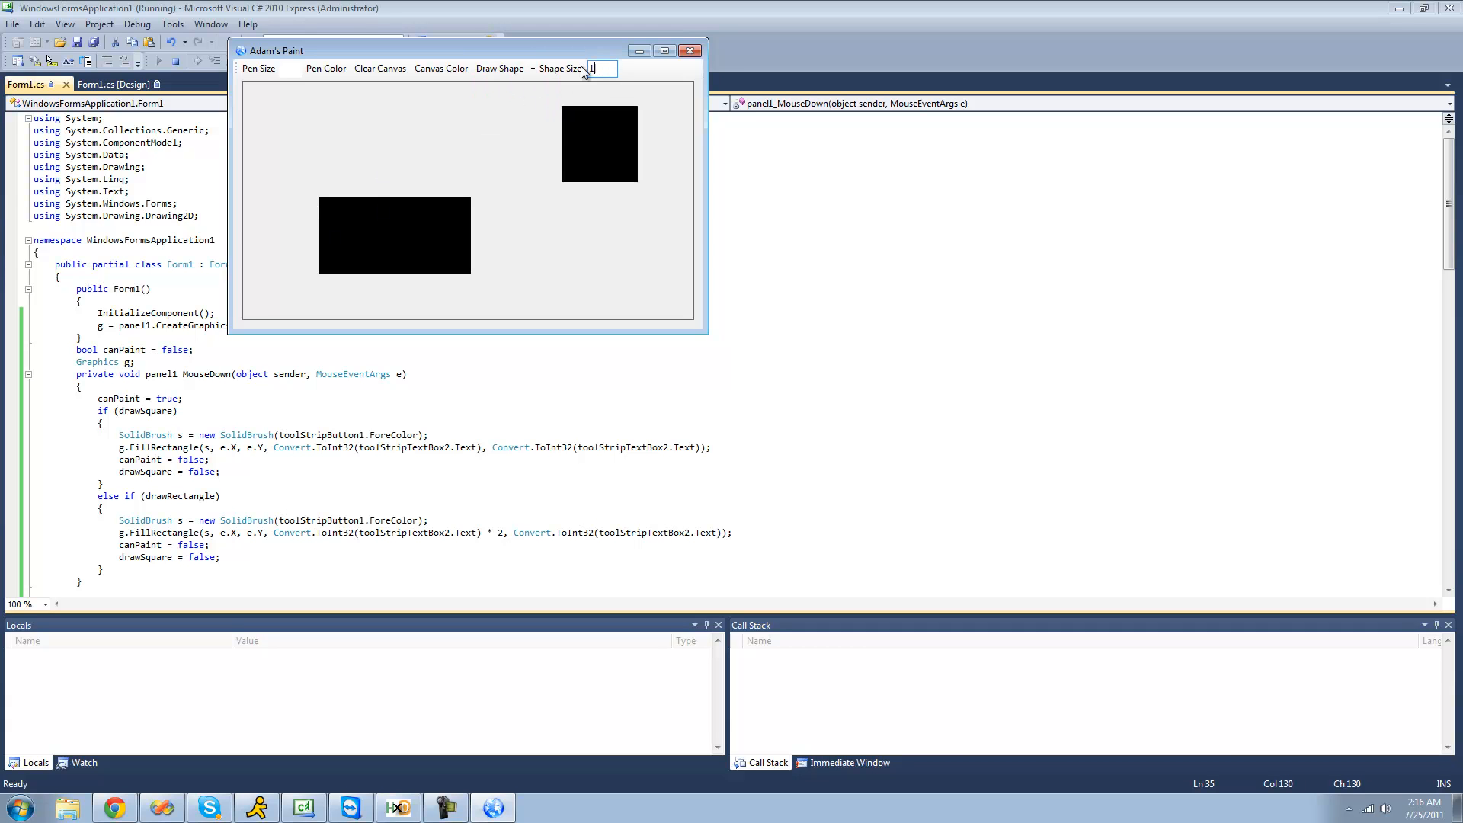
Stamp a square at Shape Size 10, then return to the form's design view.
click(327, 69)
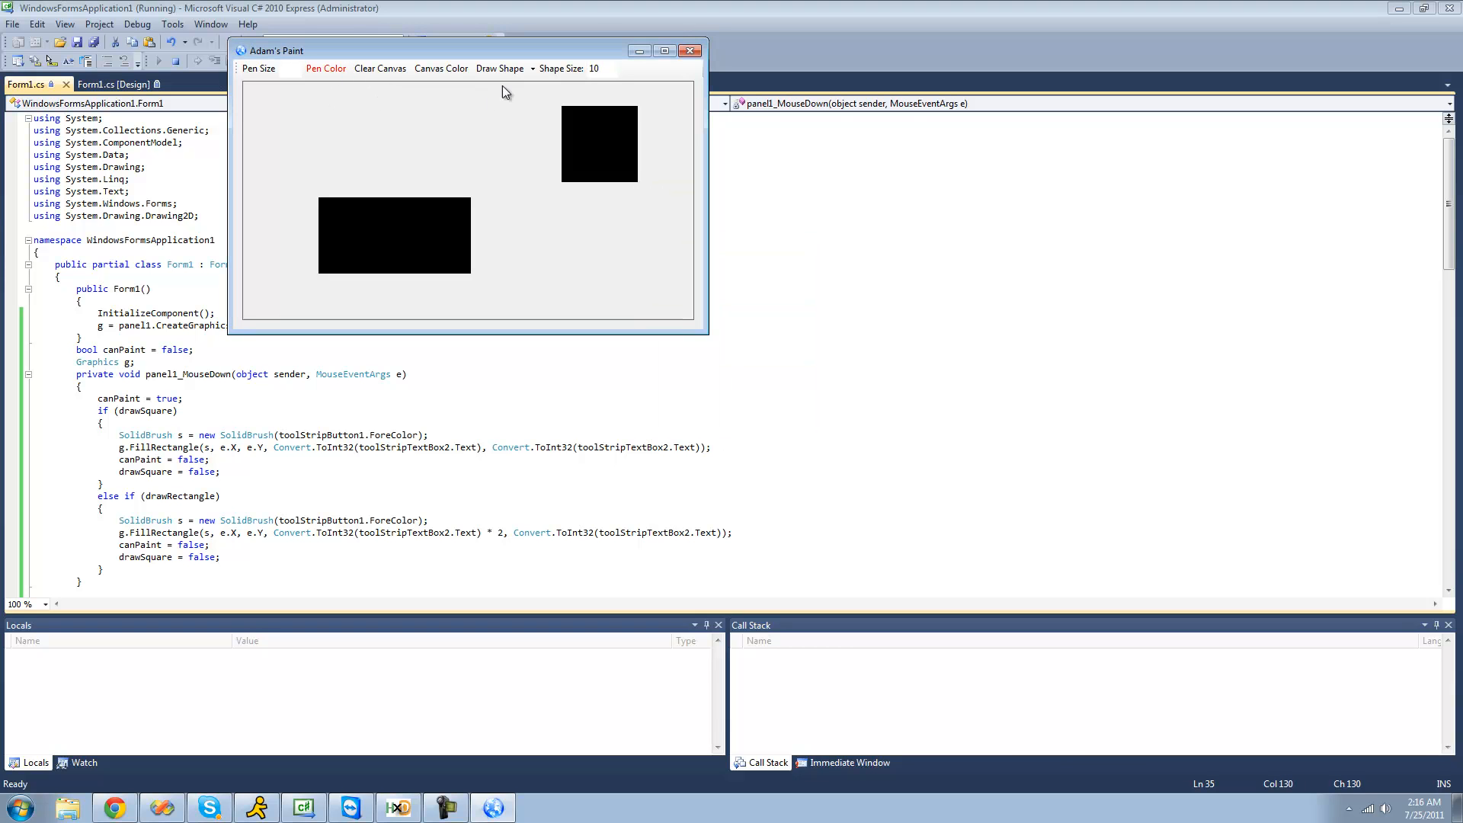
click(500, 69)
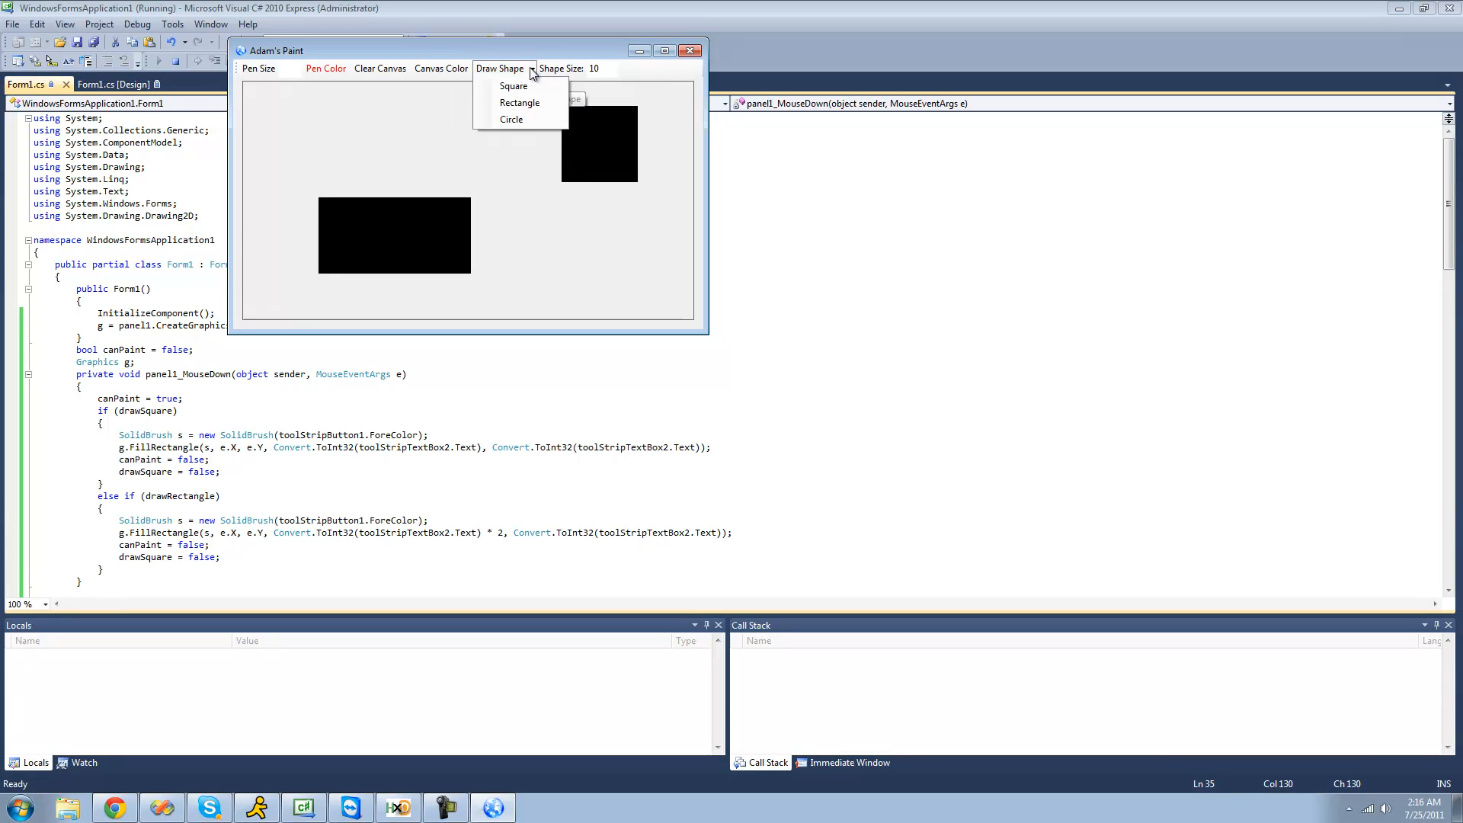
click(393, 113)
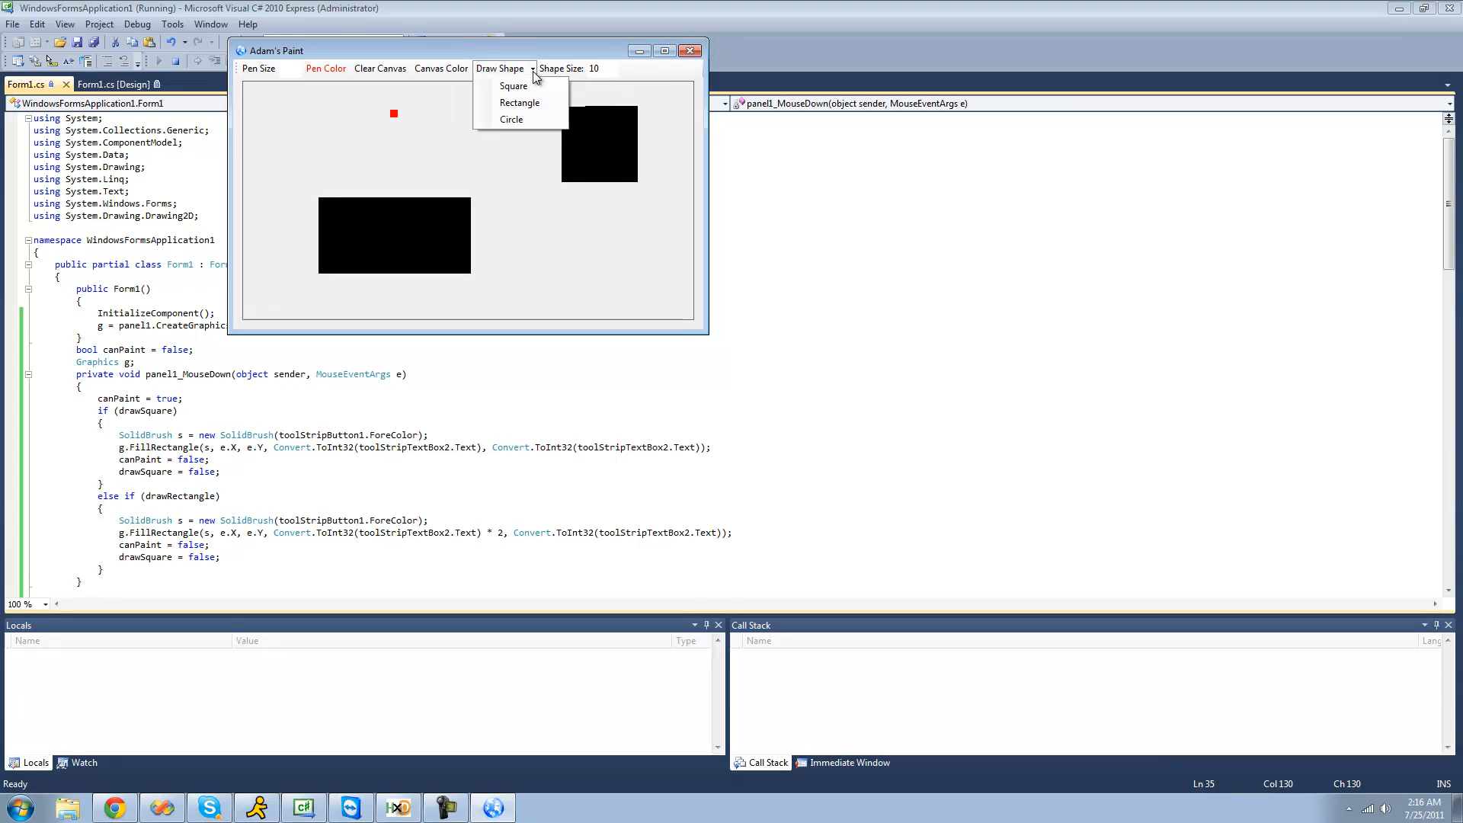
mouse_move(520, 103)
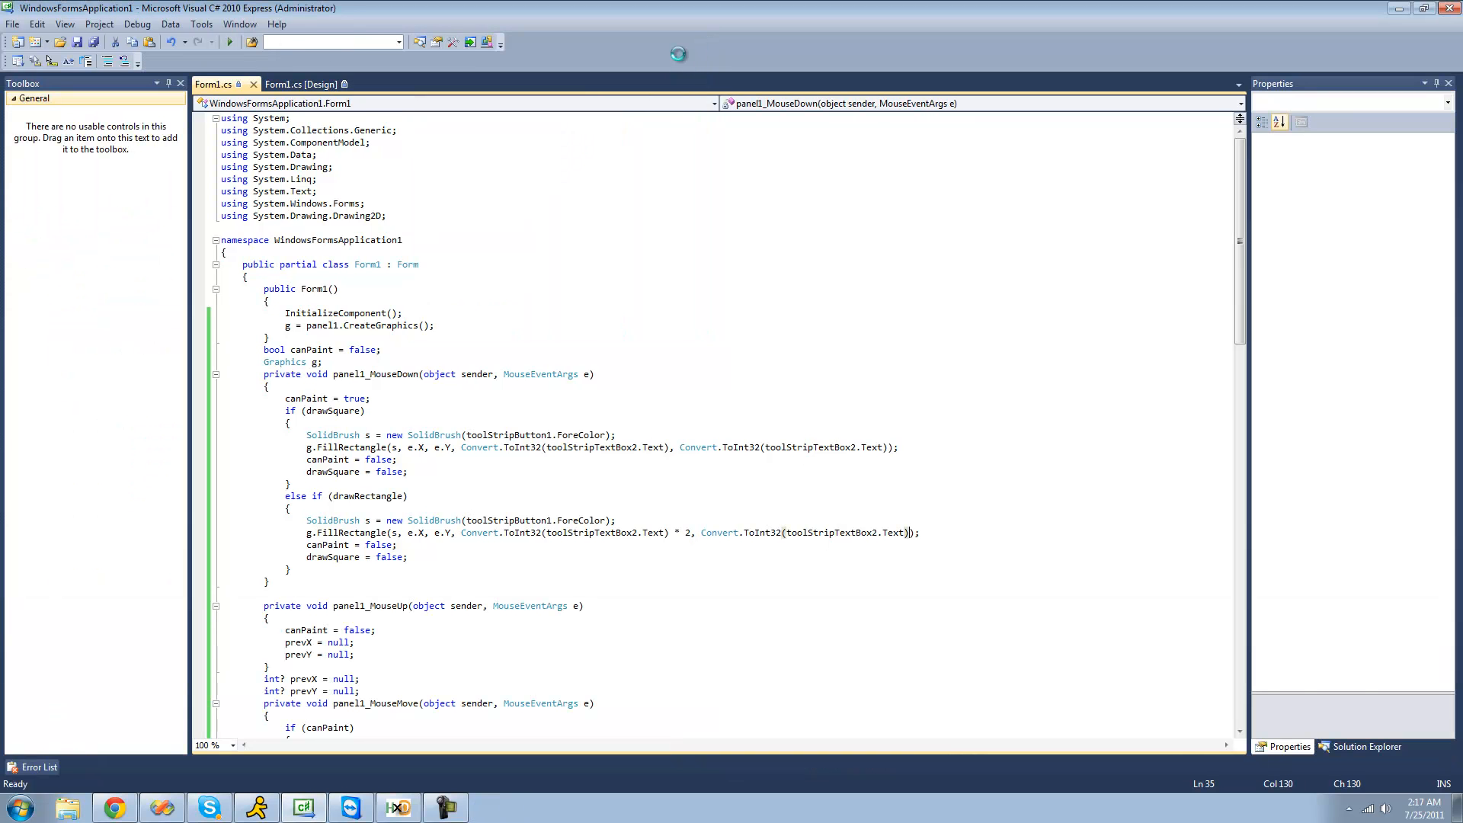
click(290, 84)
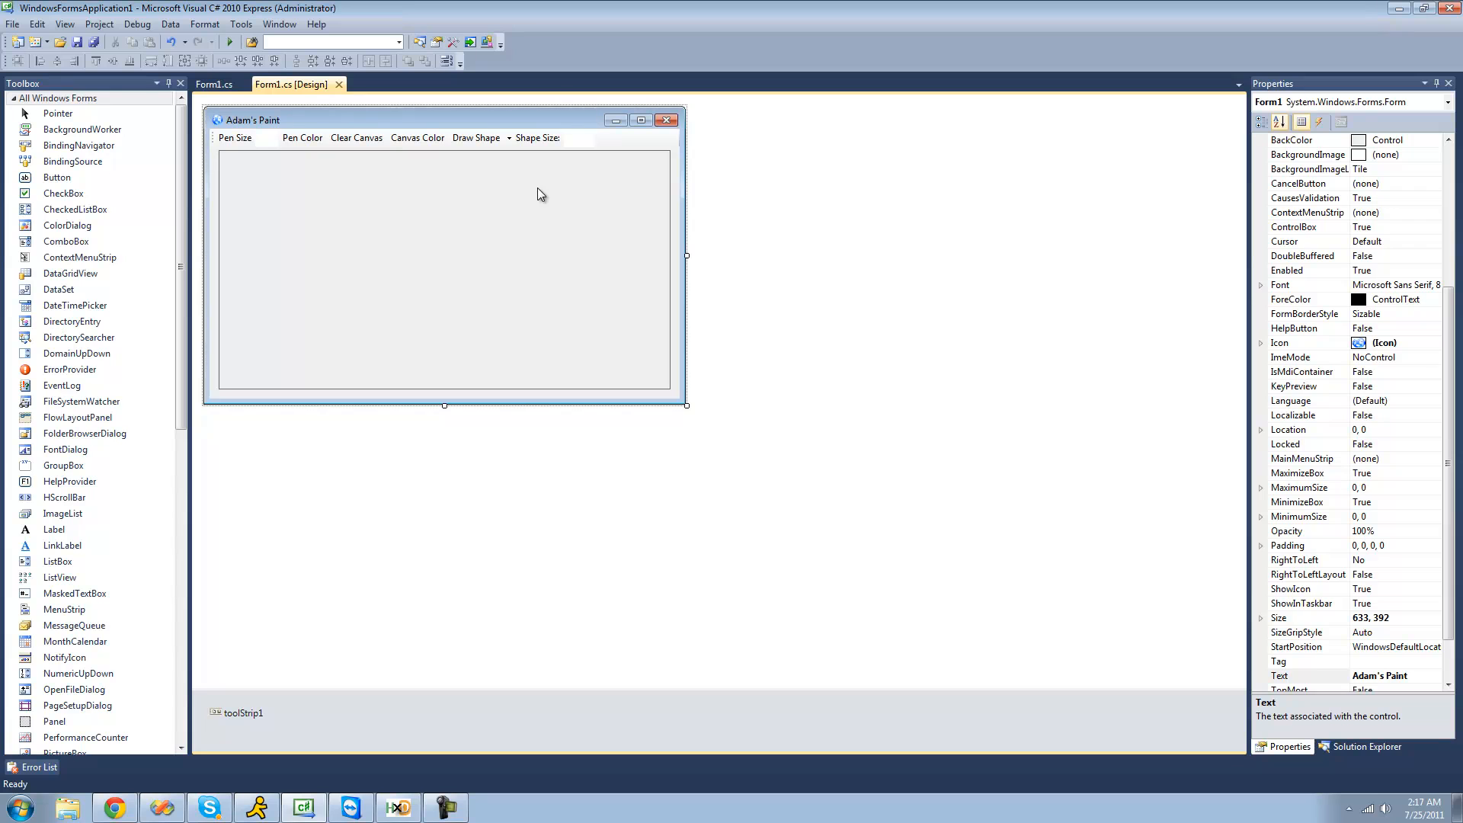